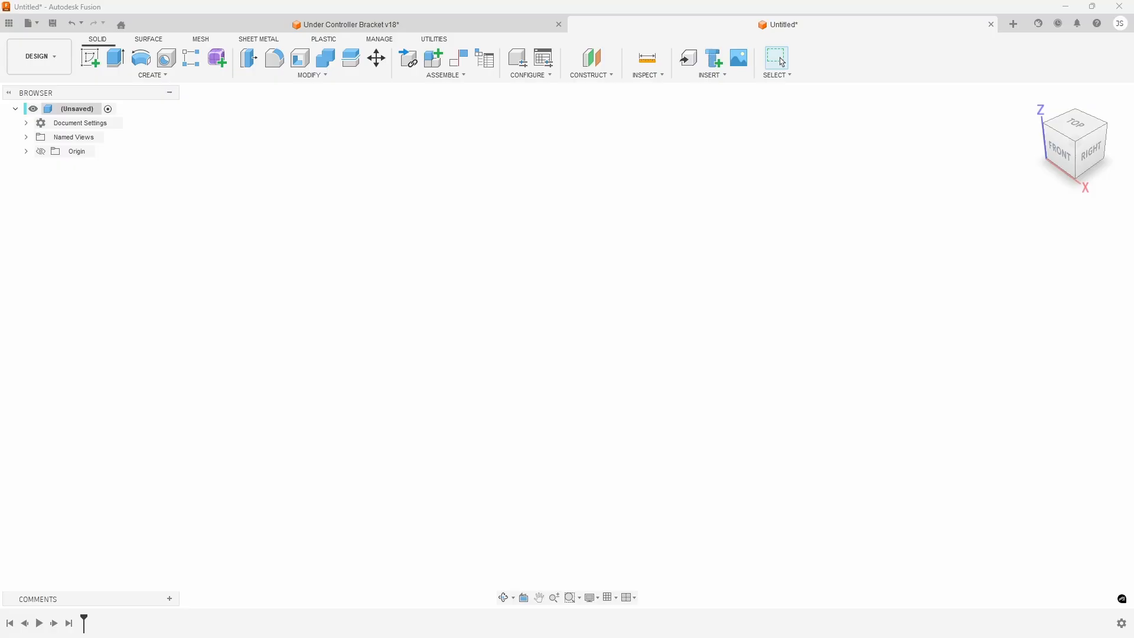
{"action": "mouse_move", "coordinate": [647, 185]}
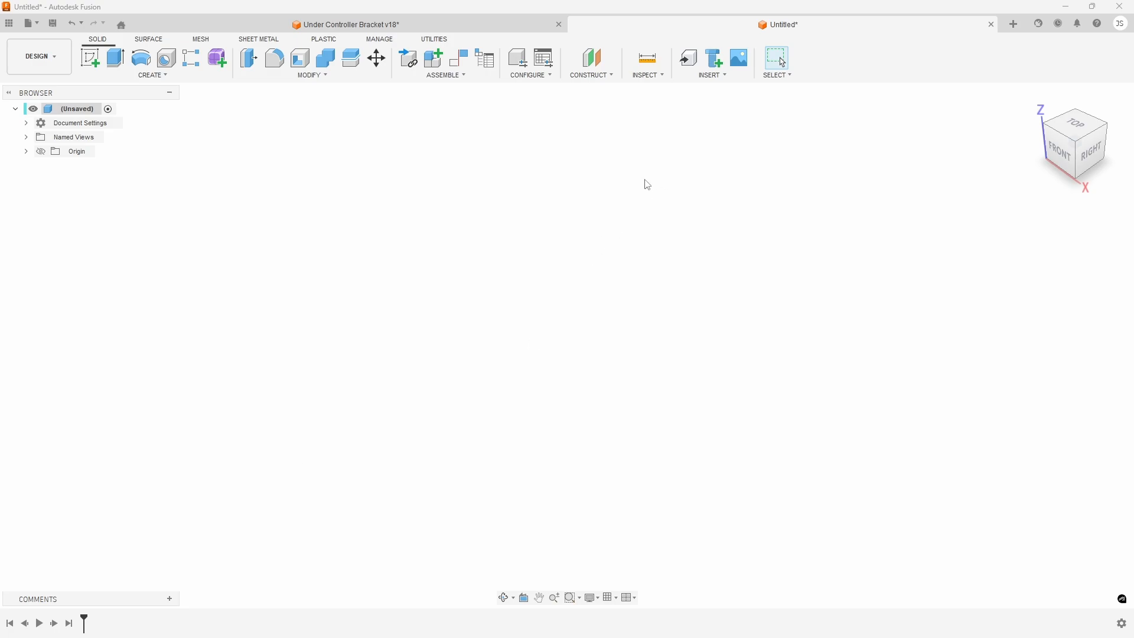
{"action": "mouse_move", "coordinate": [223, 103]}
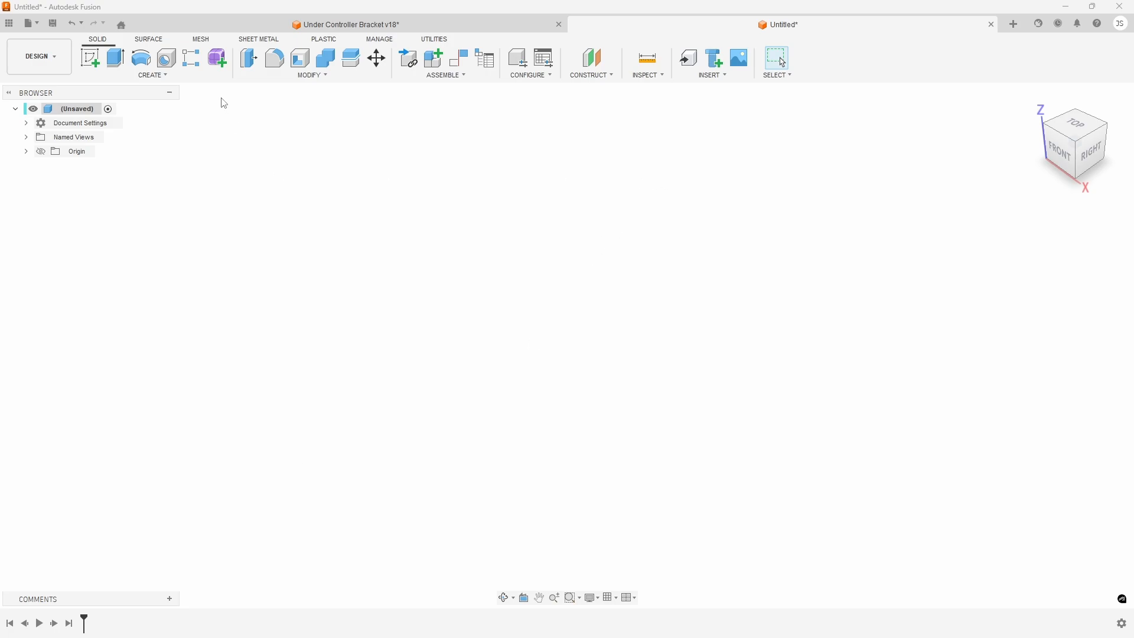
Step: Switch the blank design into the Sheet Metal workspace
{"action": "left_click", "coordinate": [259, 39]}
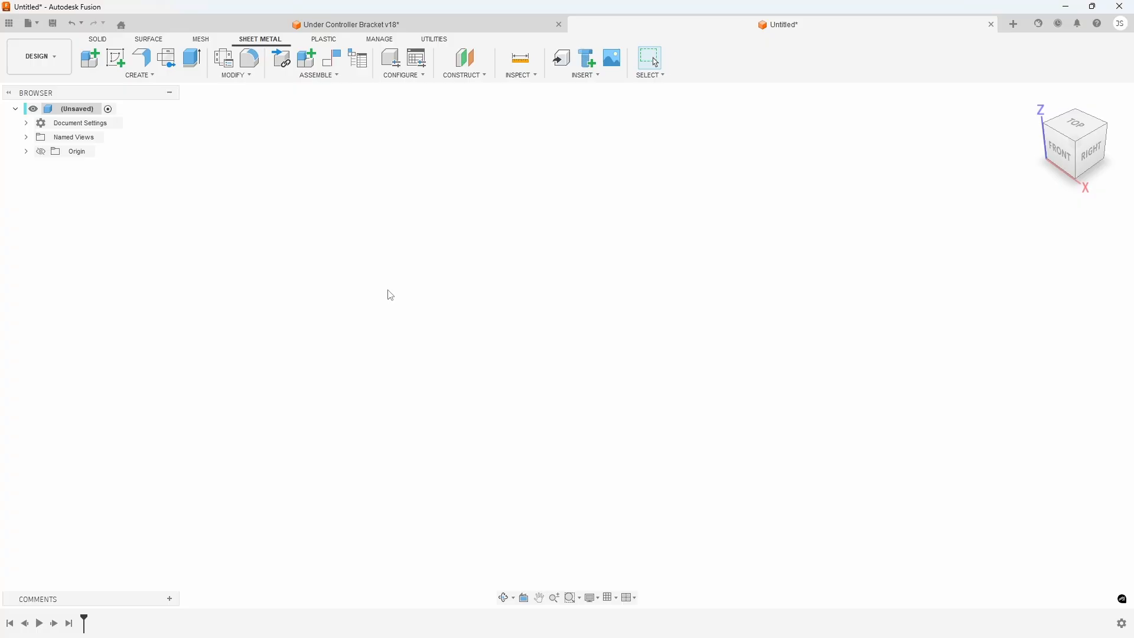
{"action": "mouse_move", "coordinate": [248, 101]}
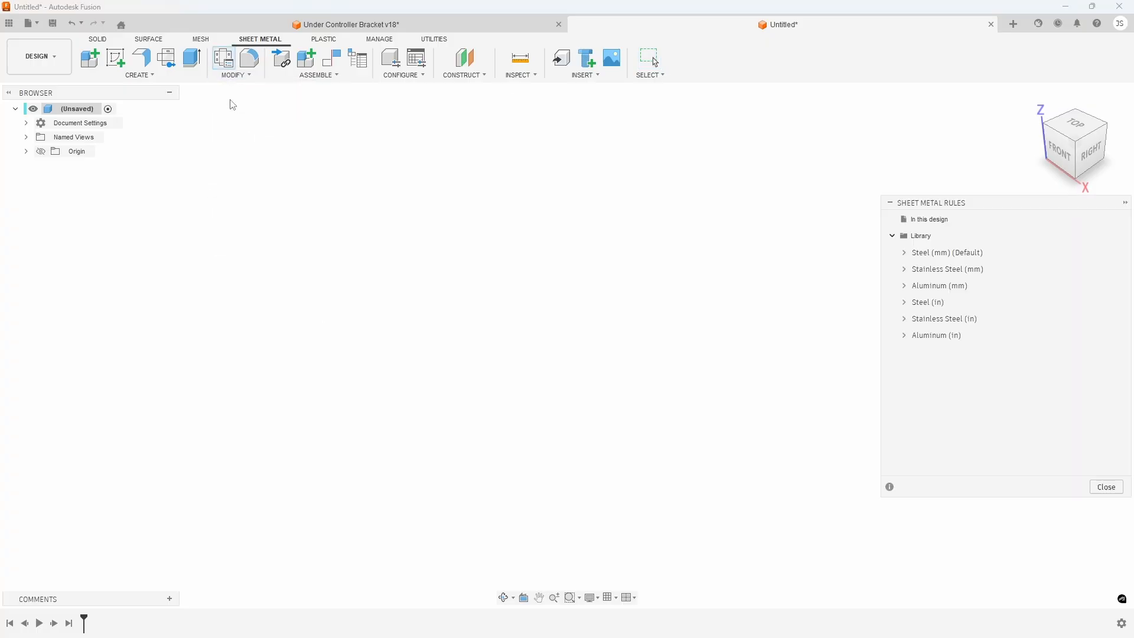
Step: Start a new sheet metal rule based on the library's Steel (in) rule
{"action": "left_click", "coordinate": [929, 220]}
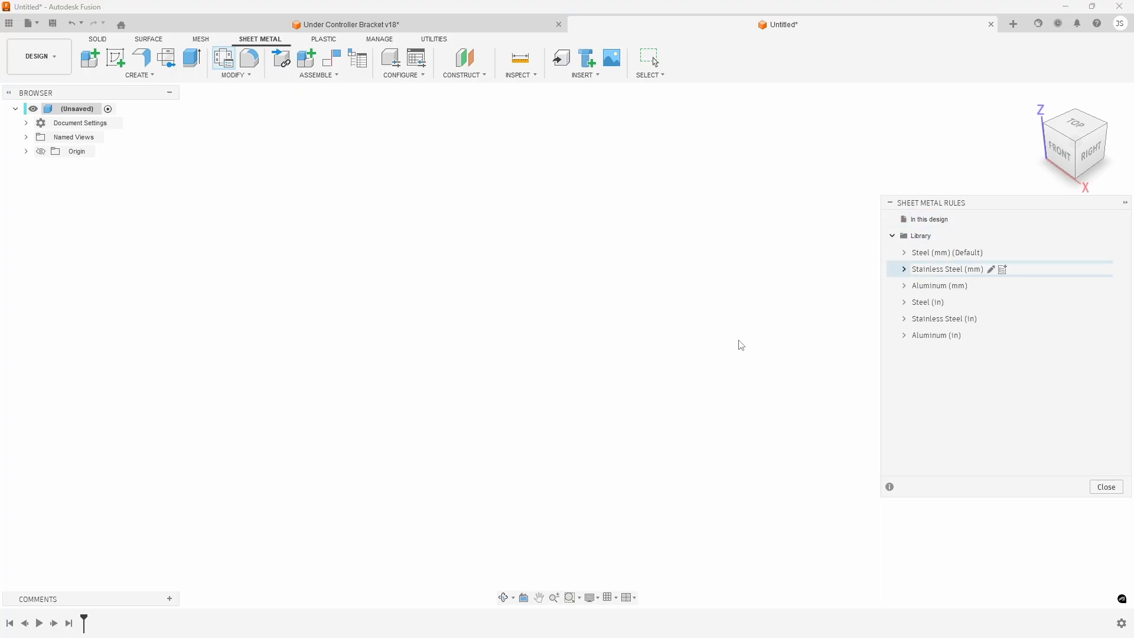
{"action": "left_click", "coordinate": [904, 301]}
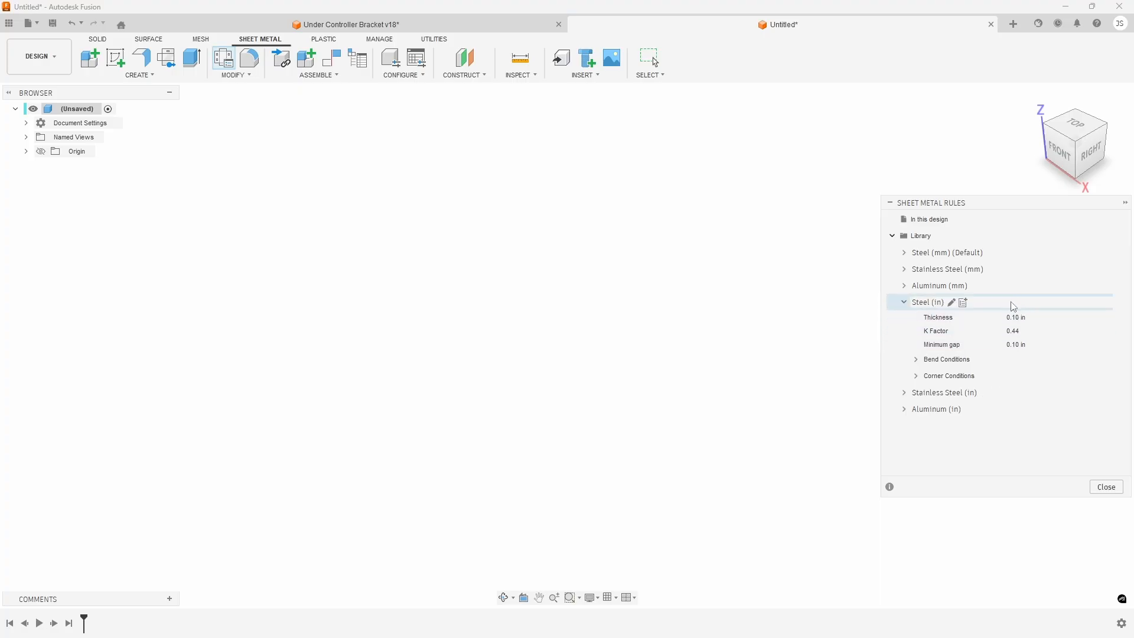
{"action": "mouse_move", "coordinate": [966, 305]}
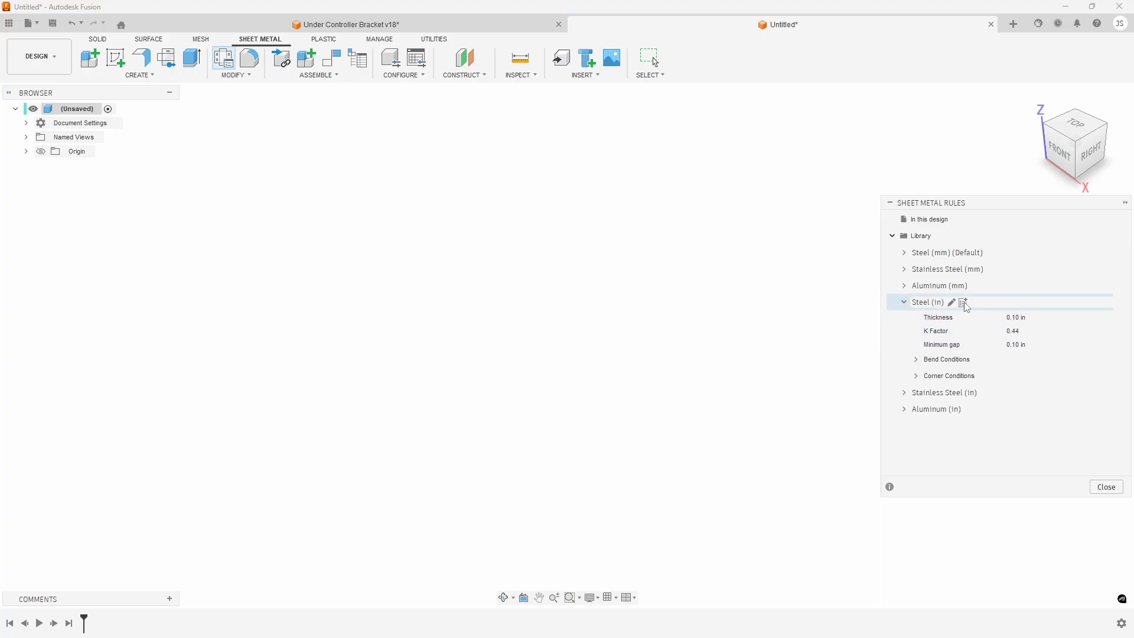
{"action": "left_click", "coordinate": [963, 303]}
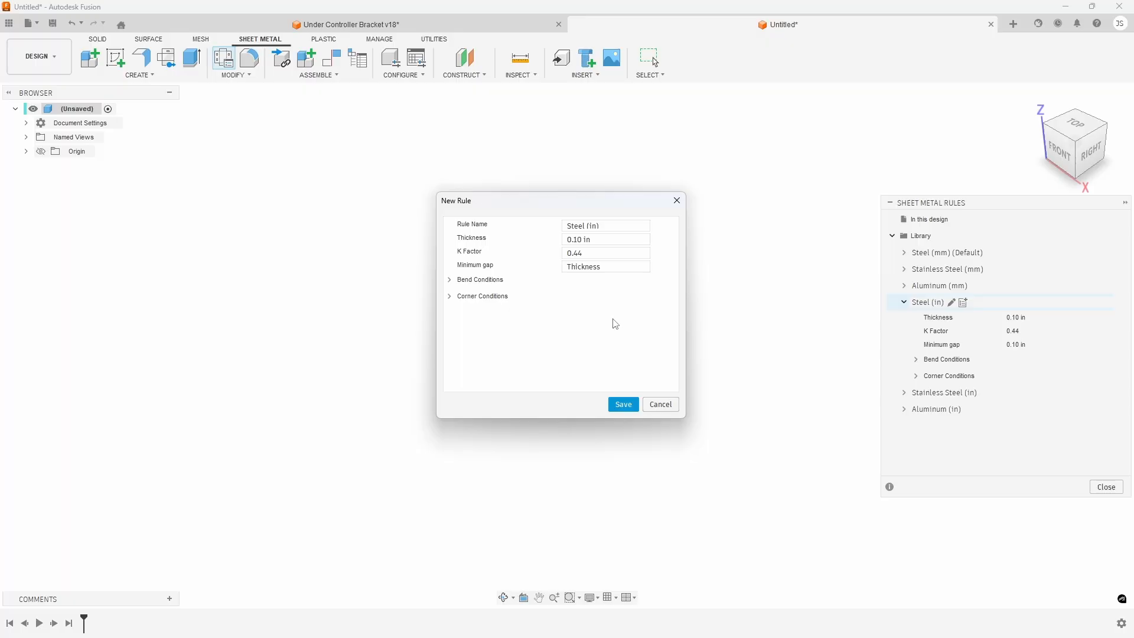
Step: Set the new rule's thickness to 0.135 in and reveal its bend condition settings
{"action": "left_click", "coordinate": [605, 266]}
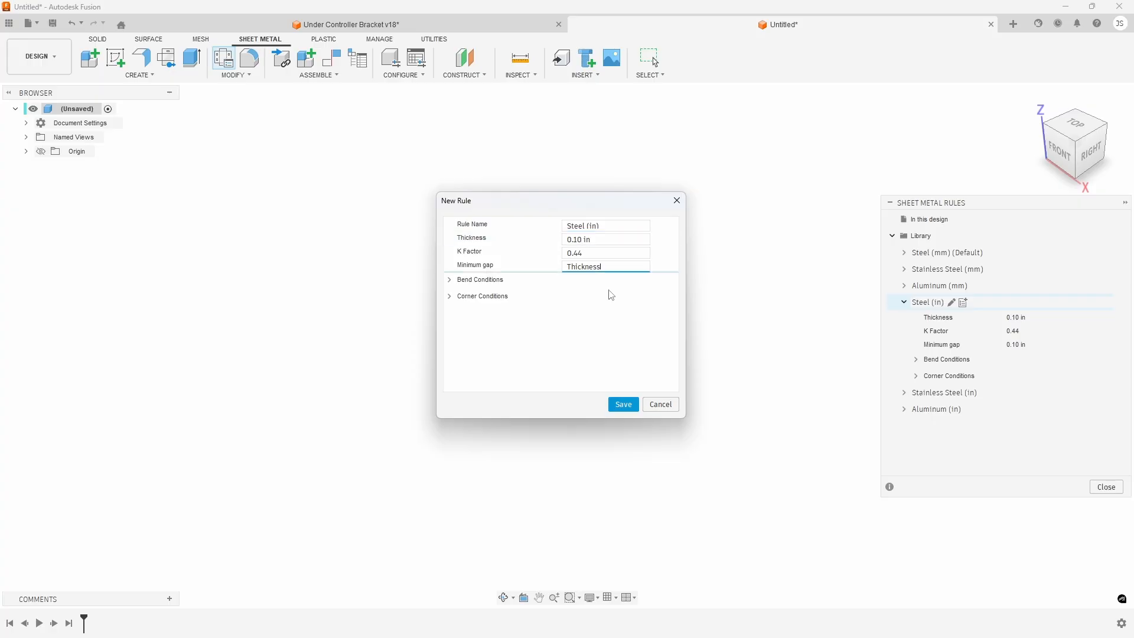
{"action": "left_click", "coordinate": [605, 239]}
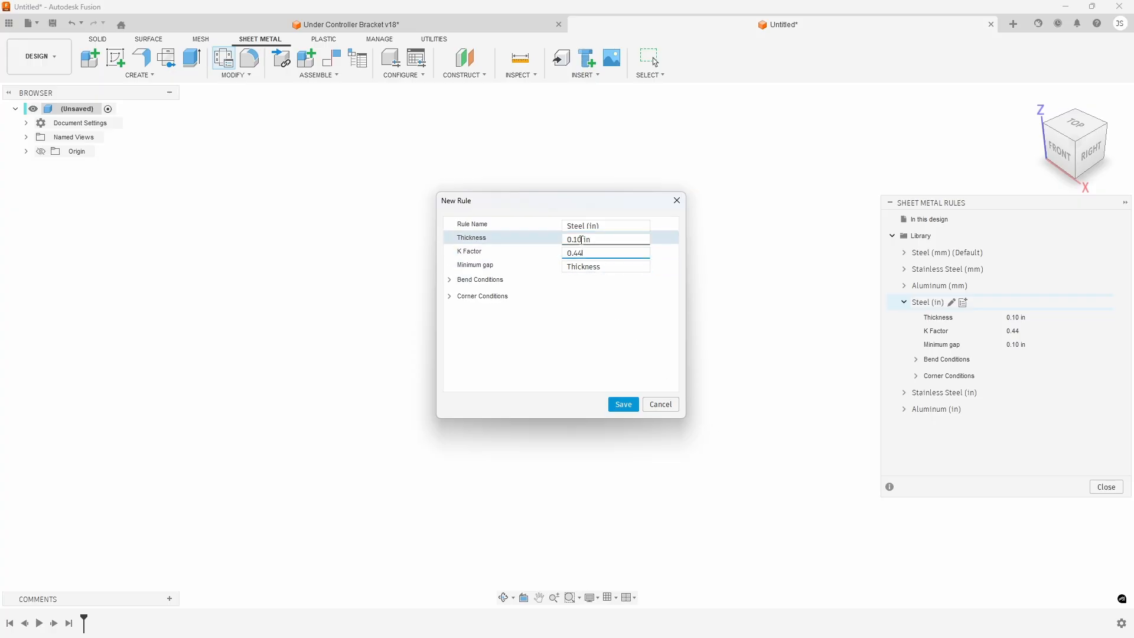
{"action": "left_click", "coordinate": [593, 238]}
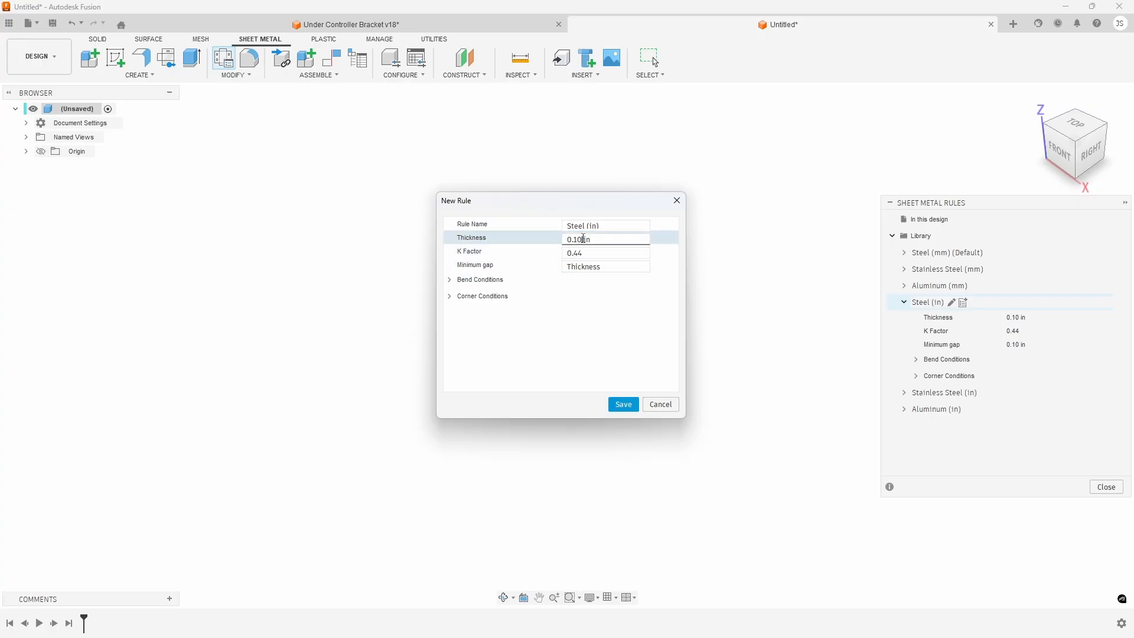
{"action": "left_click", "coordinate": [605, 253]}
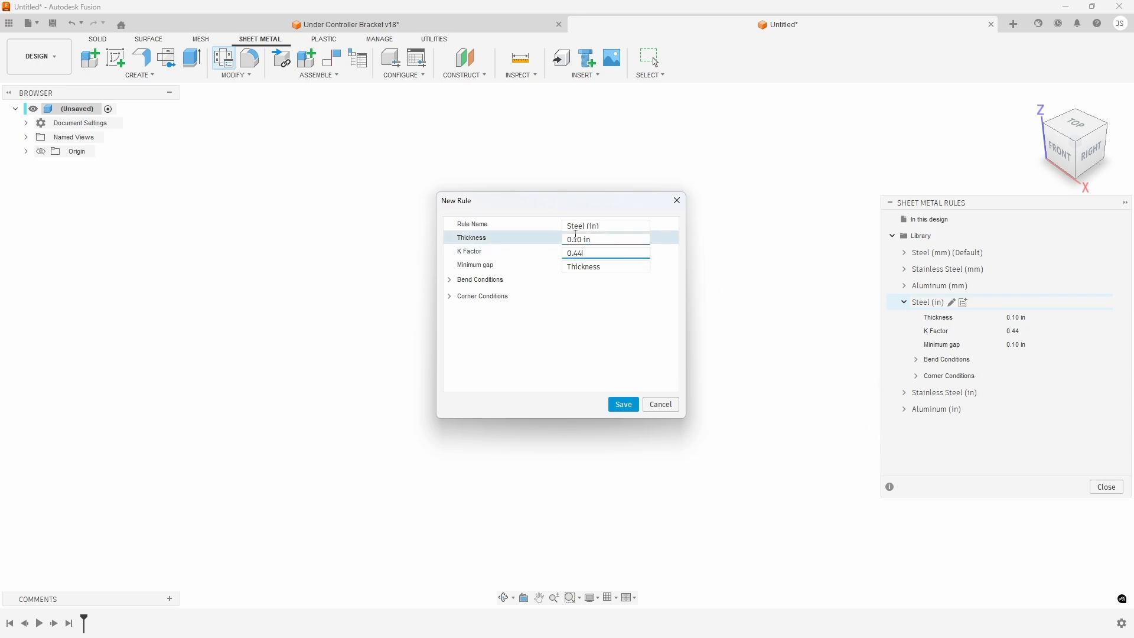
{"action": "left_click", "coordinate": [605, 226]}
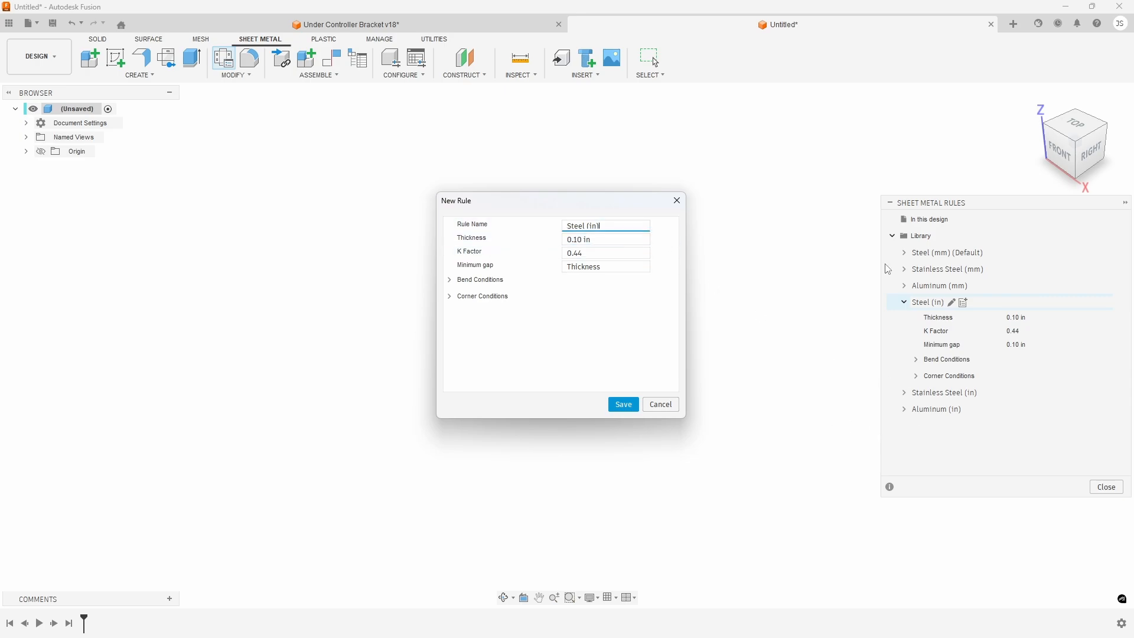
{"action": "left_click", "coordinate": [605, 239]}
{"action": "type", "text": "0.135"}
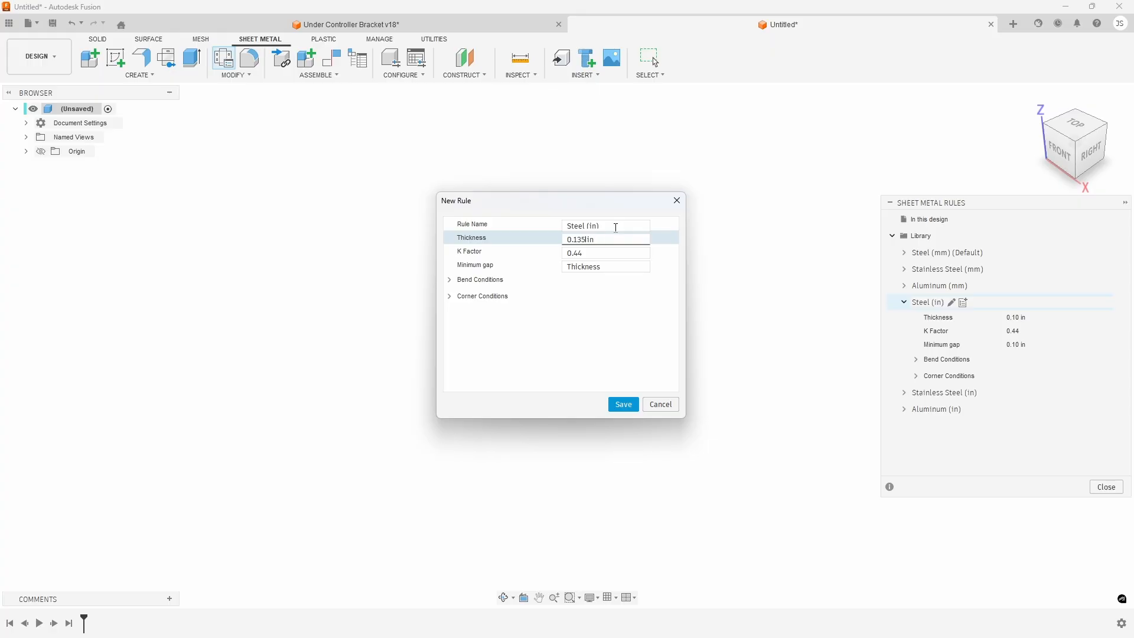
{"action": "left_click", "coordinate": [450, 281]}
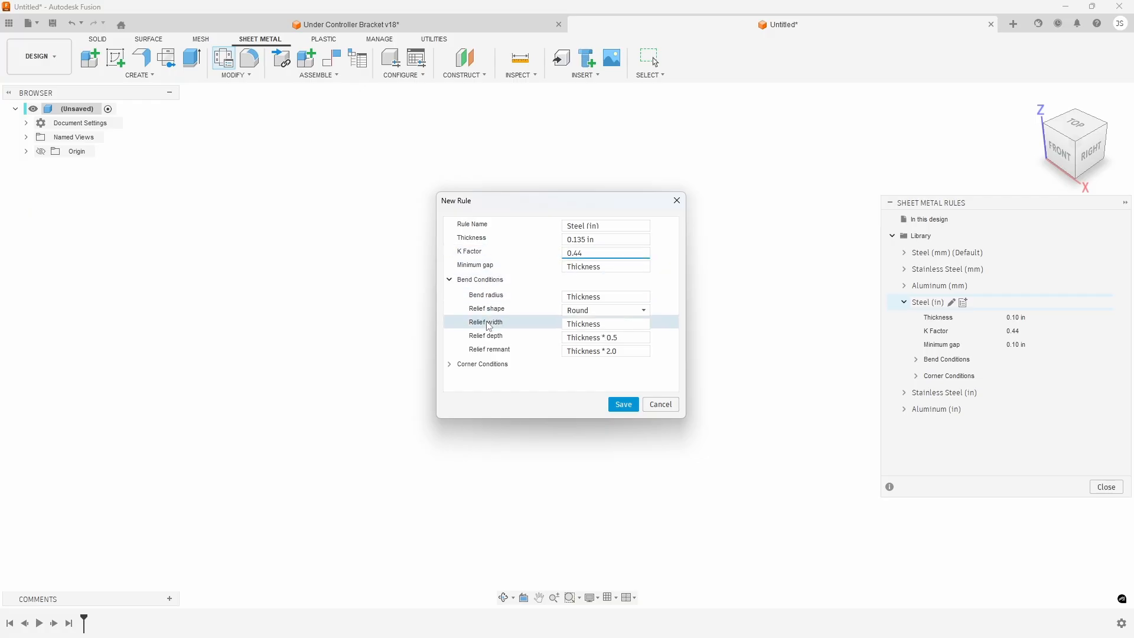
{"action": "mouse_move", "coordinate": [463, 316]}
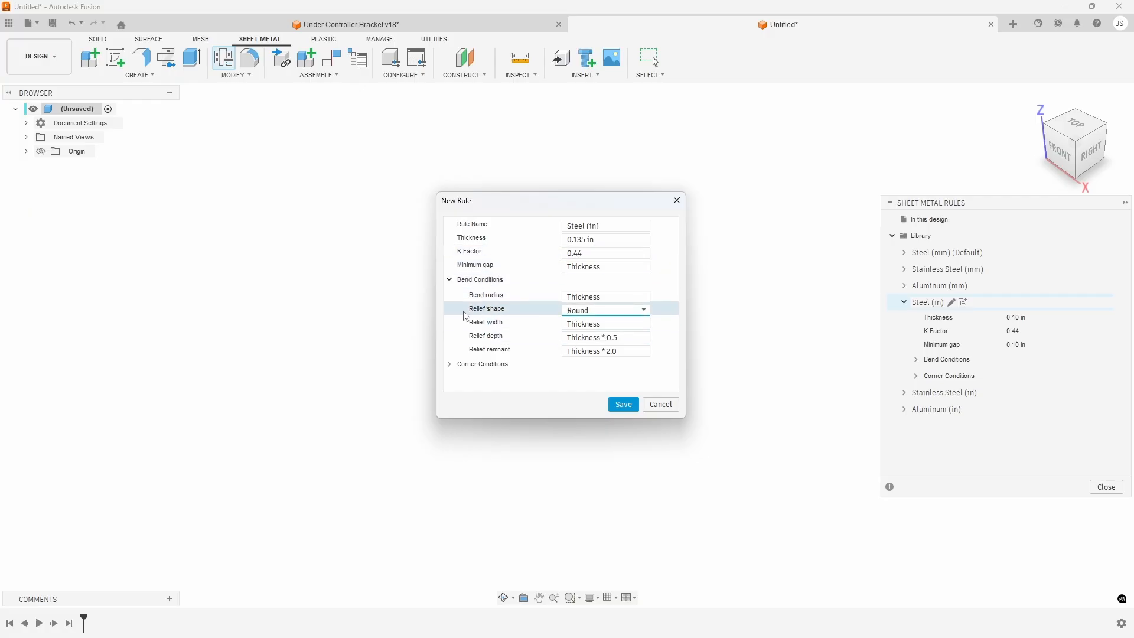
{"action": "mouse_move", "coordinate": [485, 321]}
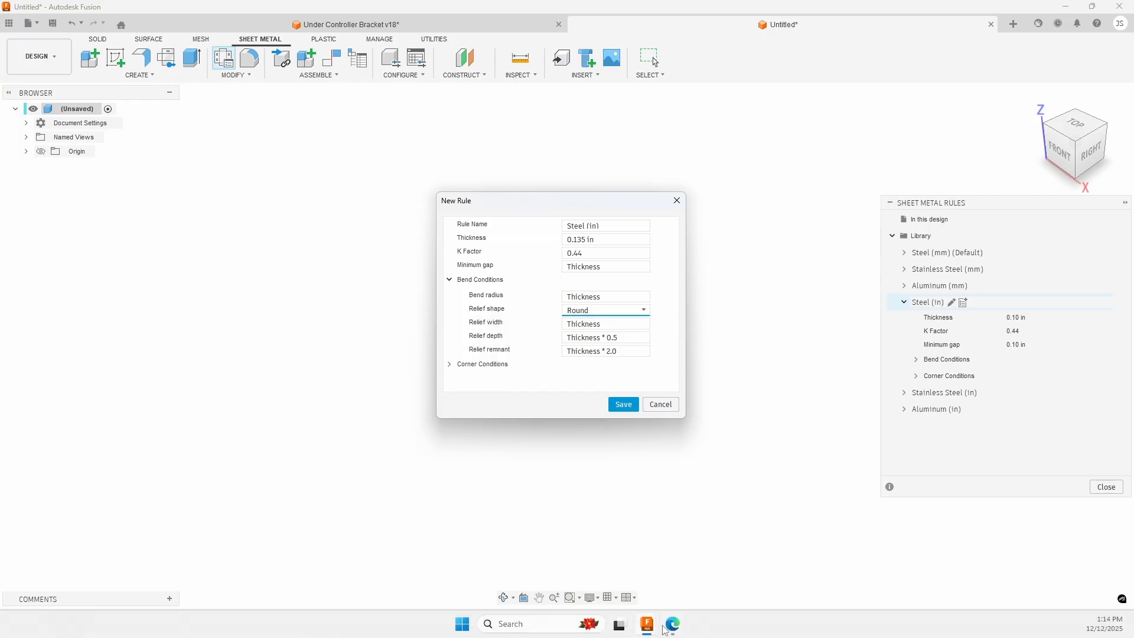
Step: Bring the SendCutSend browser window to the front
{"action": "left_click", "coordinate": [671, 624]}
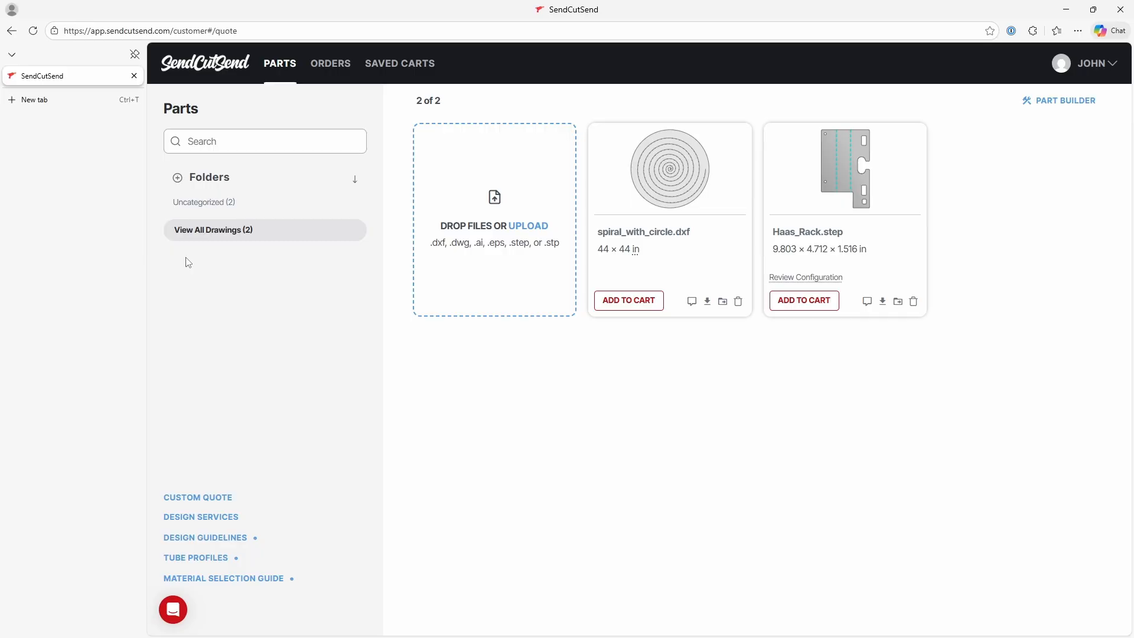
{"action": "mouse_move", "coordinate": [496, 467]}
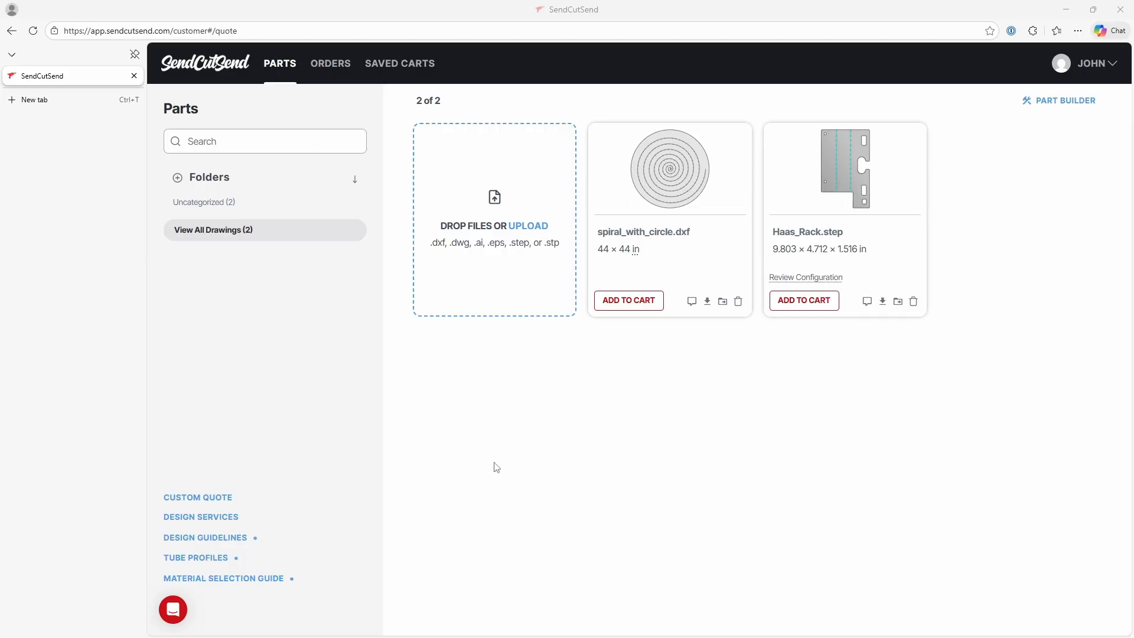
{"action": "mouse_move", "coordinate": [218, 582]}
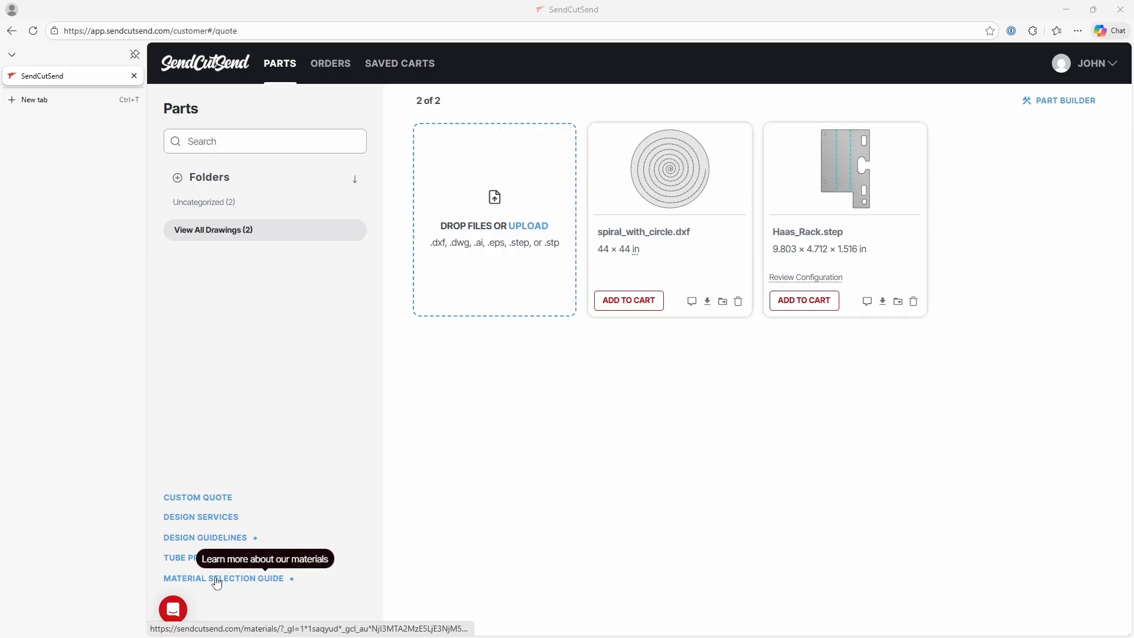
Step: Browse the SendCutSend material selection guide down to the Mild Steel page
{"action": "left_click", "coordinate": [224, 577]}
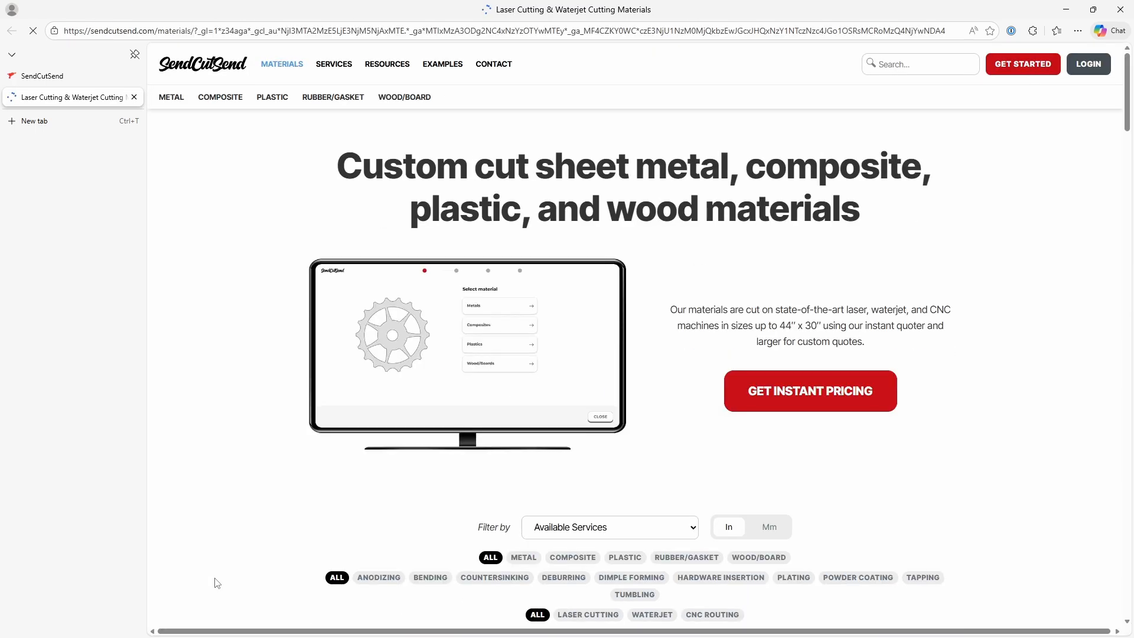
{"action": "scroll", "scroll_direction": "down", "scroll_amount": 3}
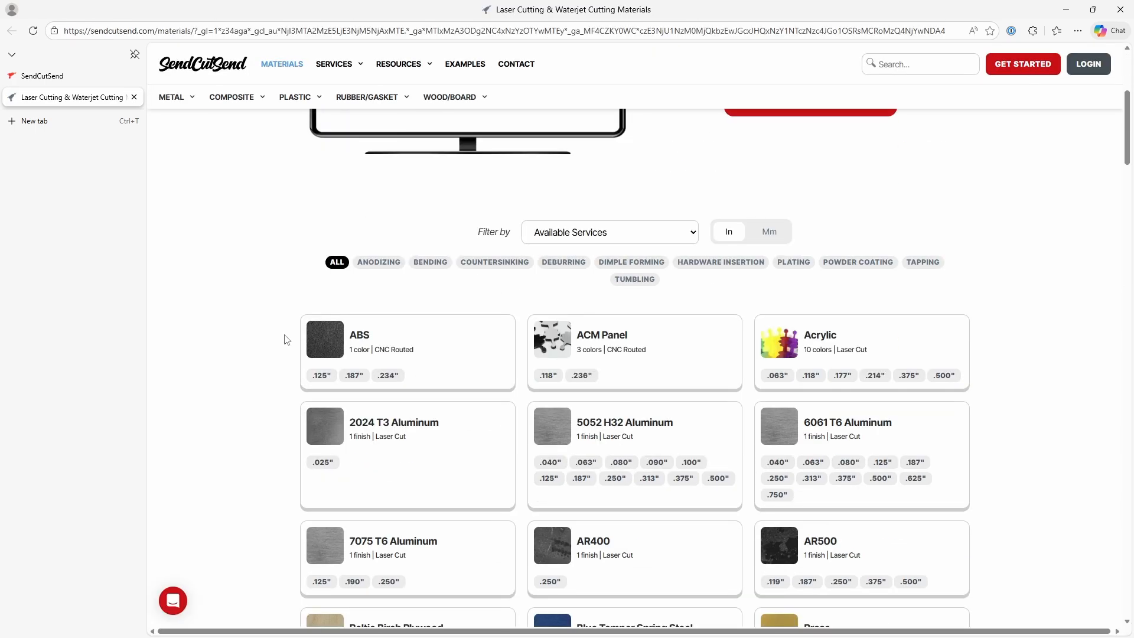
{"action": "scroll", "scroll_direction": "down", "scroll_amount": 3}
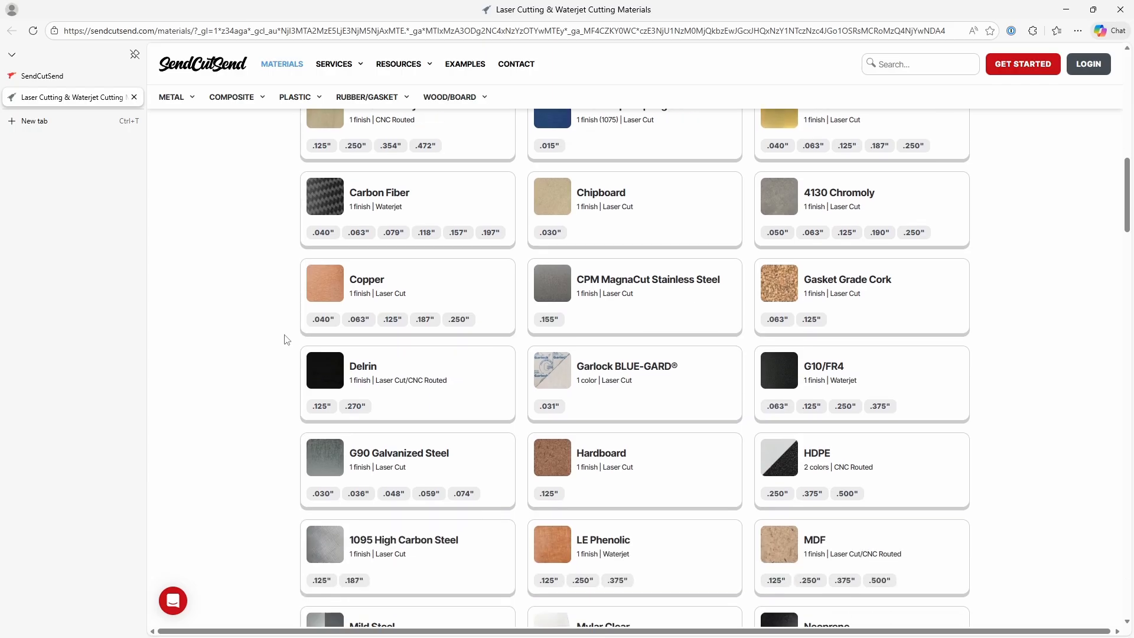
{"action": "scroll", "scroll_direction": "down", "scroll_amount": 3}
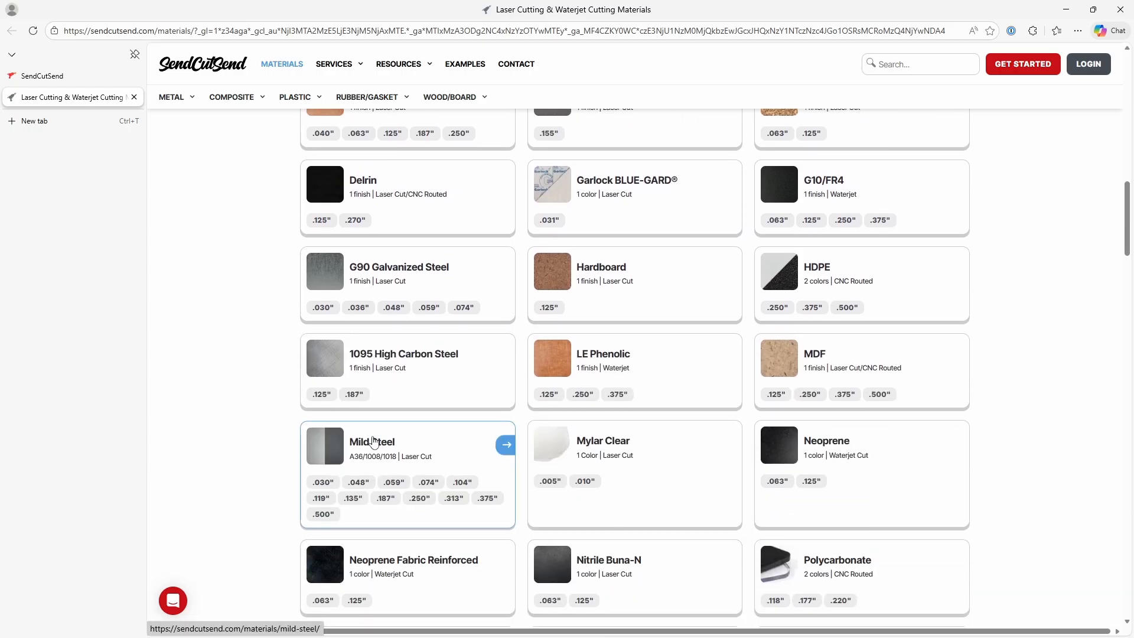
{"action": "left_click", "coordinate": [373, 441]}
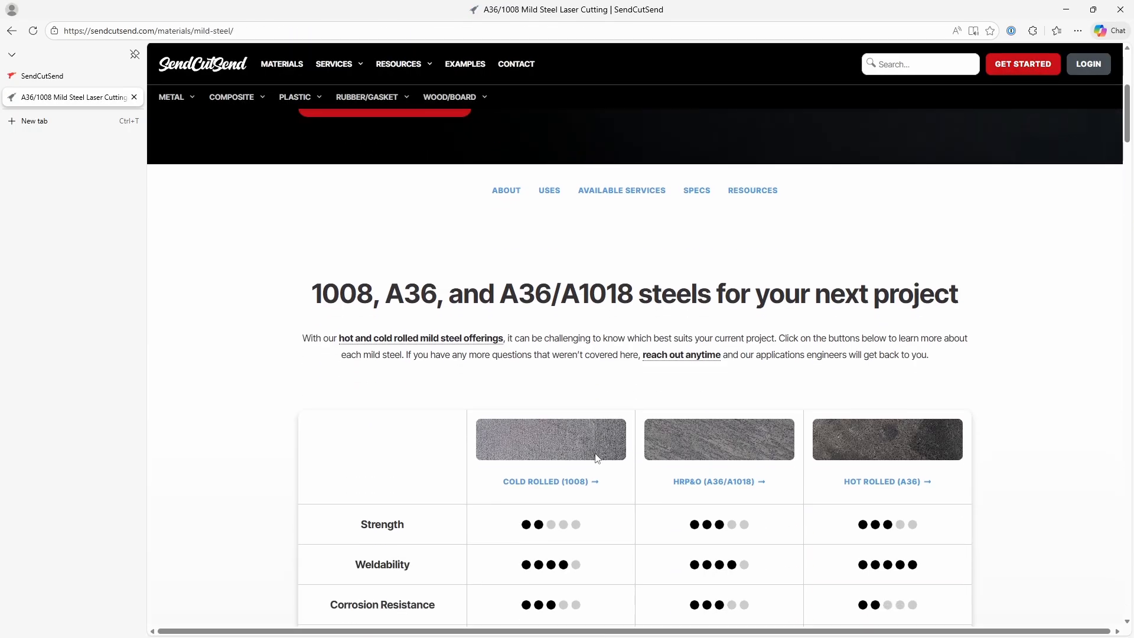
Step: From the mild steel comparison, go to the cold rolled 1008 steel page
{"action": "scroll", "scroll_direction": "down", "scroll_amount": 3}
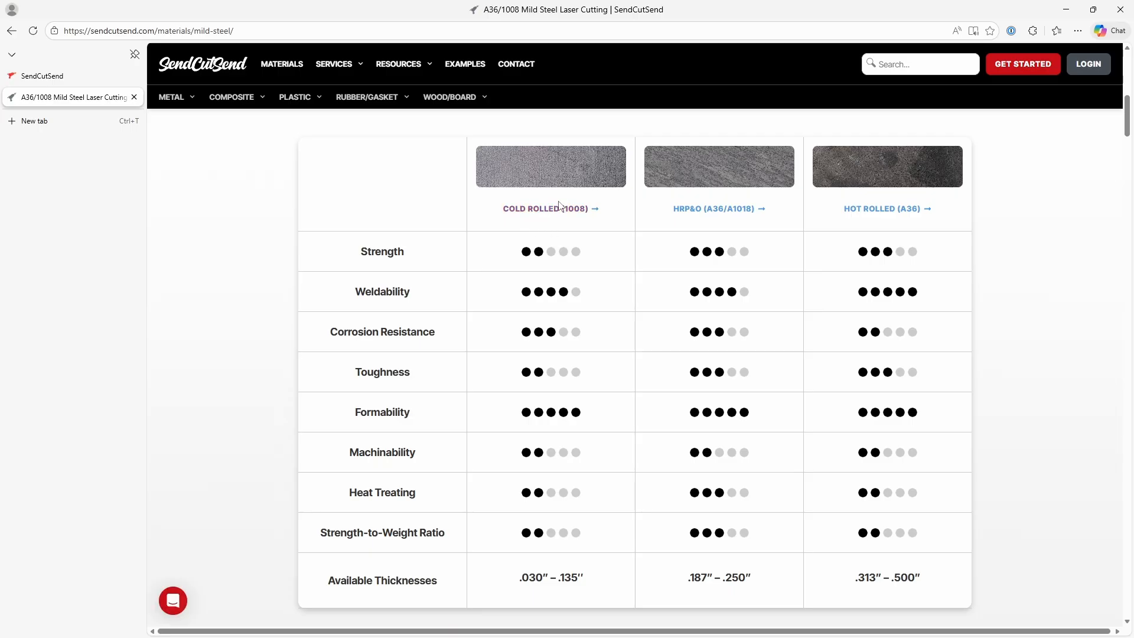
{"action": "scroll", "scroll_direction": "down", "scroll_amount": 3}
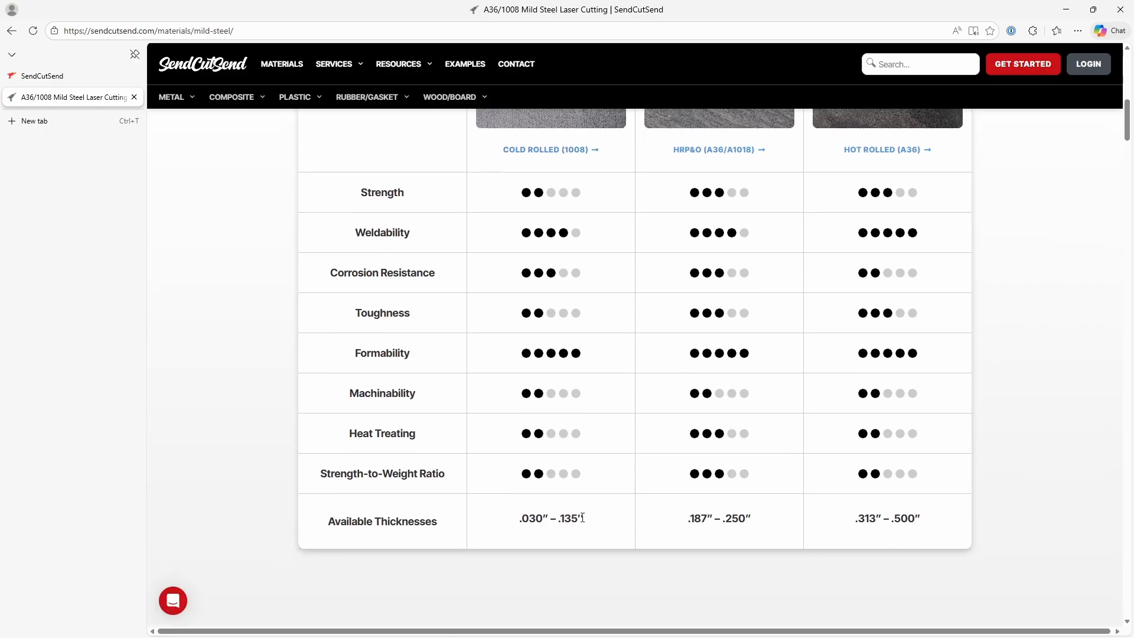
{"action": "mouse_move", "coordinate": [546, 542]}
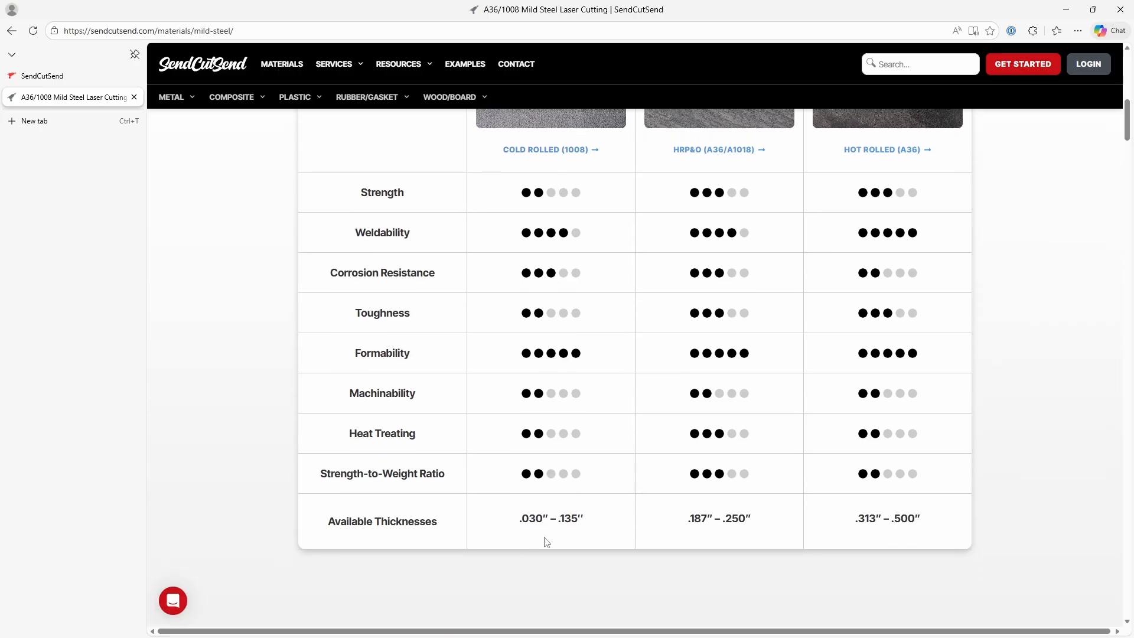
{"action": "scroll", "scroll_direction": "up", "scroll_amount": 3}
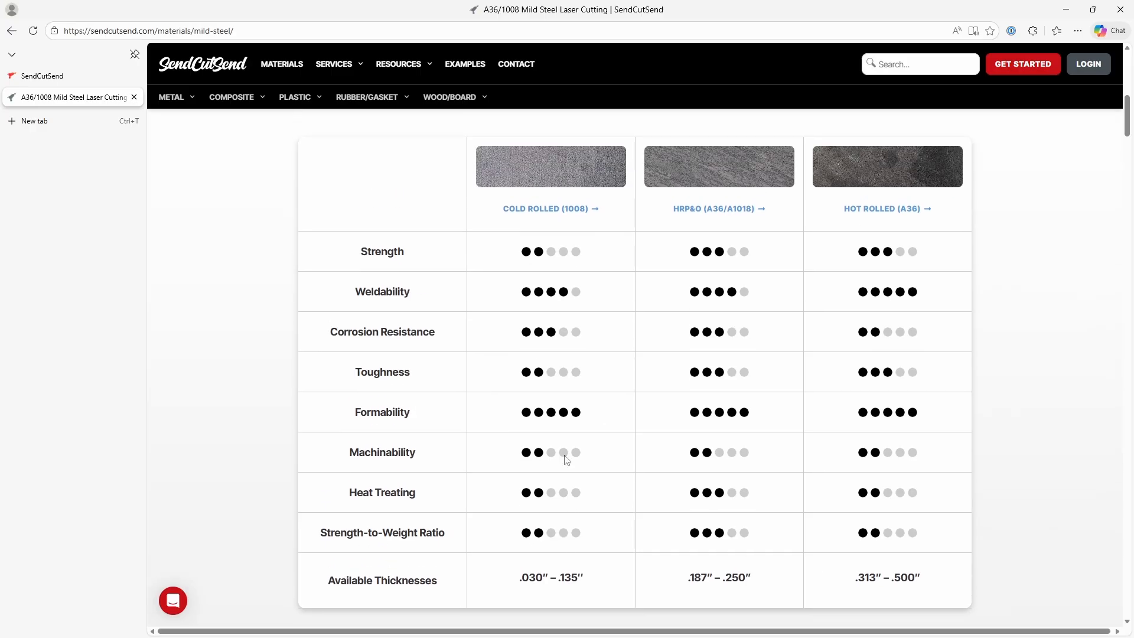
{"action": "left_click", "coordinate": [549, 208]}
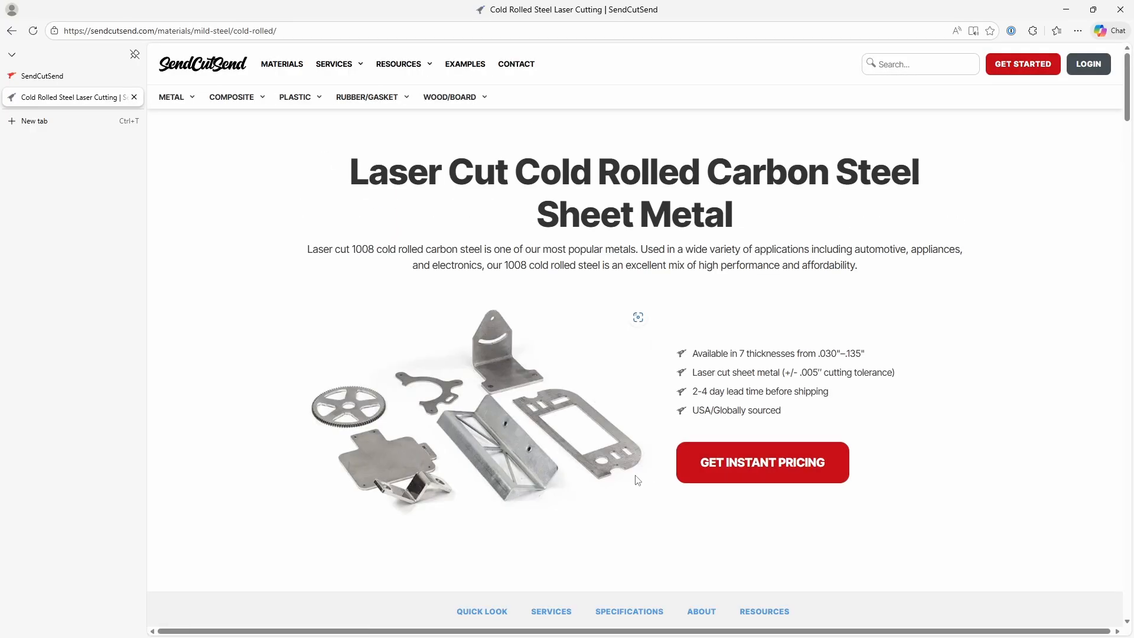
Step: Look up the .135" thickness bending specs (K Factor 0.32), then return to Fusion
{"action": "scroll", "scroll_direction": "down", "scroll_amount": 3}
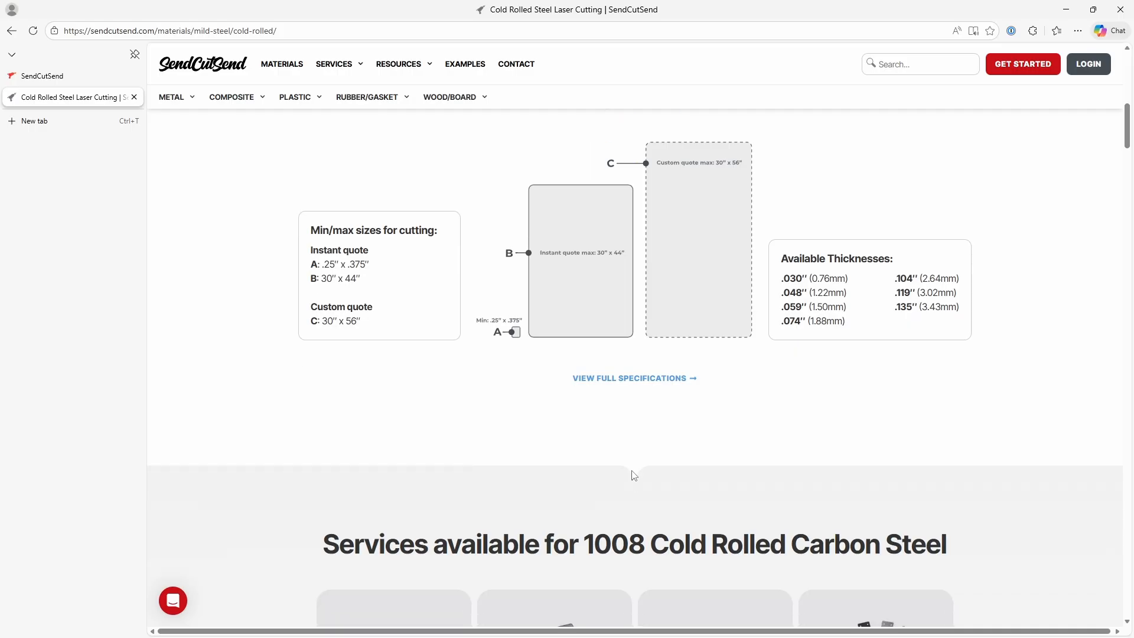
{"action": "scroll", "scroll_direction": "down", "scroll_amount": 3}
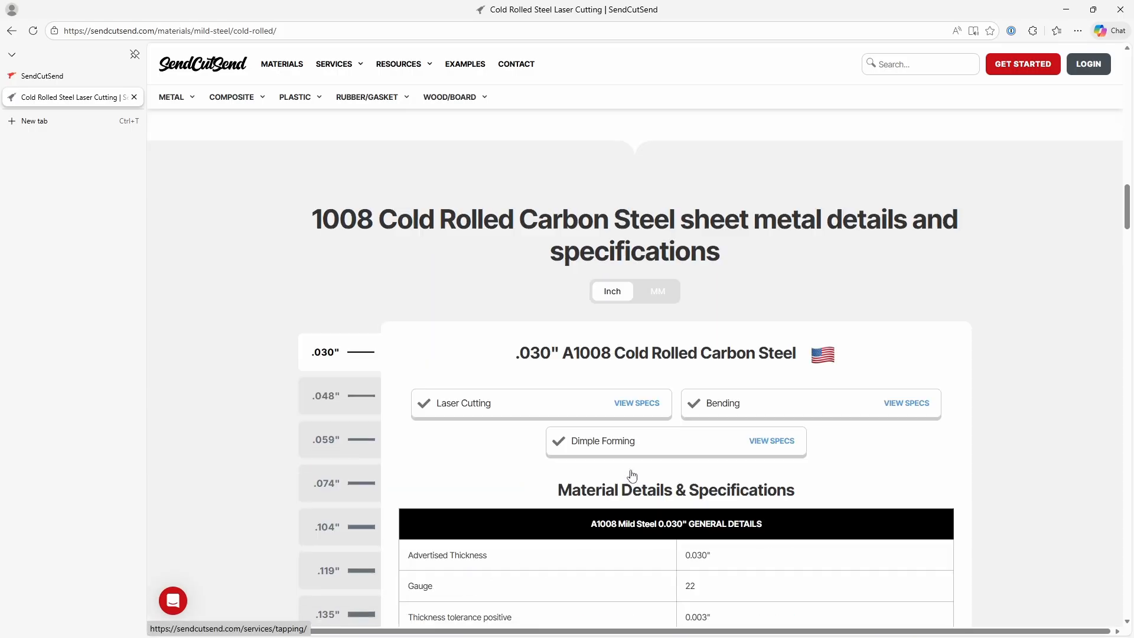
{"action": "scroll", "scroll_direction": "down", "scroll_amount": 3}
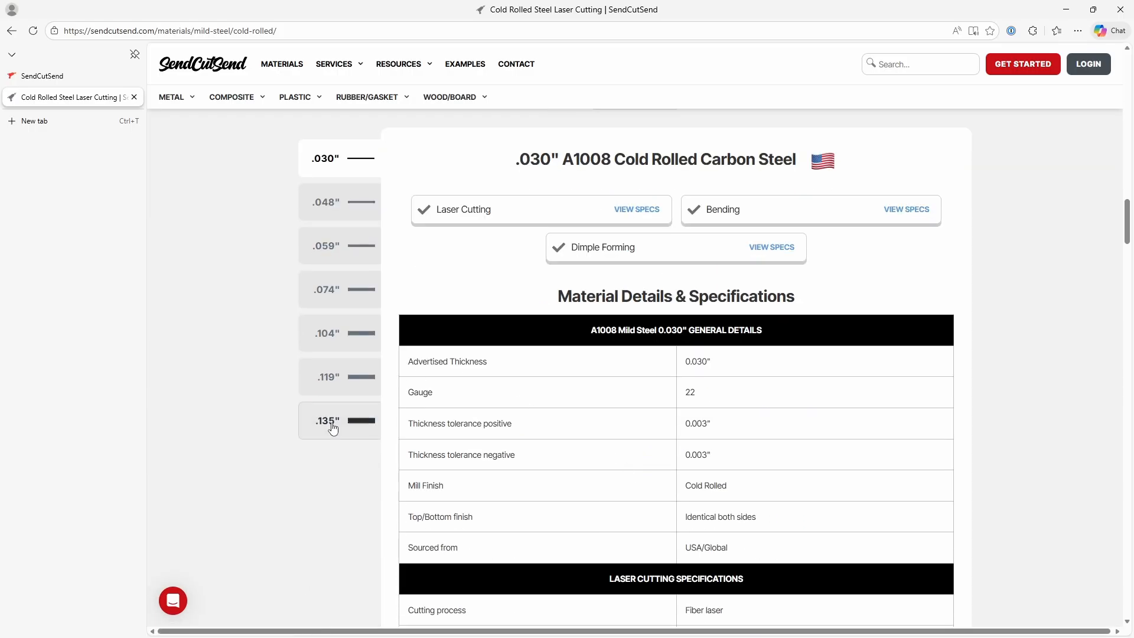
{"action": "left_click", "coordinate": [340, 421]}
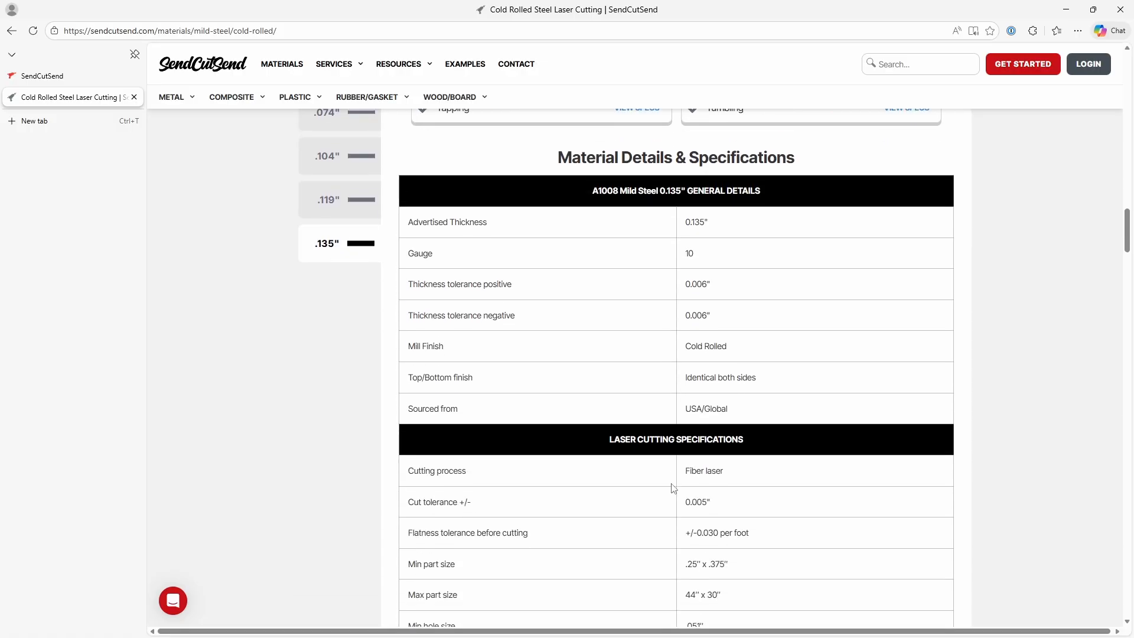
{"action": "scroll", "scroll_direction": "down", "scroll_amount": 3}
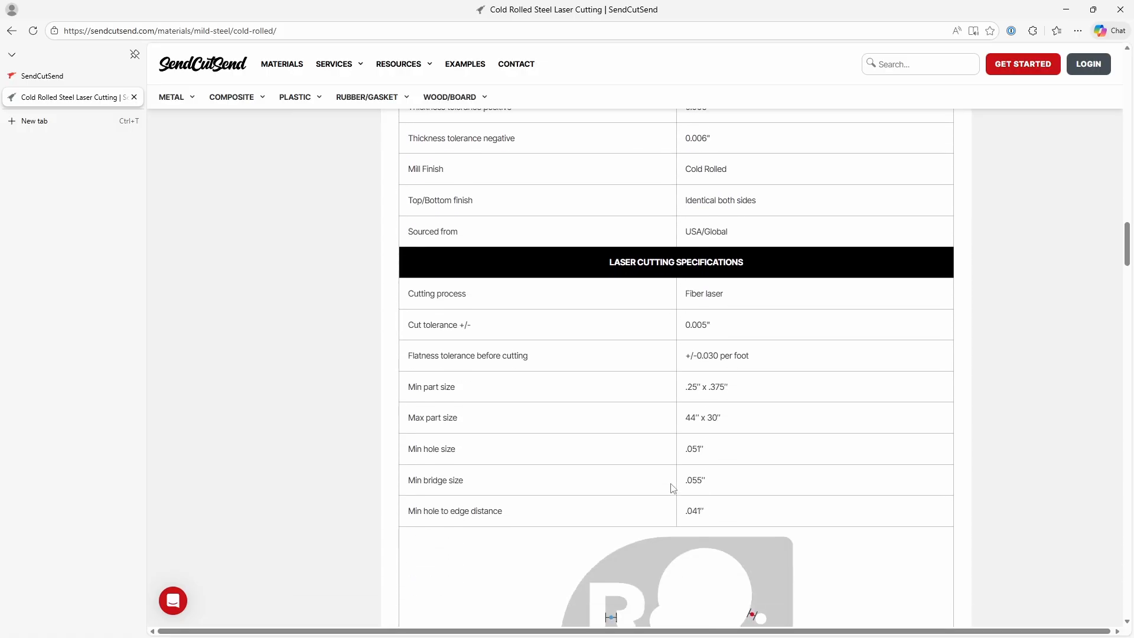
{"action": "scroll", "scroll_direction": "down", "scroll_amount": 3}
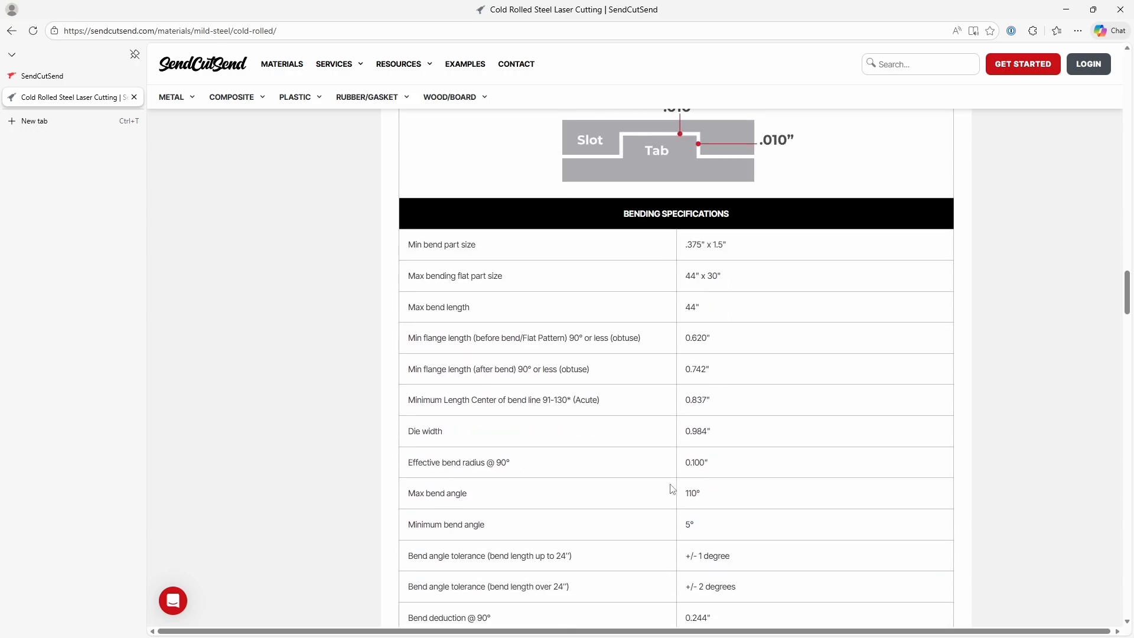
{"action": "scroll", "scroll_direction": "down", "scroll_amount": 3}
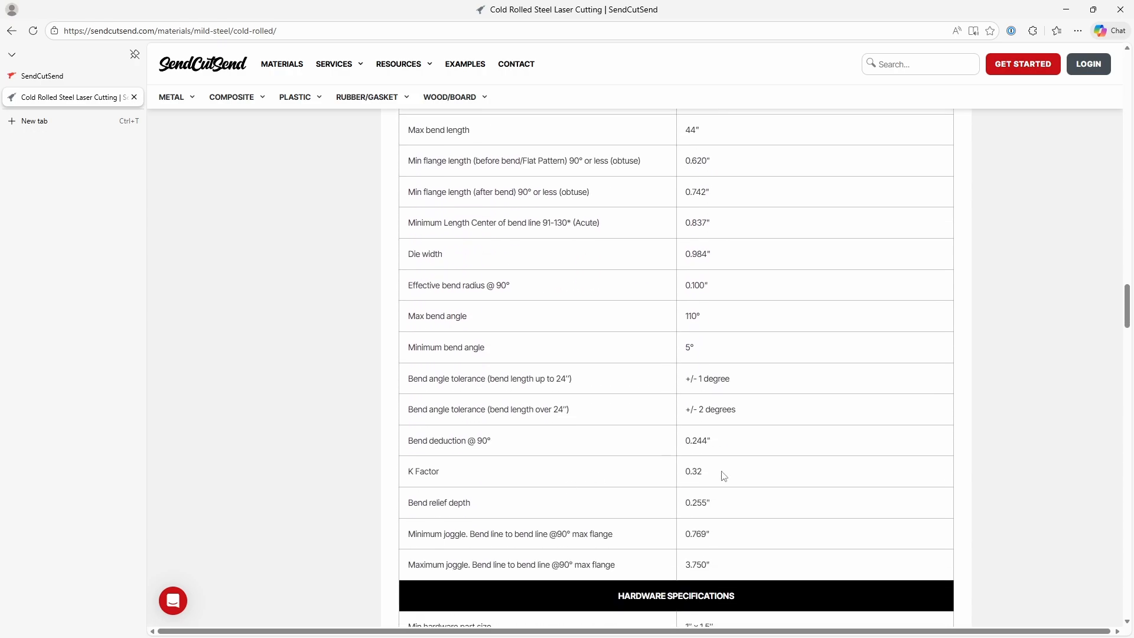
{"action": "mouse_move", "coordinate": [707, 488]}
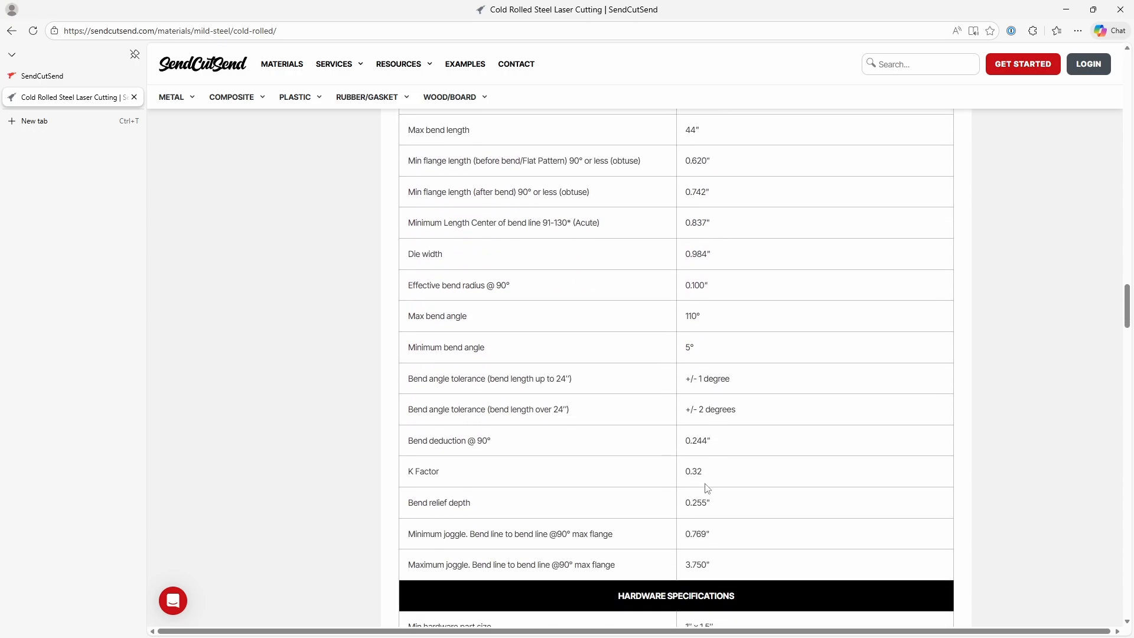
{"action": "mouse_move", "coordinate": [166, 393]}
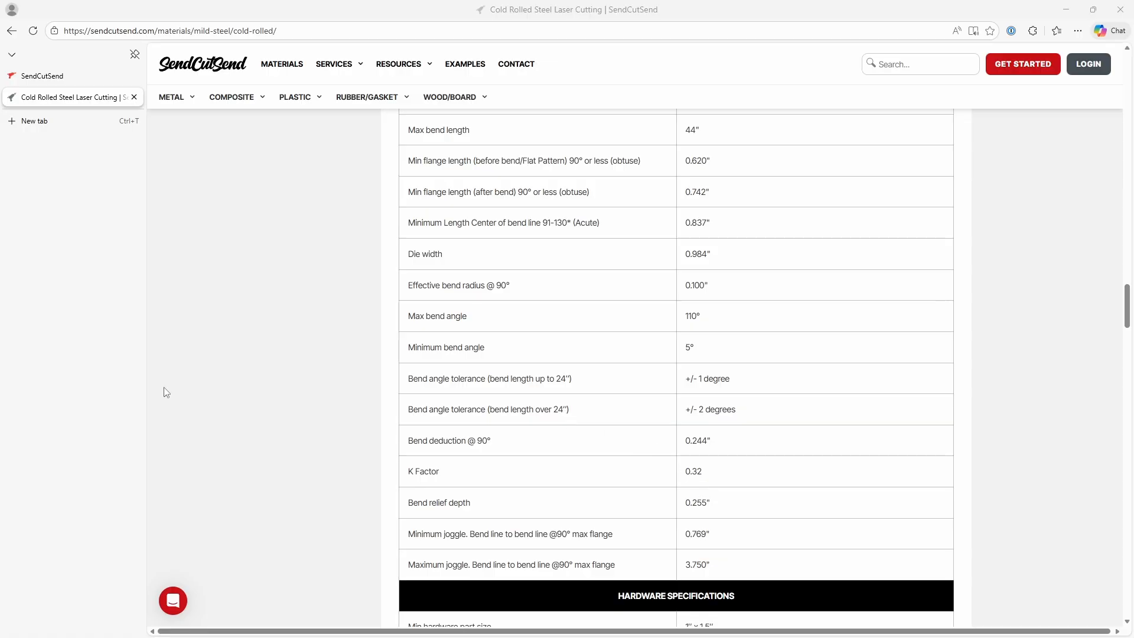
{"action": "left_click", "coordinate": [645, 624]}
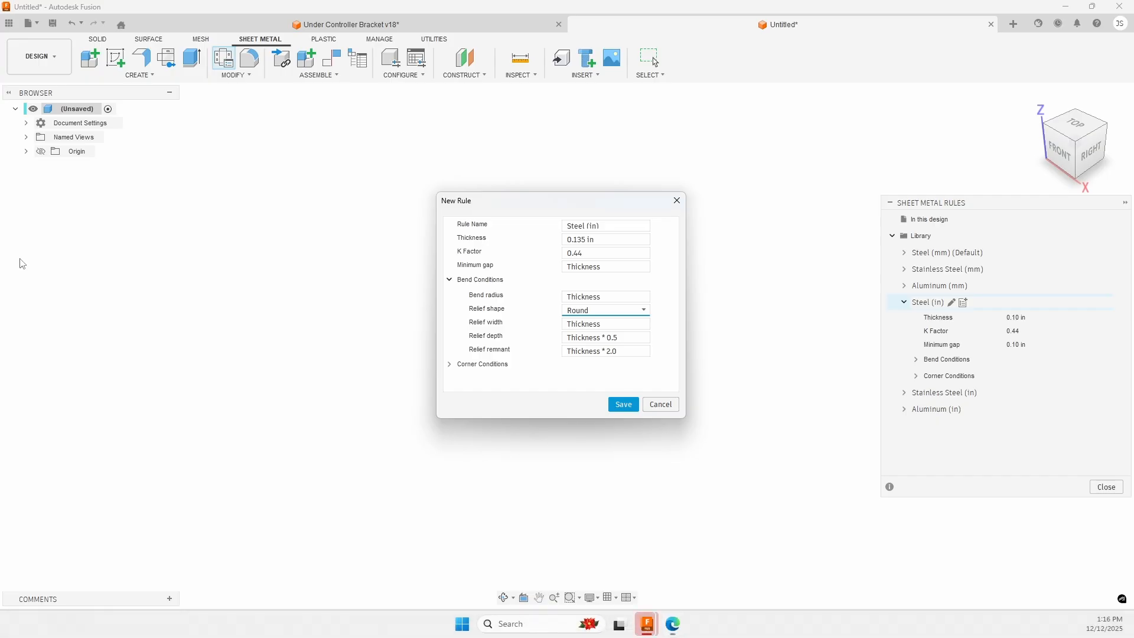
Step: Change the new rule's K Factor from 0.44 to 0.32
{"action": "left_click", "coordinate": [605, 253]}
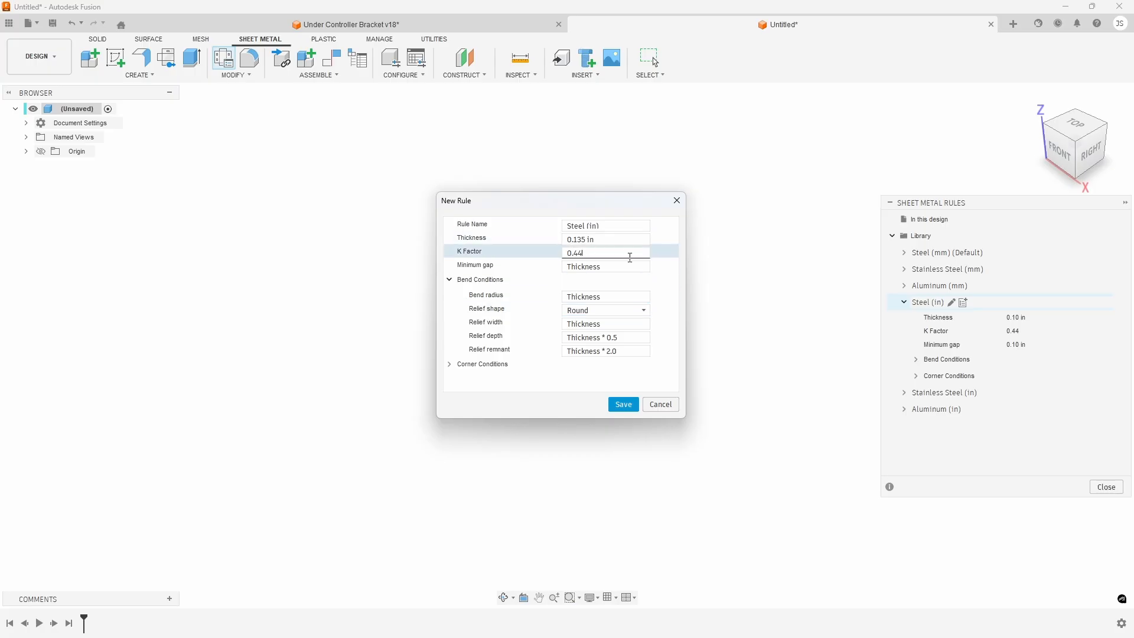
{"action": "type", "text": "0.32"}
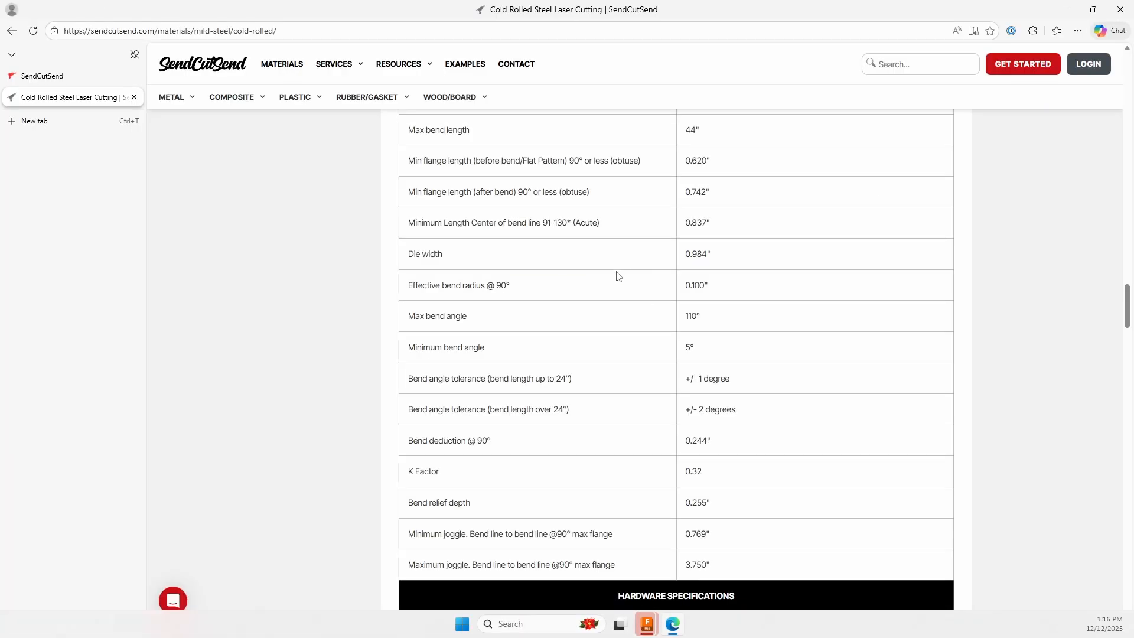
Step: Set the rule's bend radius to 0.1 in and save the new rule
{"action": "scroll", "scroll_direction": "up", "scroll_amount": 3}
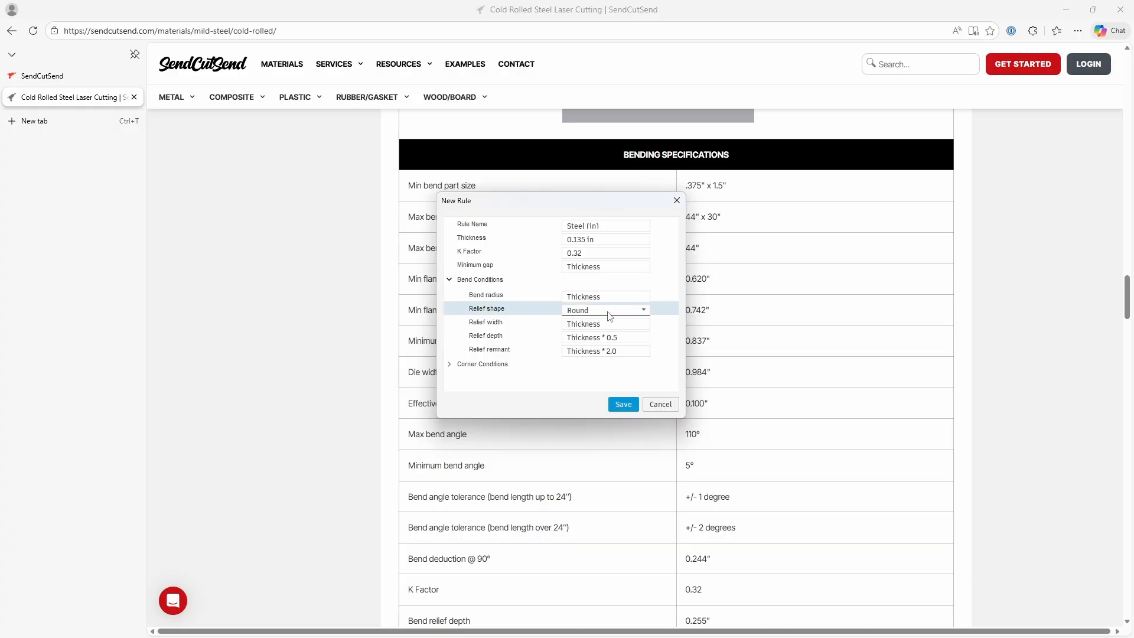
{"action": "left_click", "coordinate": [605, 324]}
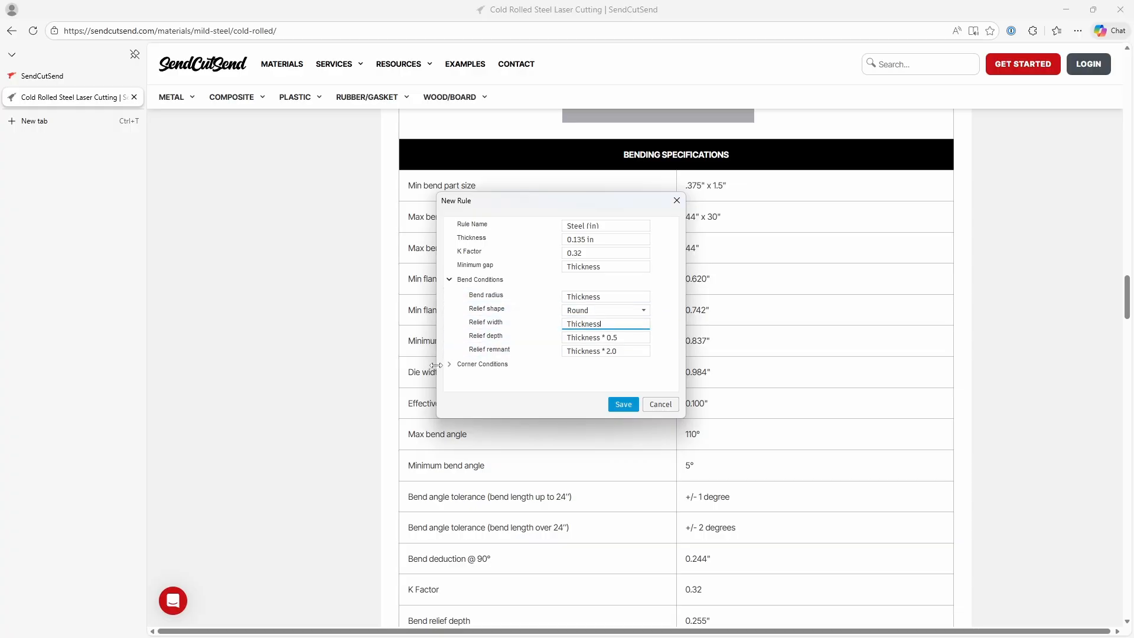
{"action": "left_click", "coordinate": [605, 295]}
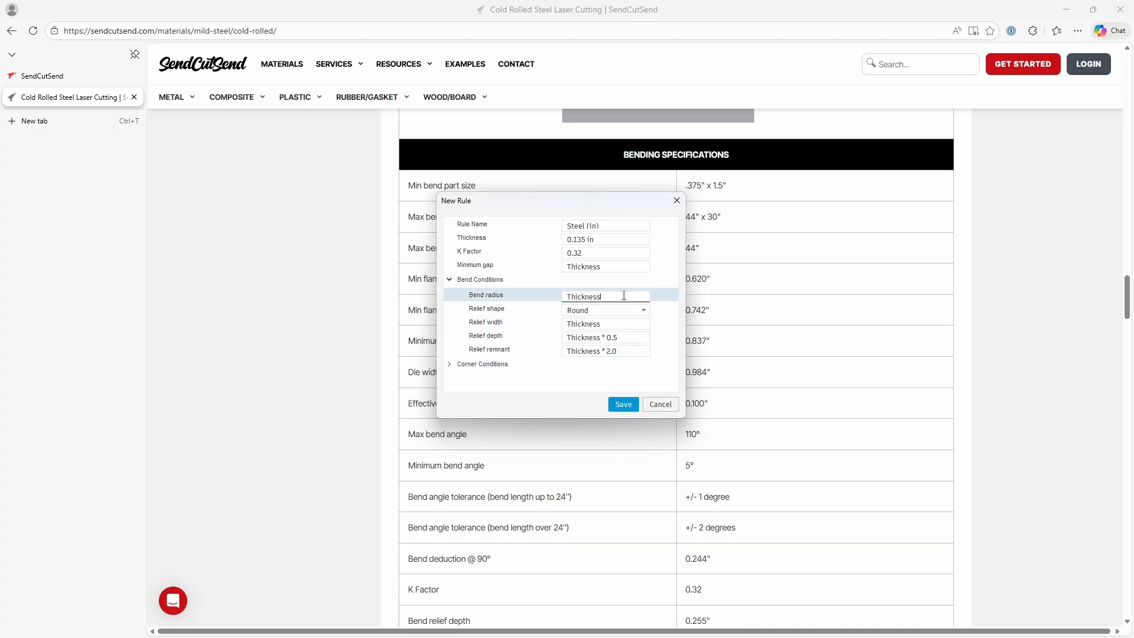
{"action": "type", "text": "0.1"}
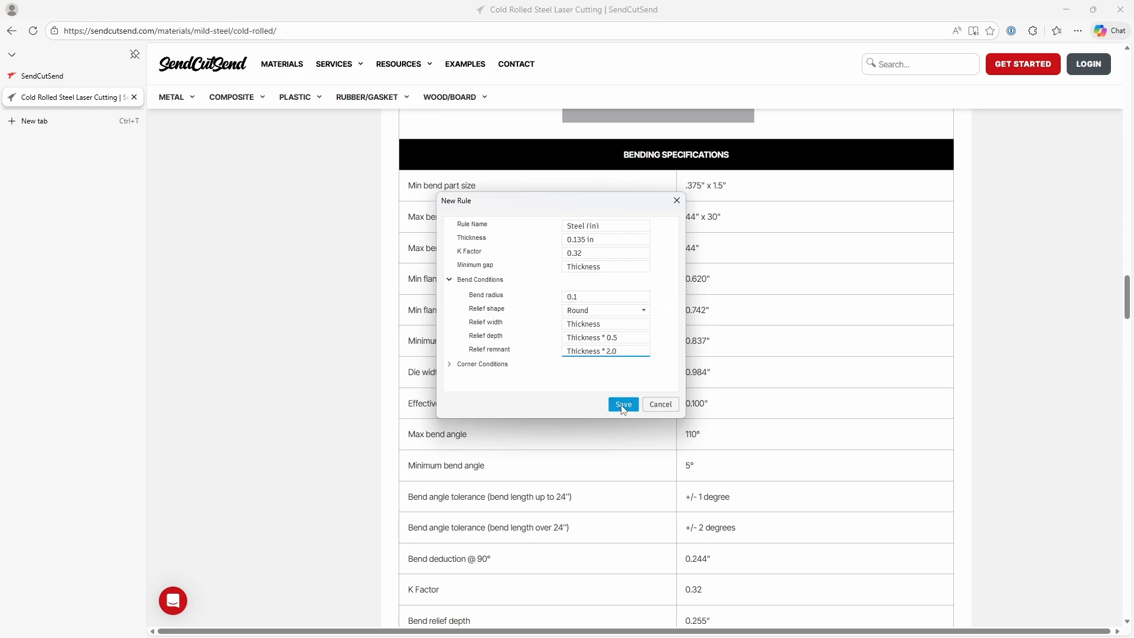
{"action": "left_click", "coordinate": [623, 404]}
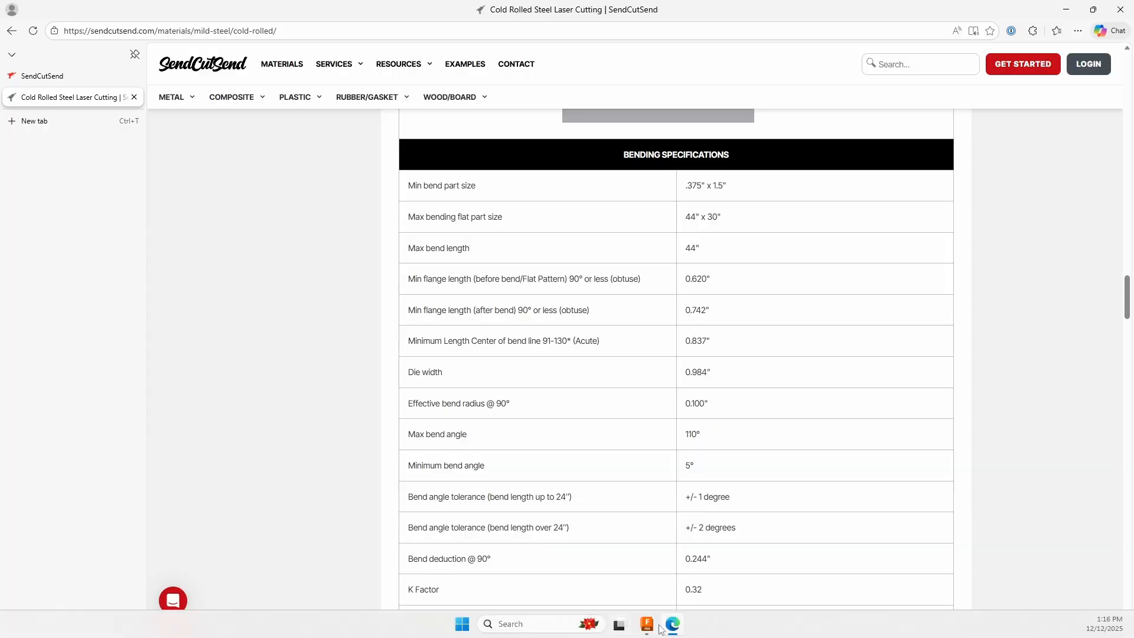
Step: Review the saved Steel (in)(1) rule in the library and close the rules panel
{"action": "left_click", "coordinate": [646, 624]}
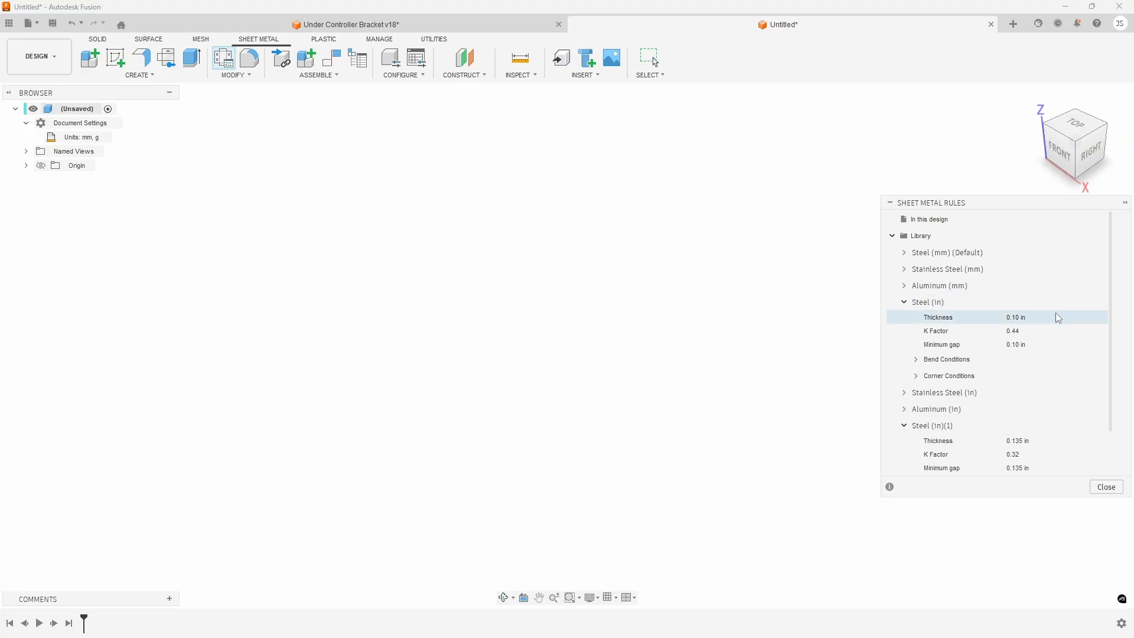
{"action": "scroll", "scroll_direction": "down", "scroll_amount": 3}
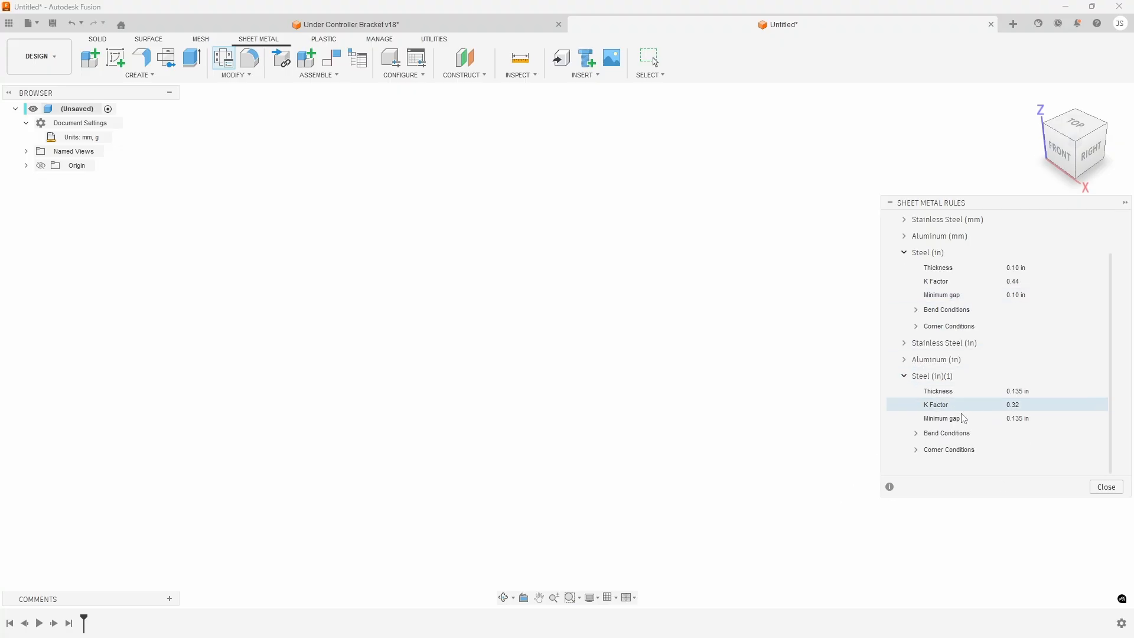
{"action": "left_click", "coordinate": [933, 376]}
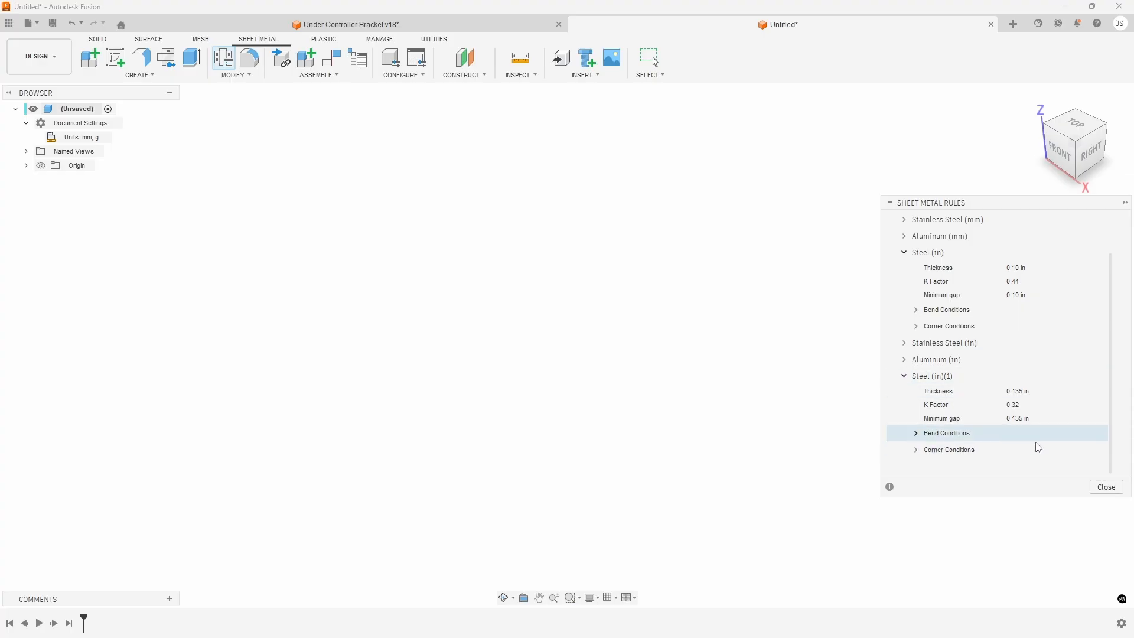
{"action": "left_click", "coordinate": [1106, 485]}
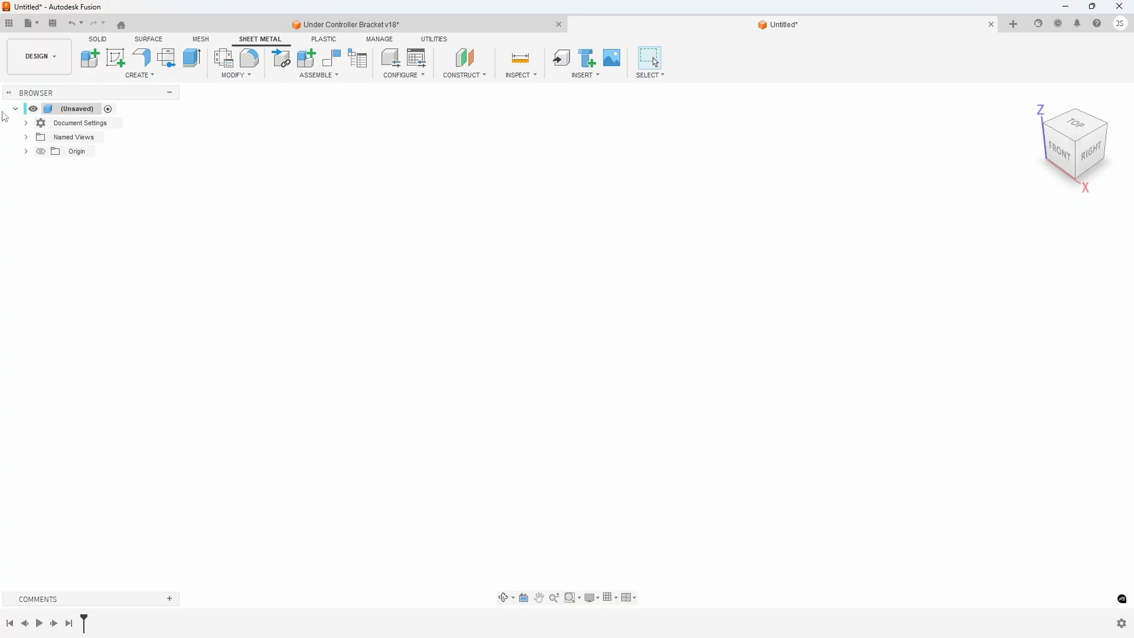
Step: Set the design's unit system to inch (in), ouncemass in Document Settings
{"action": "left_click", "coordinate": [26, 122]}
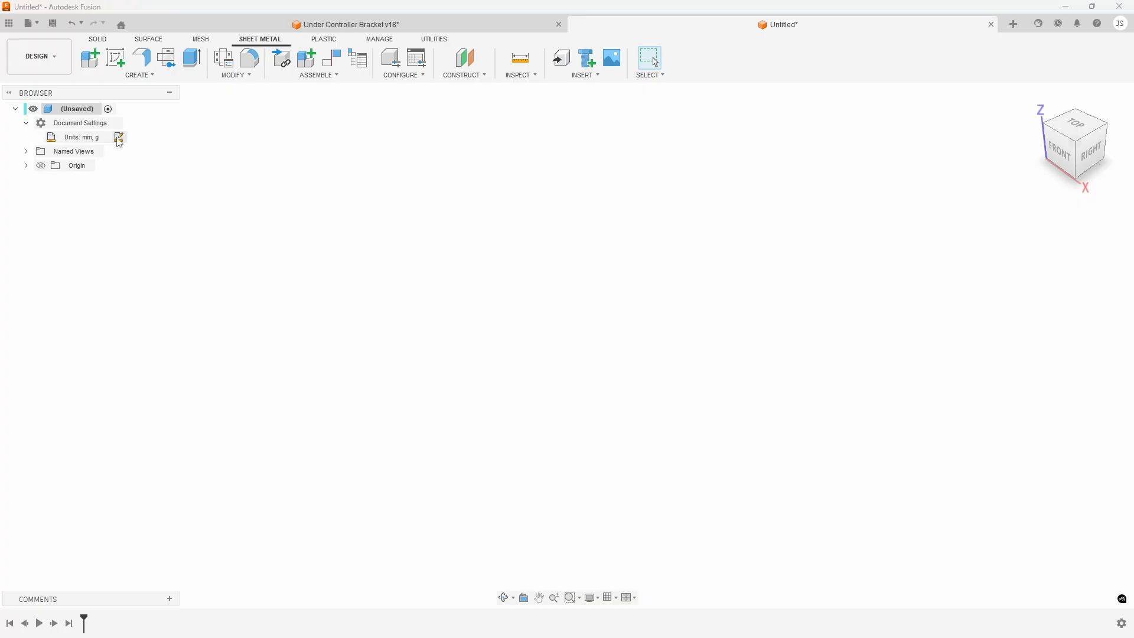
{"action": "left_click", "coordinate": [118, 137]}
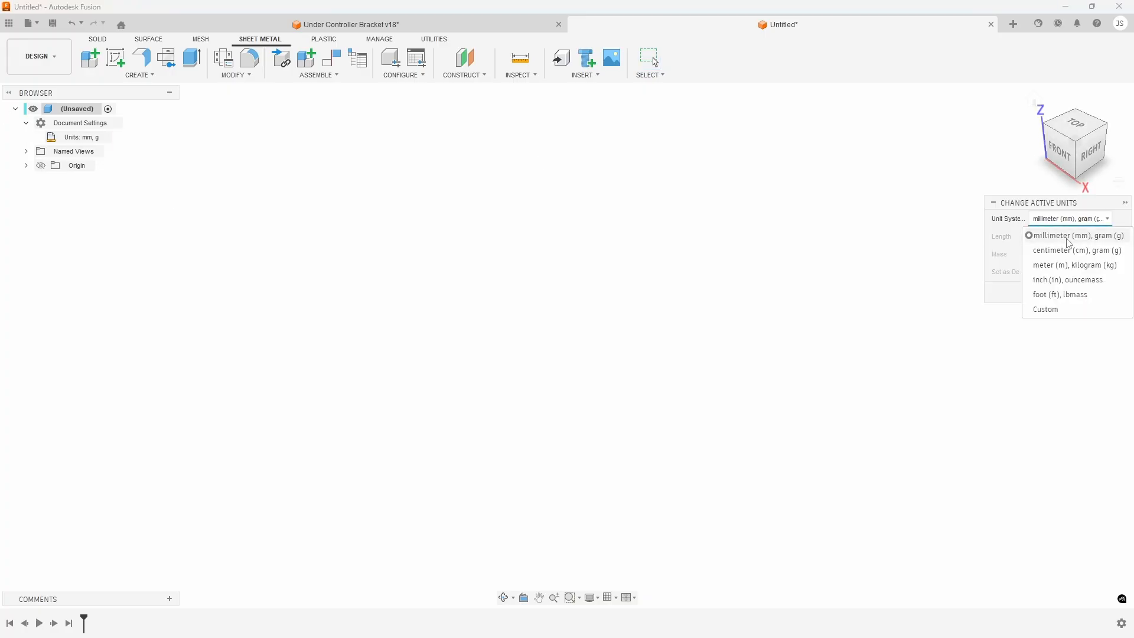
{"action": "left_click", "coordinate": [1065, 280]}
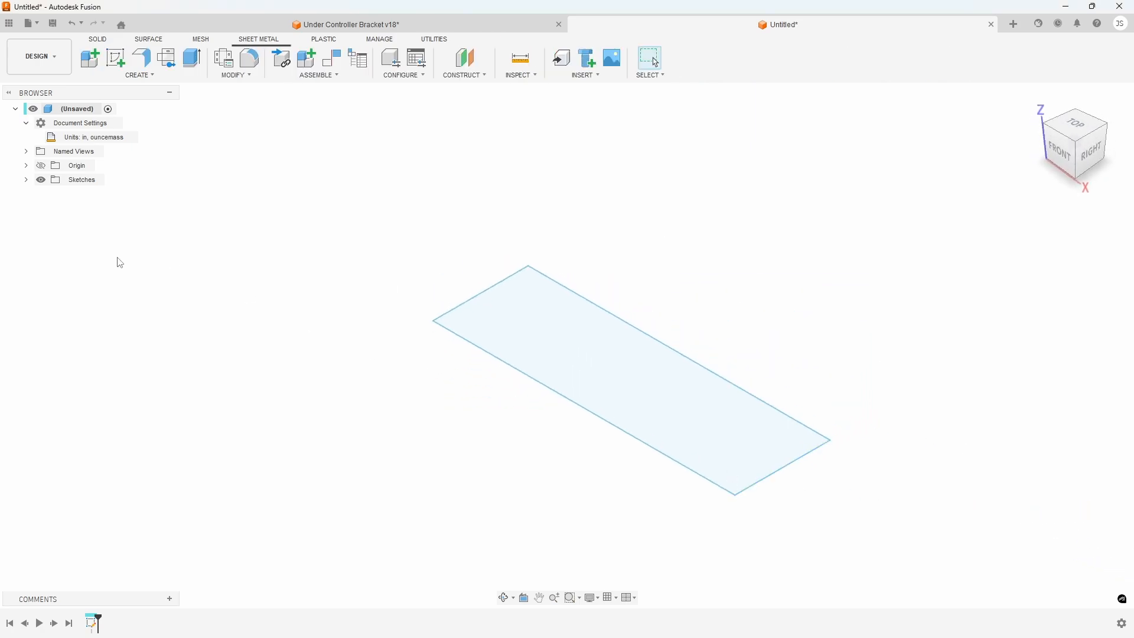
{"action": "mouse_move", "coordinate": [142, 57]}
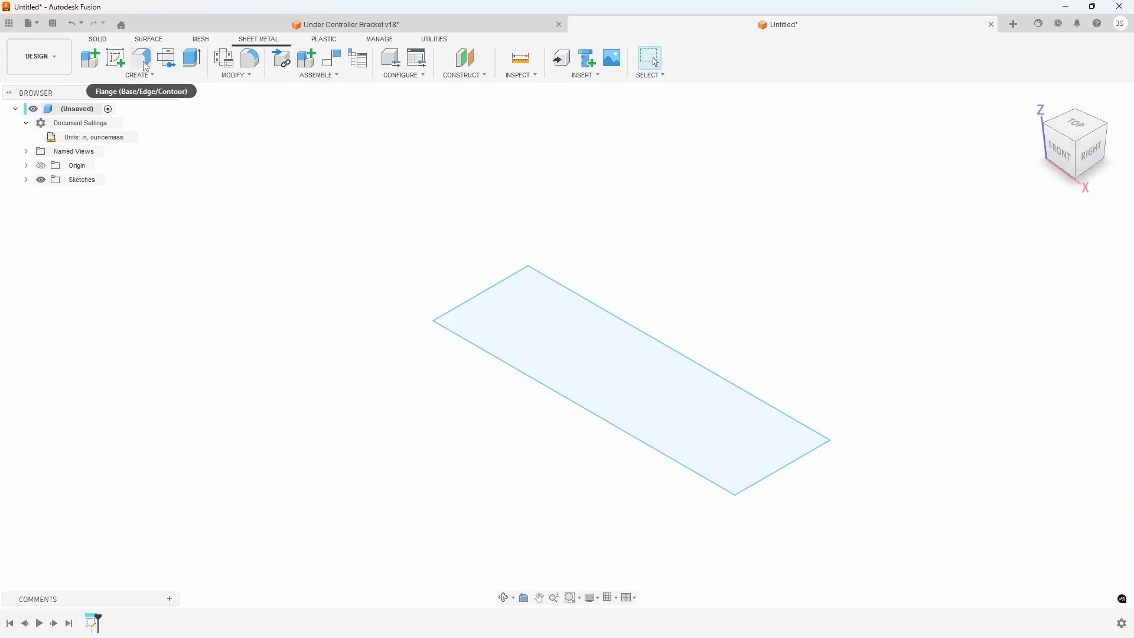
Step: Preview a flange on the rectangle, check the rule dropdown, then cancel to edit the rules first
{"action": "left_click", "coordinate": [141, 58]}
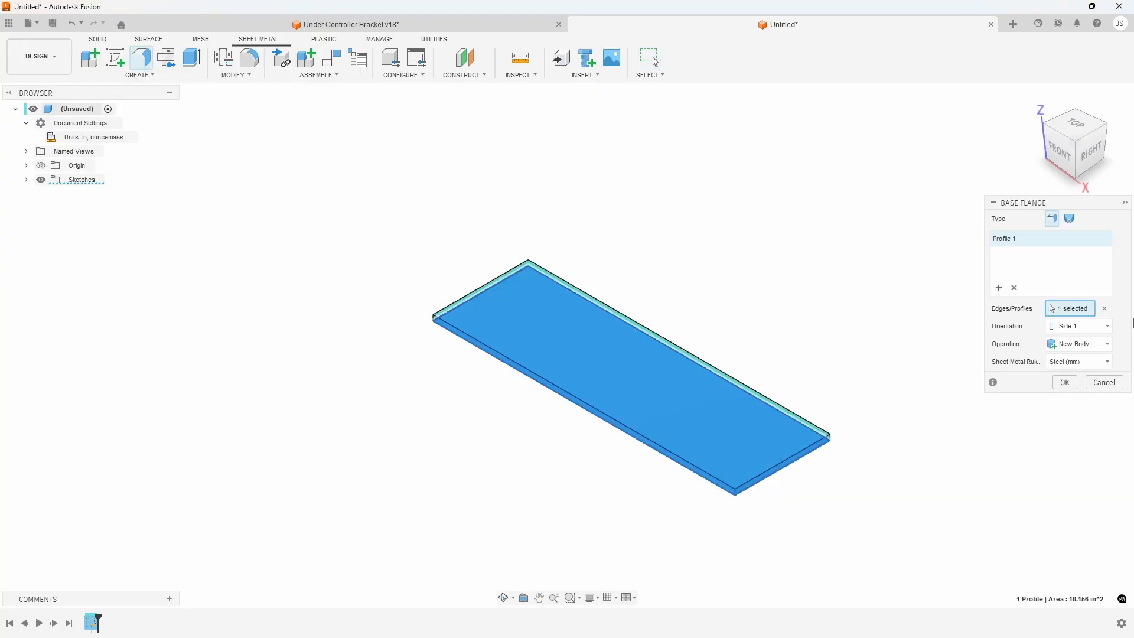
{"action": "left_click", "coordinate": [1078, 362]}
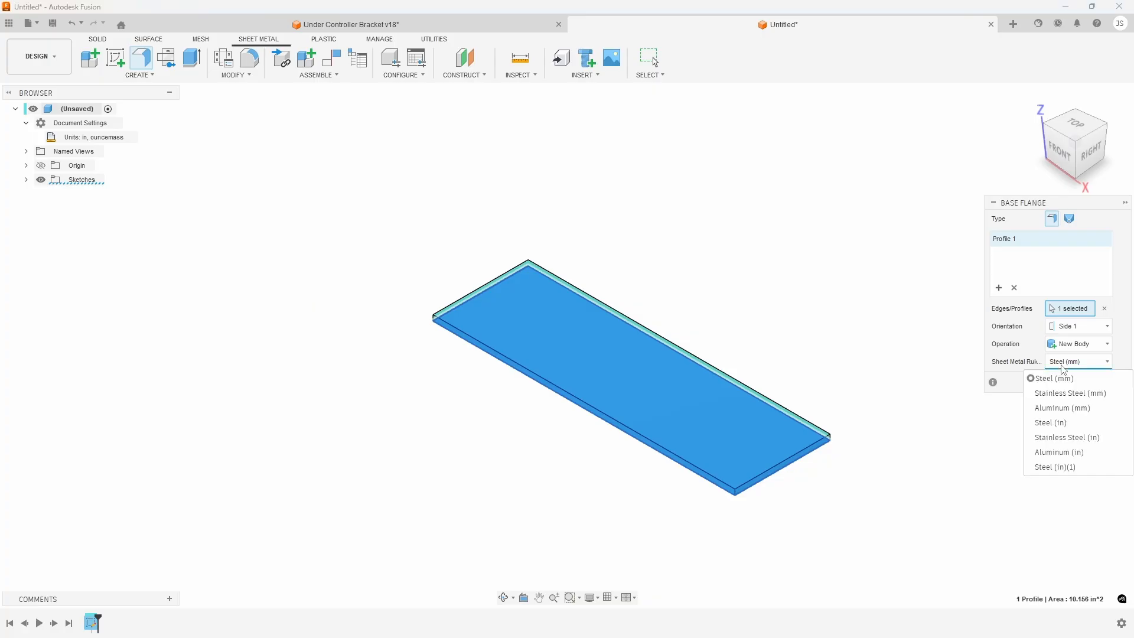
{"action": "mouse_move", "coordinate": [1061, 468]}
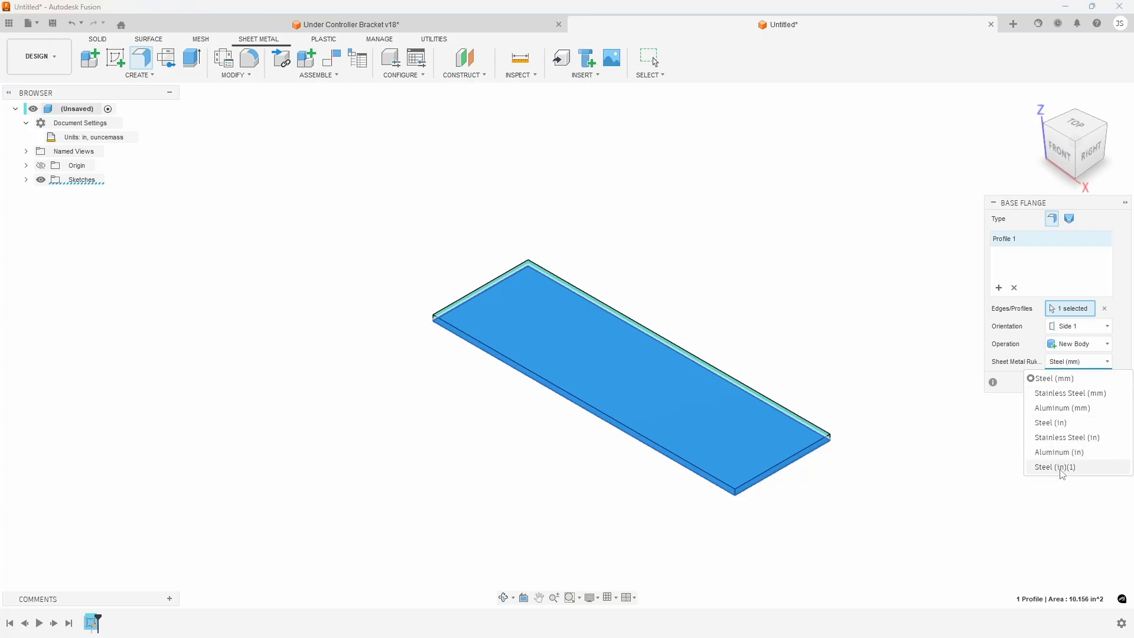
{"action": "left_click", "coordinate": [1054, 378]}
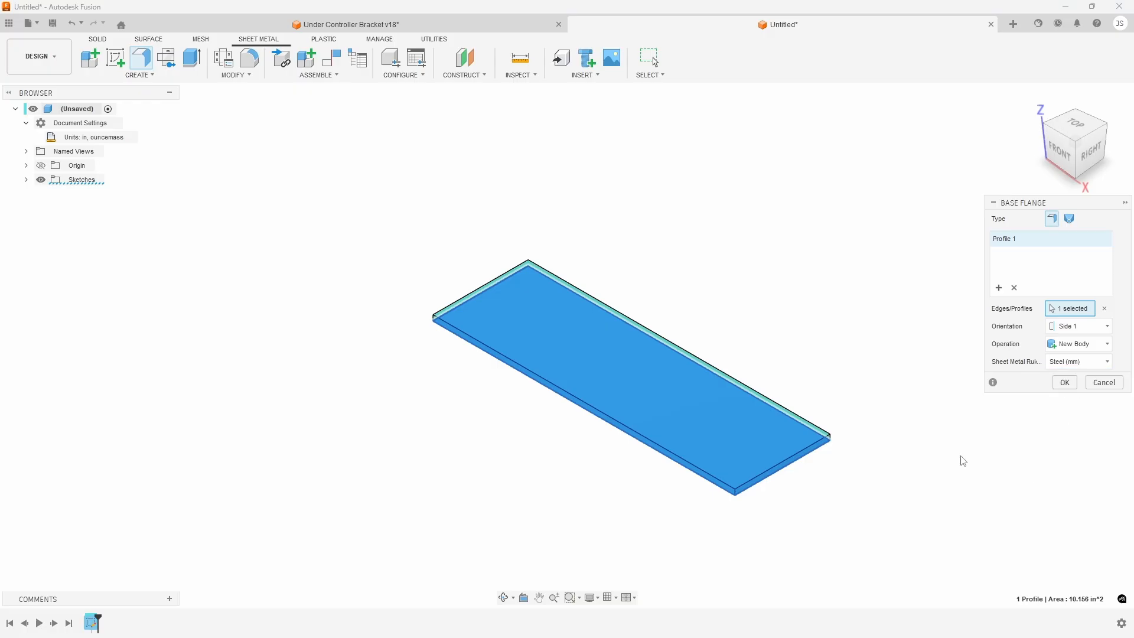
{"action": "left_click", "coordinate": [1103, 382]}
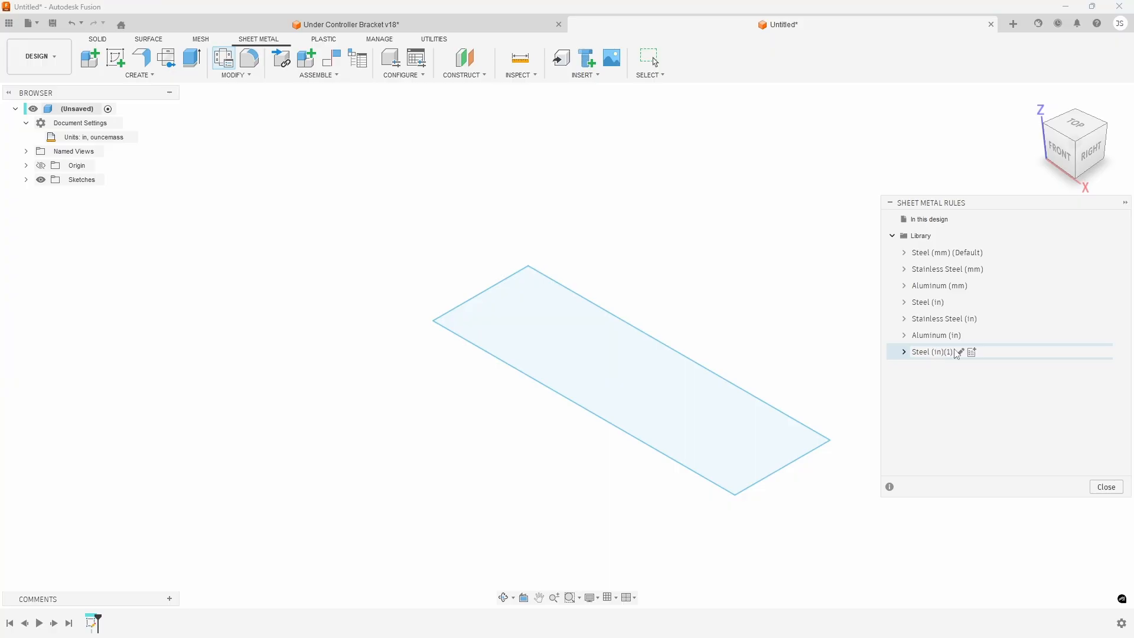
Step: Rename the Steel (in)(1) rule to Mild Steel 0.135 with 0.135 in thickness, save, and close the library
{"action": "left_click", "coordinate": [960, 352]}
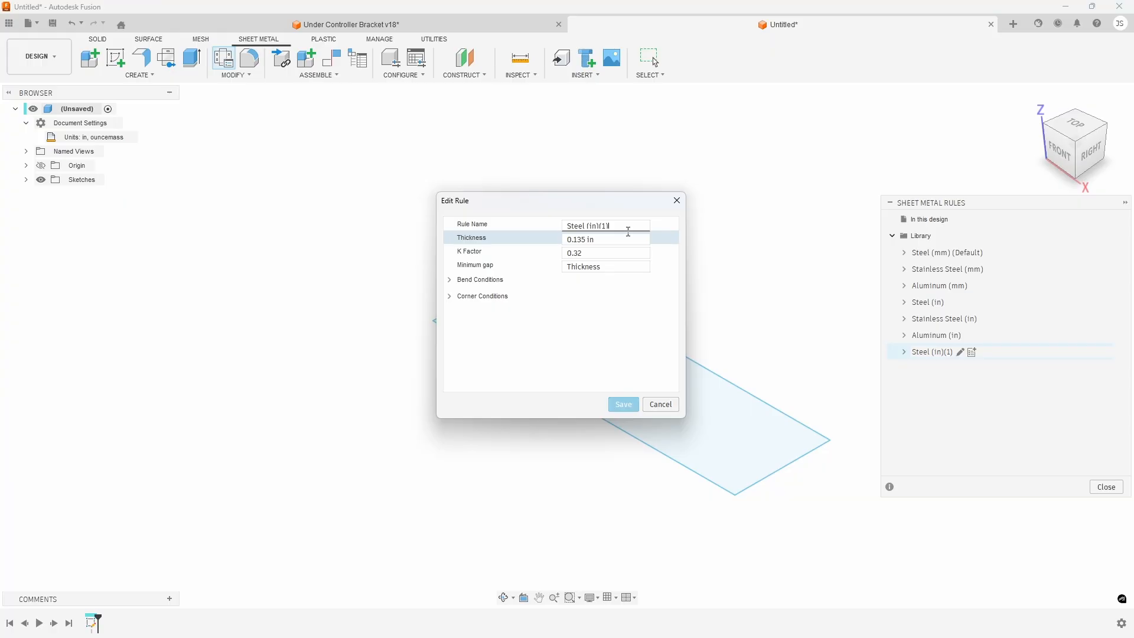
{"action": "type", "text": "Mild Steel"}
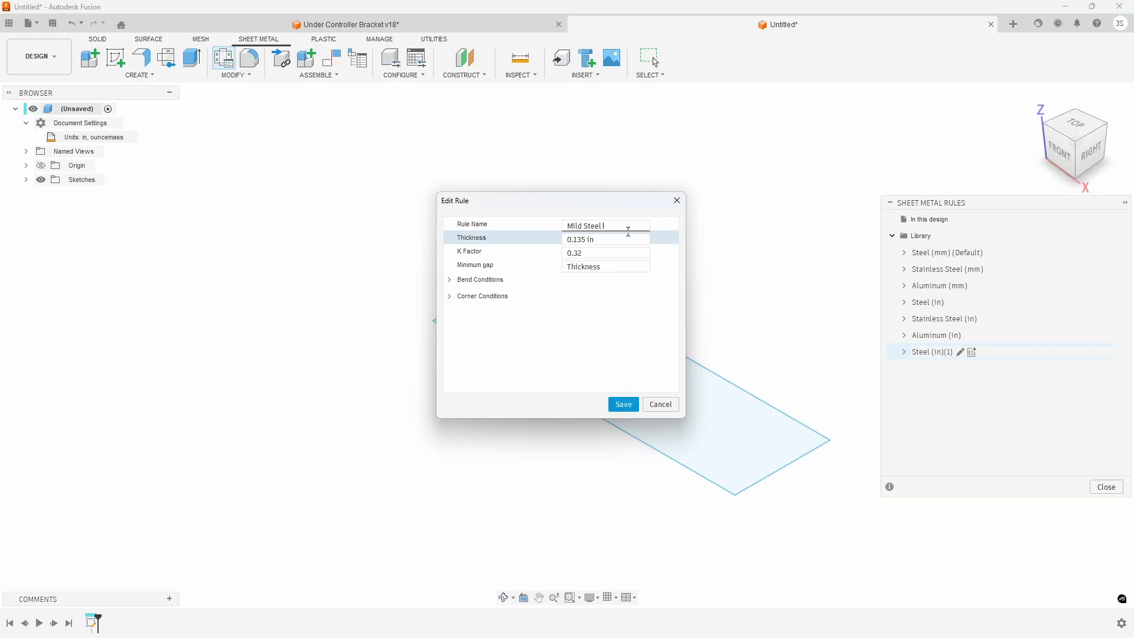
{"action": "type", "text": "0.134"}
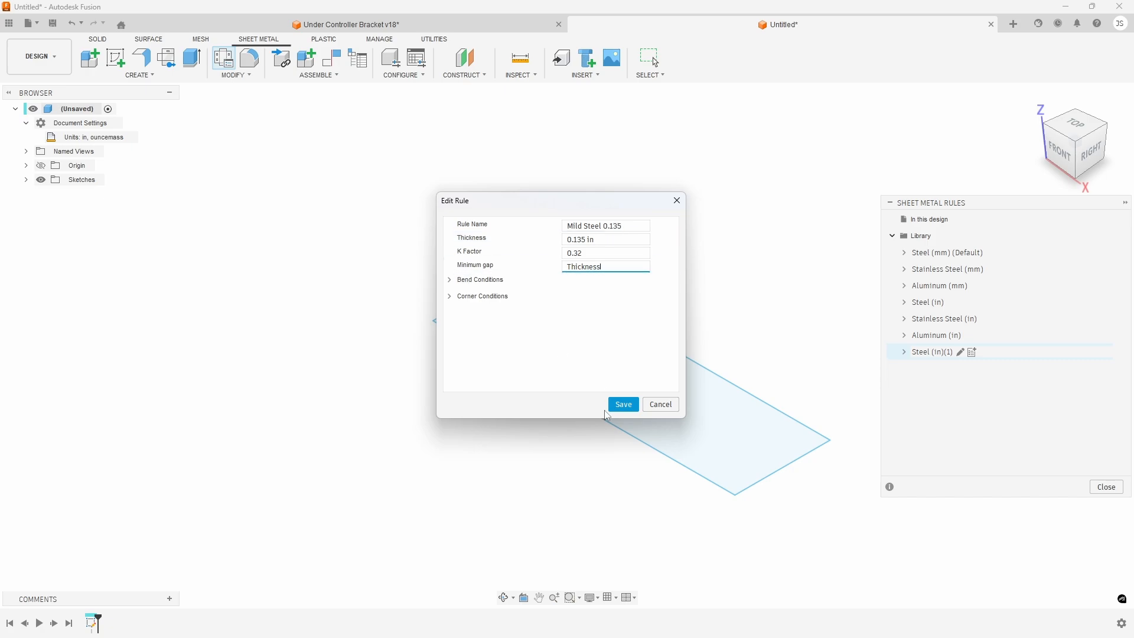
{"action": "left_click", "coordinate": [623, 404]}
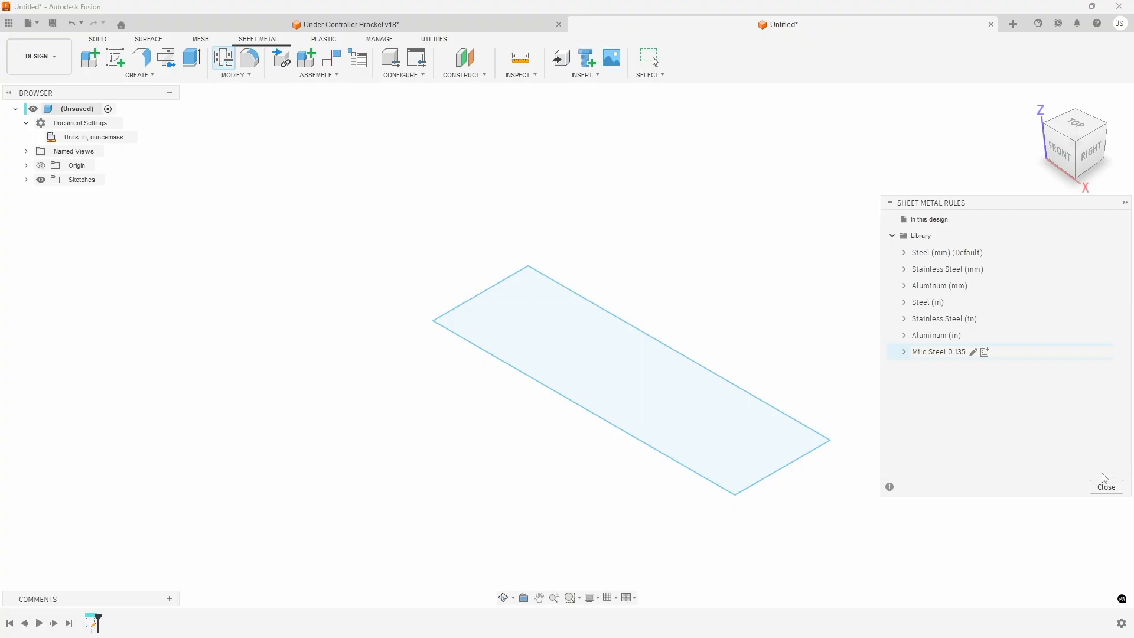
{"action": "left_click", "coordinate": [1106, 487]}
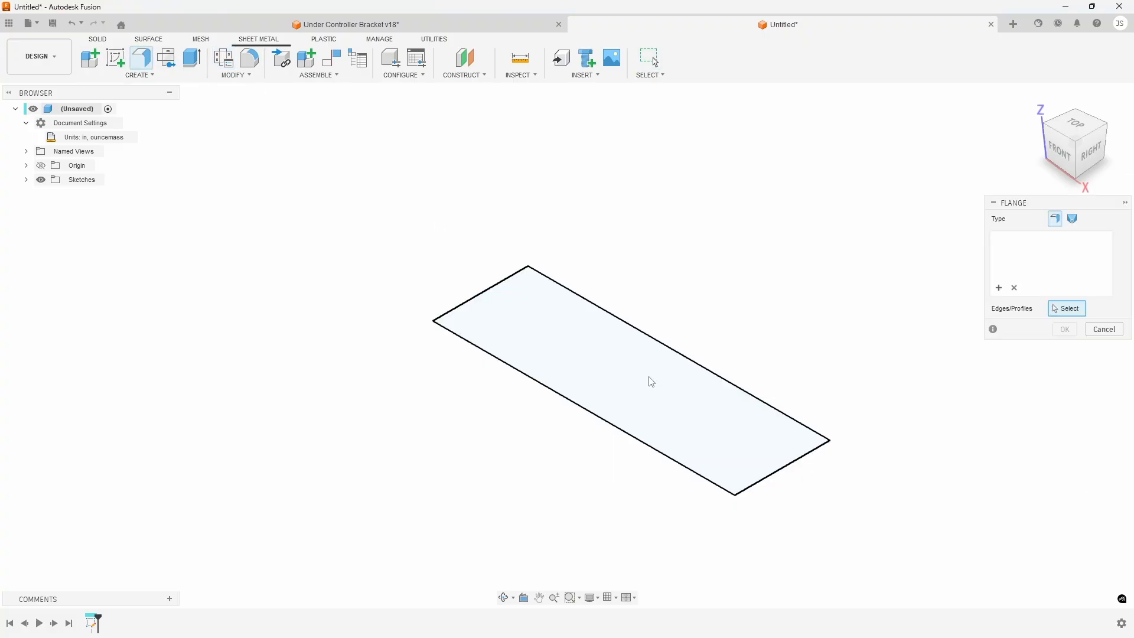
Step: Create the base flange from the rectangle profile using the Mild Steel 0.135 rule
{"action": "left_click", "coordinate": [1107, 361]}
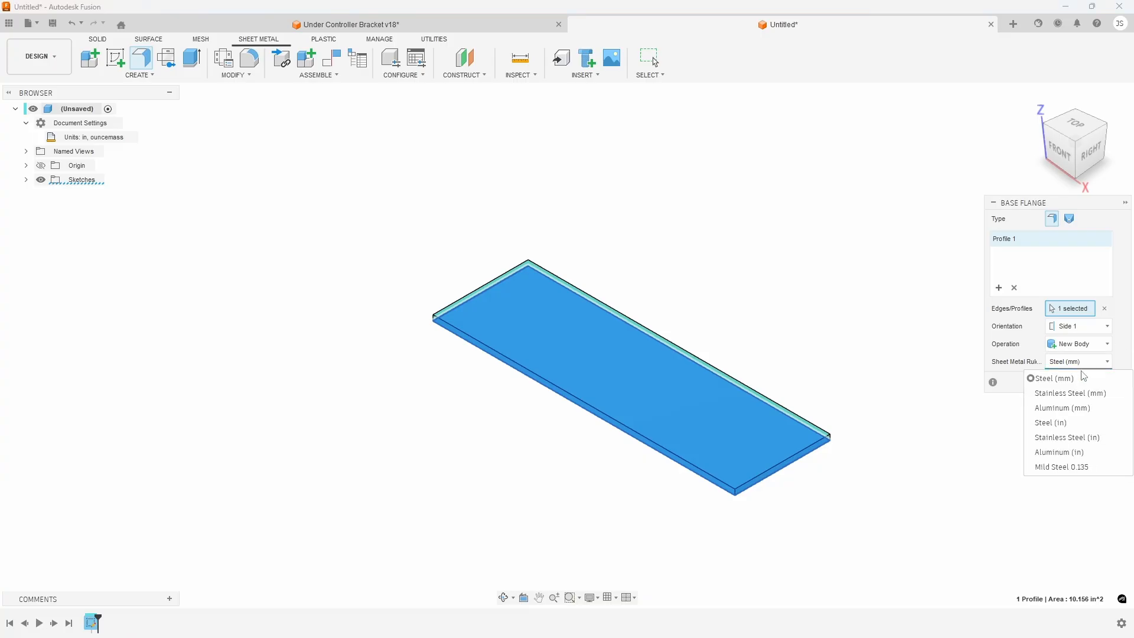
{"action": "left_click", "coordinate": [1061, 467]}
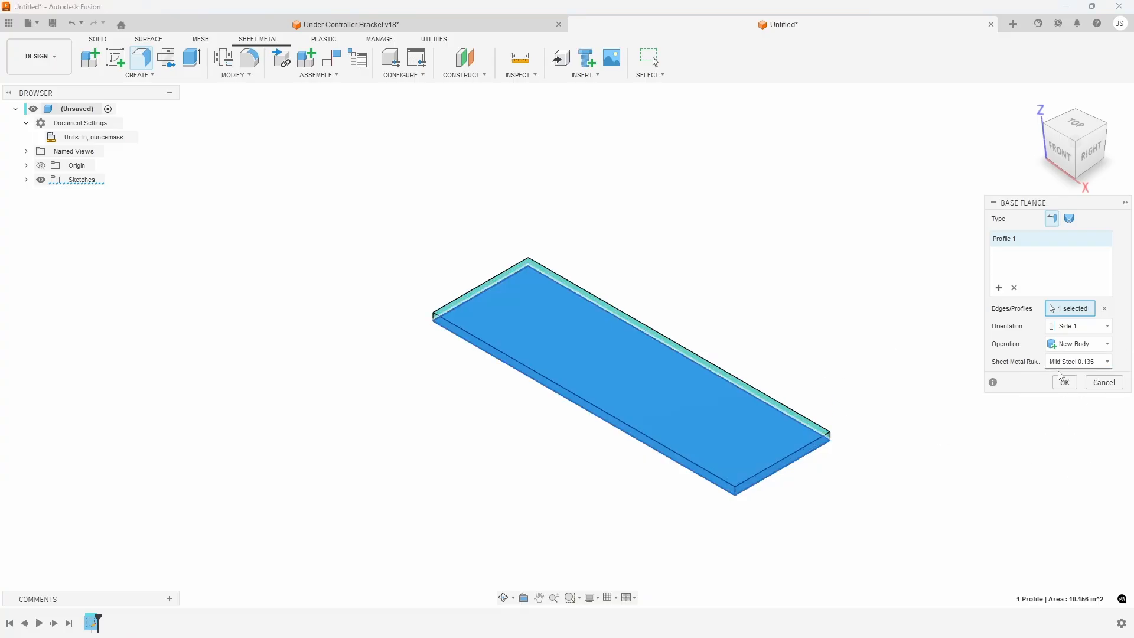
{"action": "left_click", "coordinate": [1063, 382]}
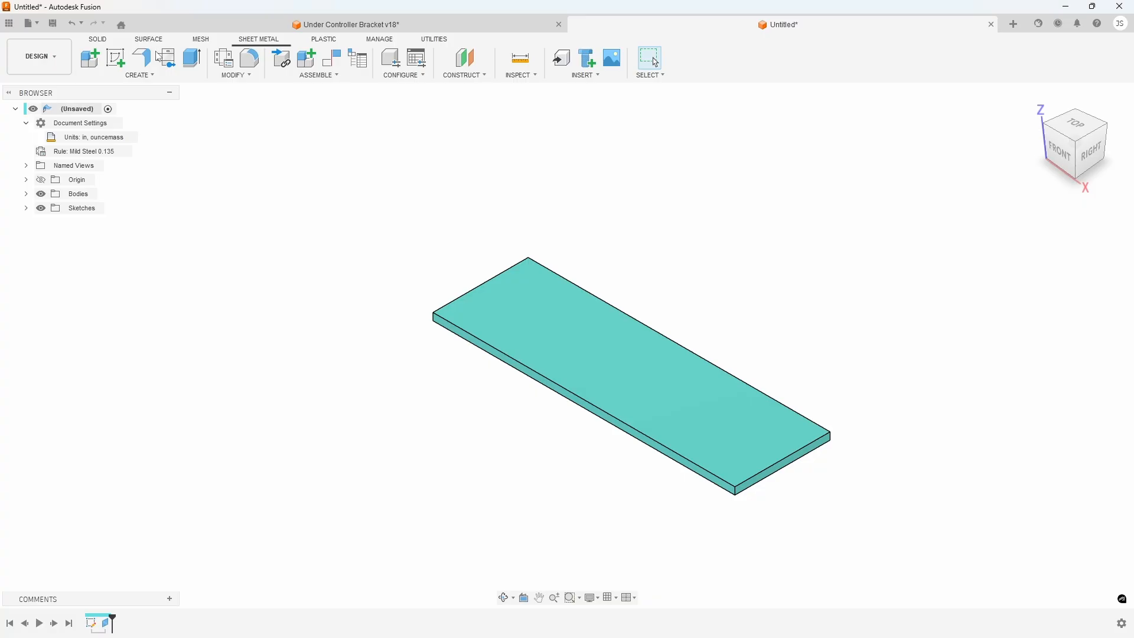
{"action": "left_click", "coordinate": [114, 57]}
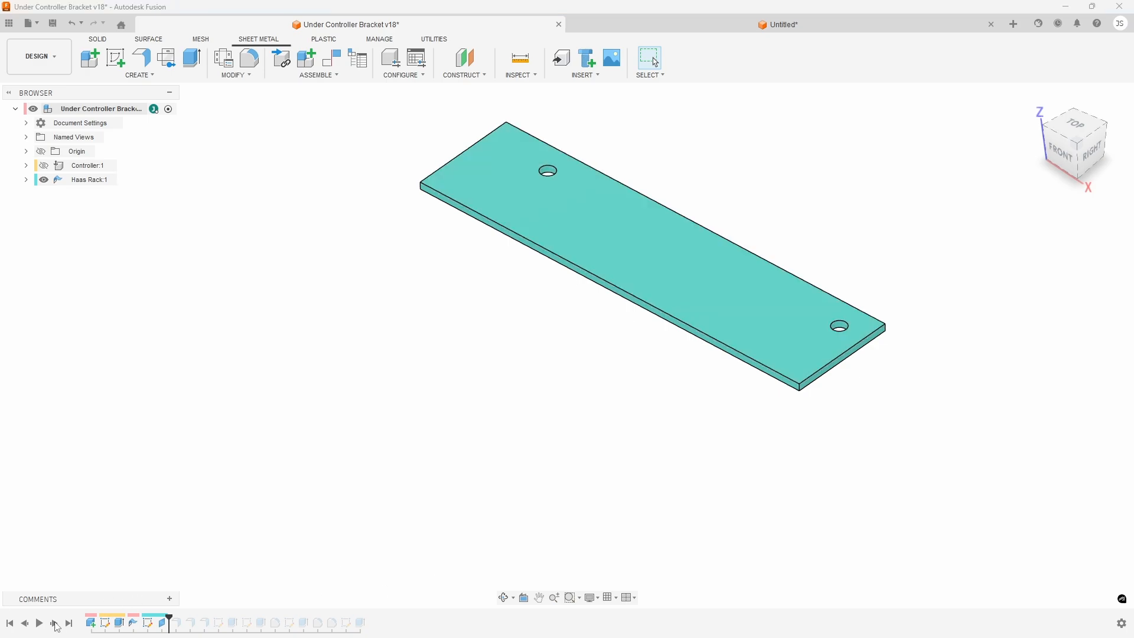
Step: Step forward through the Under Controller Bracket timeline to its bent shape with slots and notch cutout
{"action": "left_click", "coordinate": [53, 623]}
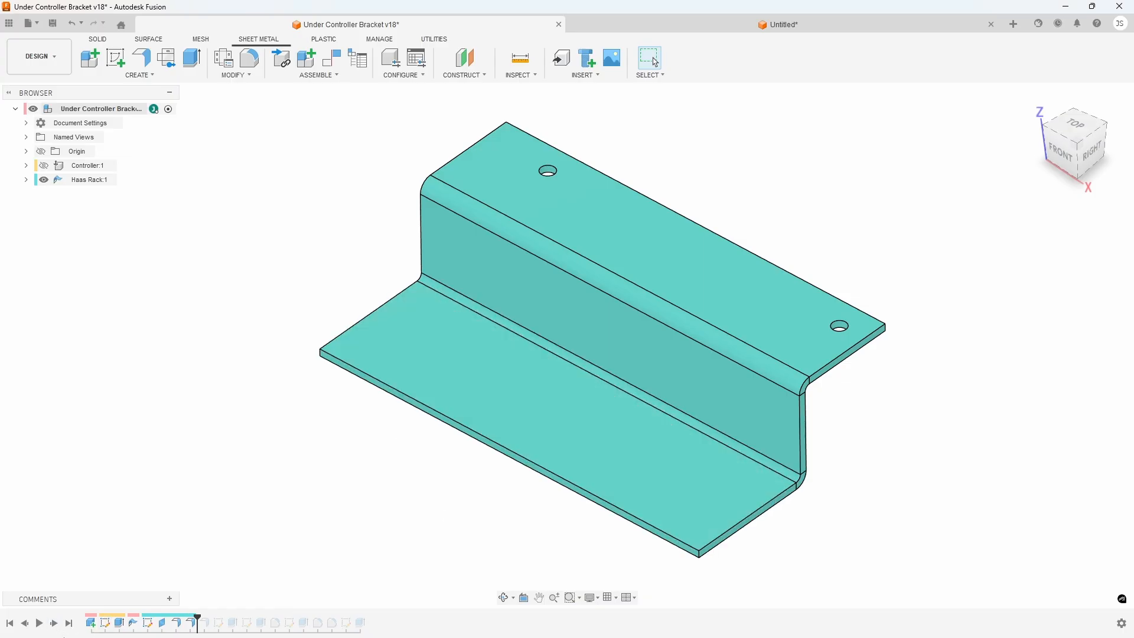
{"action": "left_click", "coordinate": [38, 623]}
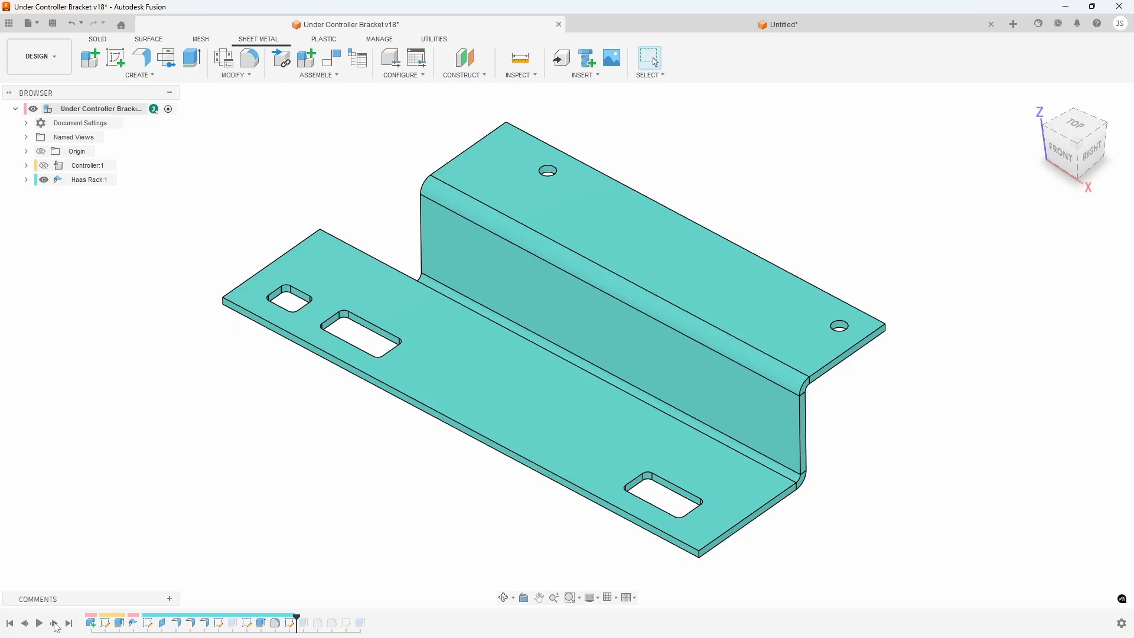
{"action": "left_click", "coordinate": [40, 623]}
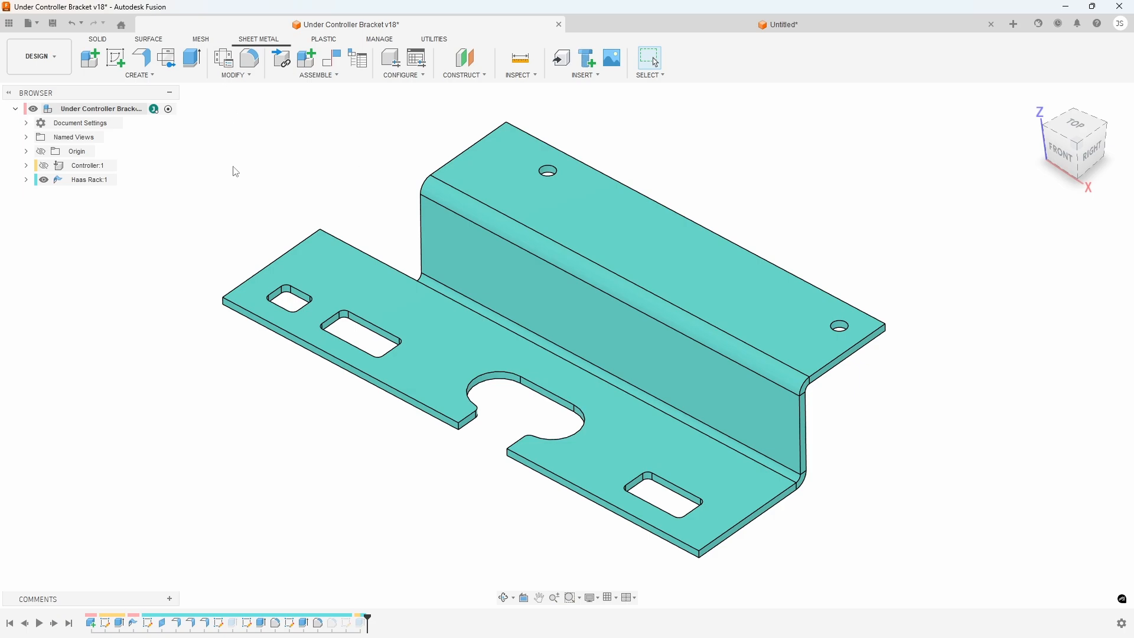
{"action": "mouse_move", "coordinate": [339, 258]}
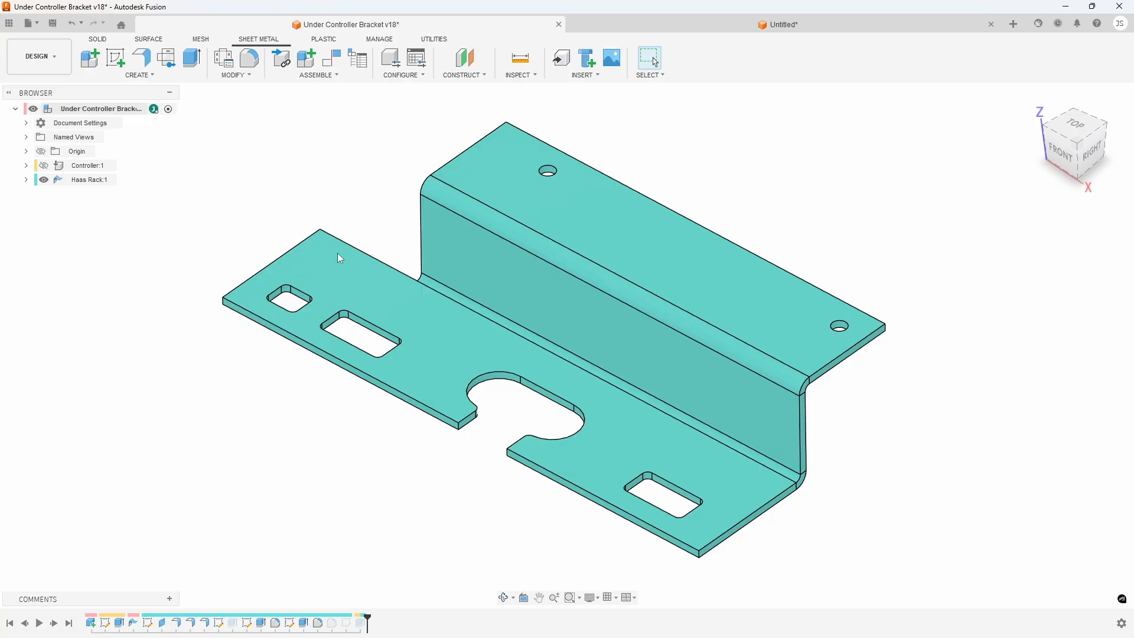
{"action": "mouse_move", "coordinate": [147, 387]}
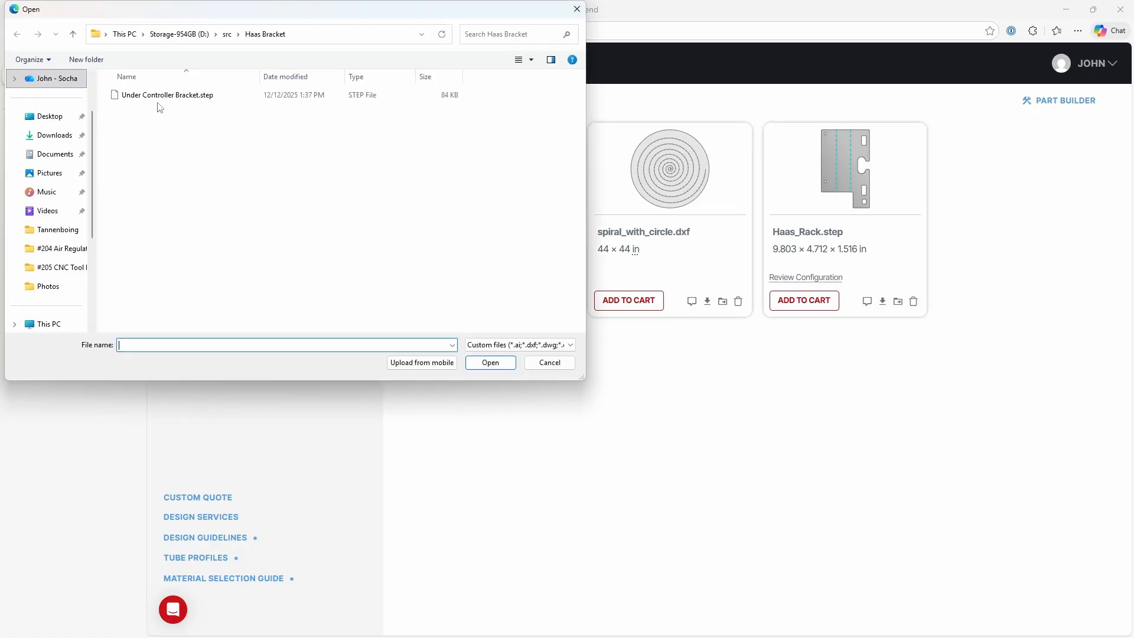
Step: Upload Under Controller Bracket.step to SendCutSend and choose sheet cutting as the production method
{"action": "left_click", "coordinate": [489, 363]}
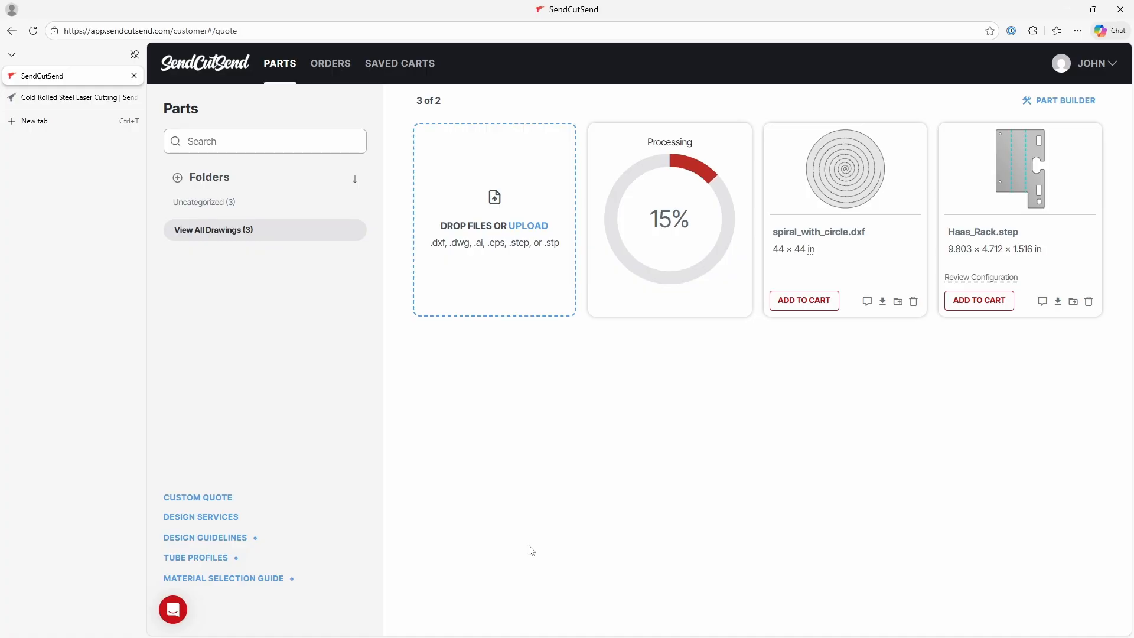
{"action": "left_click", "coordinate": [980, 276]}
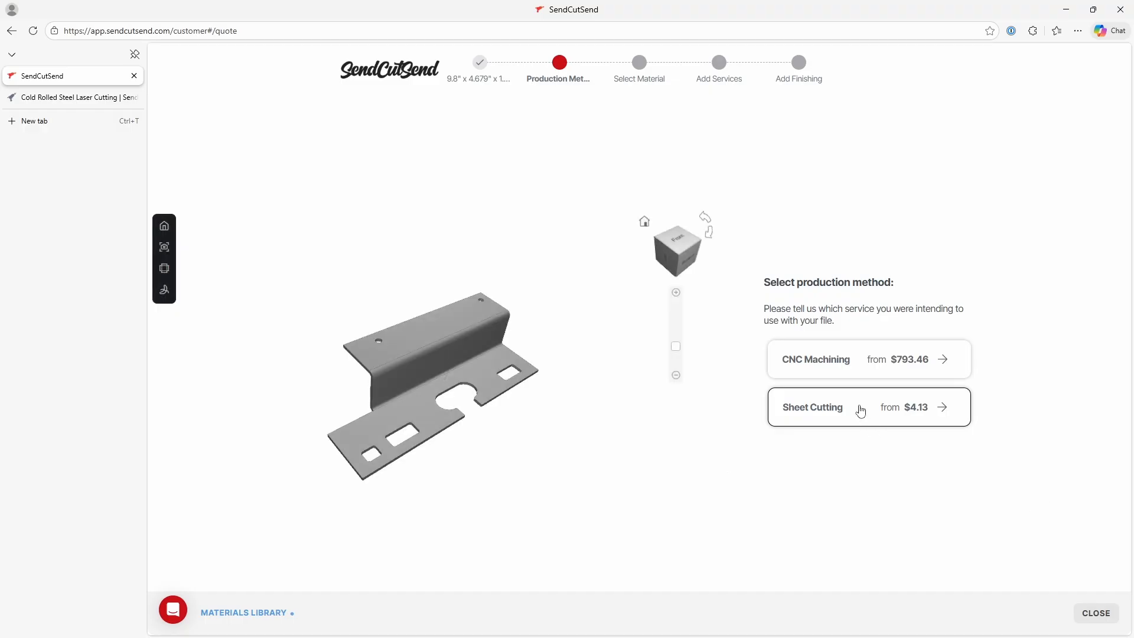
{"action": "left_click", "coordinate": [812, 406]}
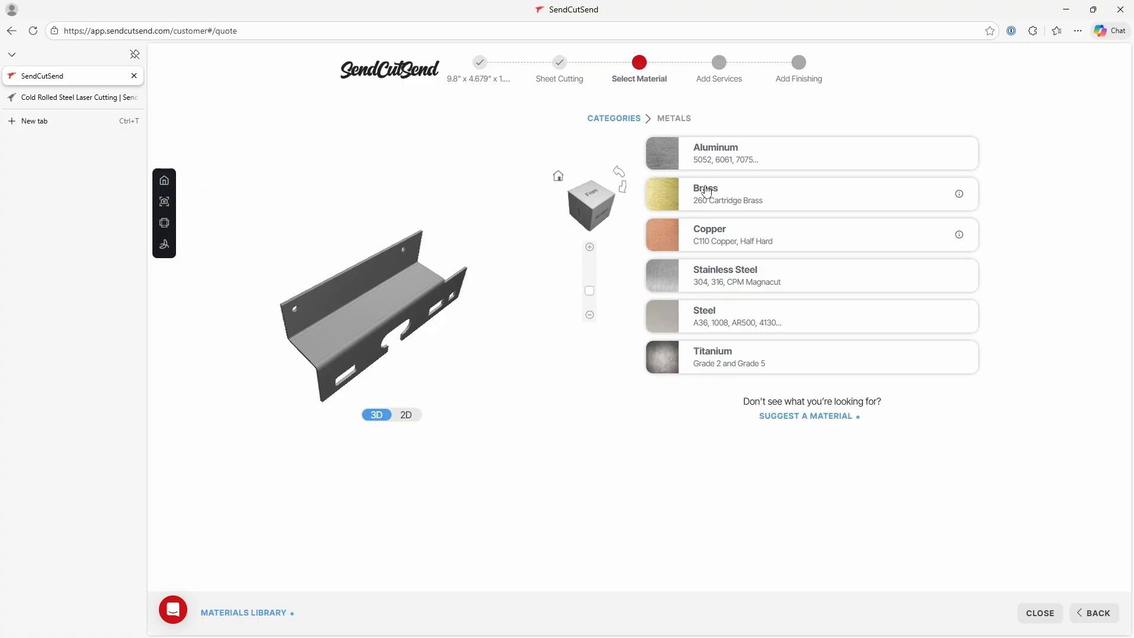
{"action": "mouse_move", "coordinate": [689, 350]}
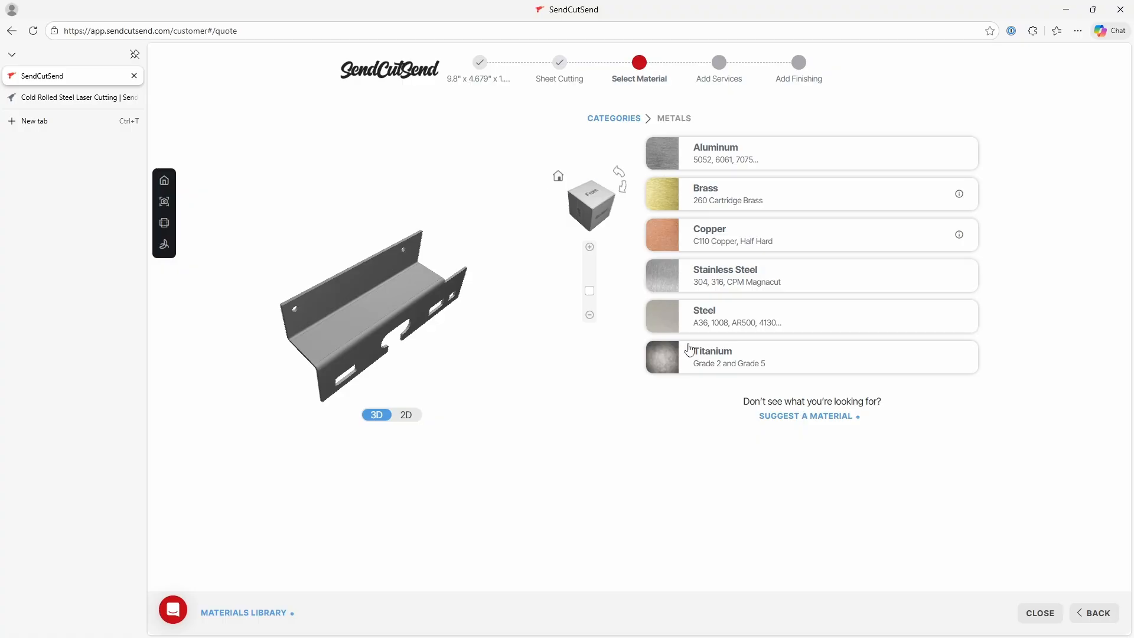
{"action": "mouse_move", "coordinate": [732, 320]}
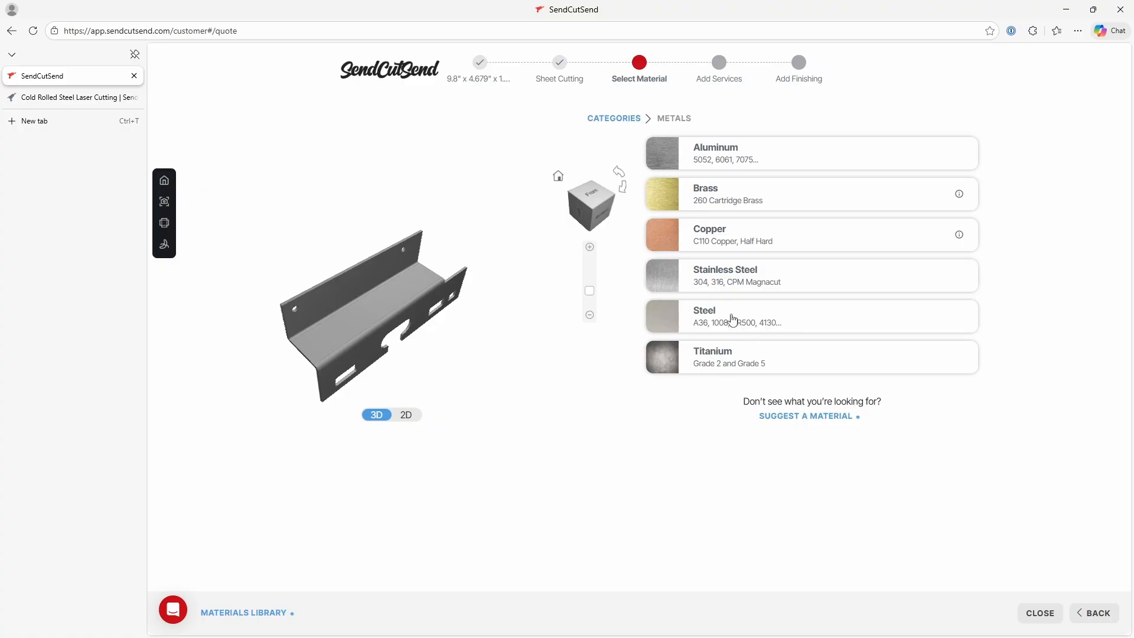
Step: Quote the bracket in A36/1008 Mild Steel at .135" (3.4 MM) thickness and continue to services
{"action": "left_click", "coordinate": [730, 317]}
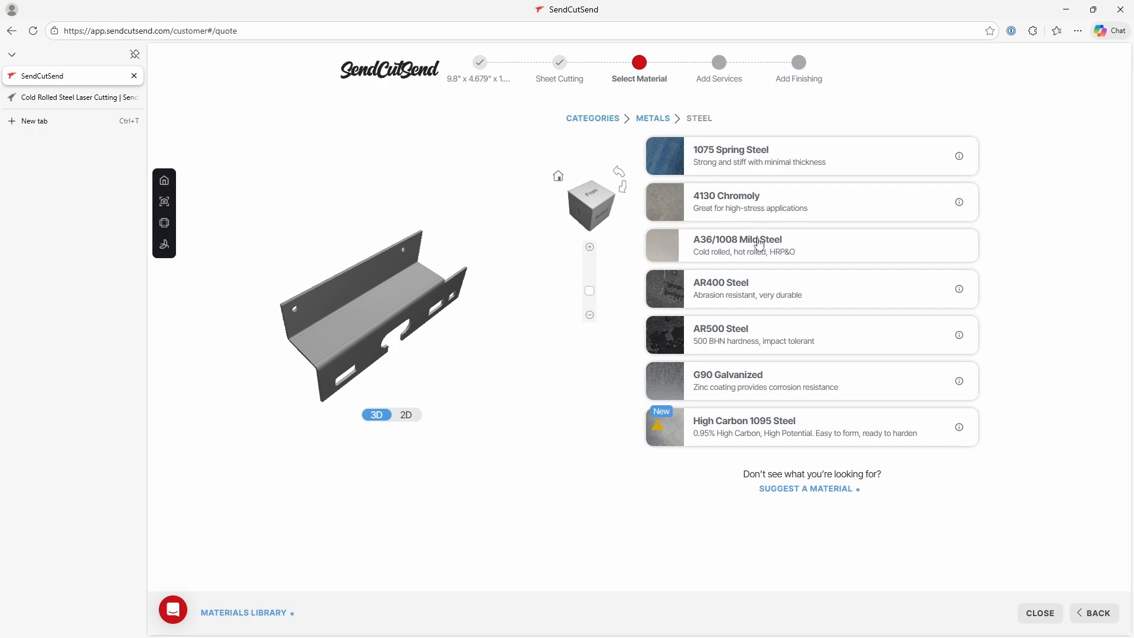
{"action": "left_click", "coordinate": [737, 245]}
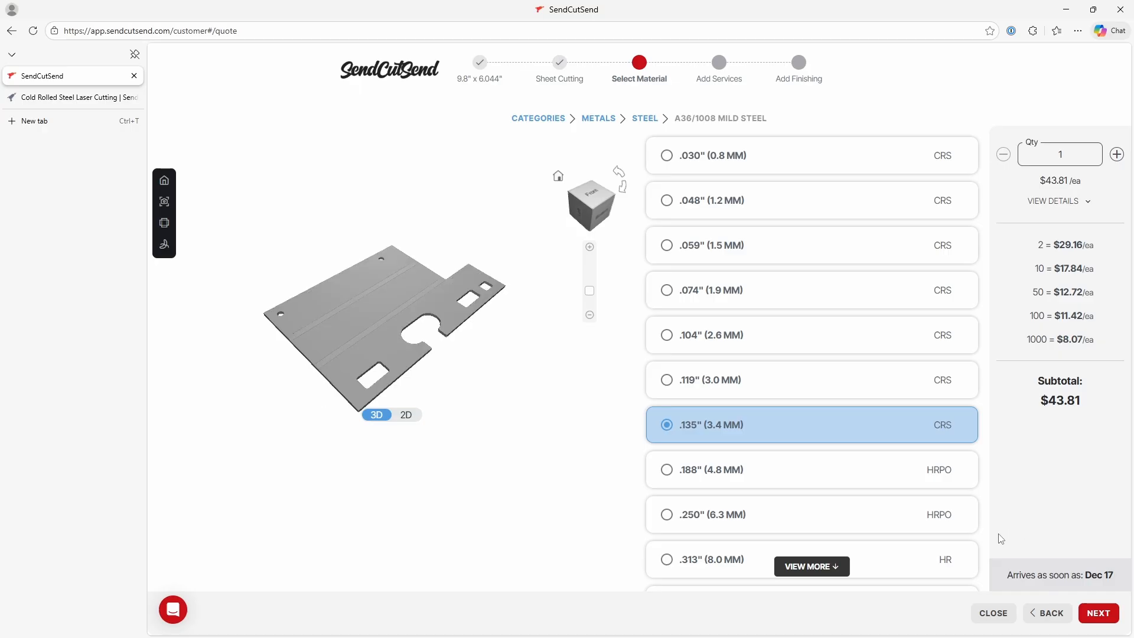
{"action": "left_click", "coordinate": [1098, 614]}
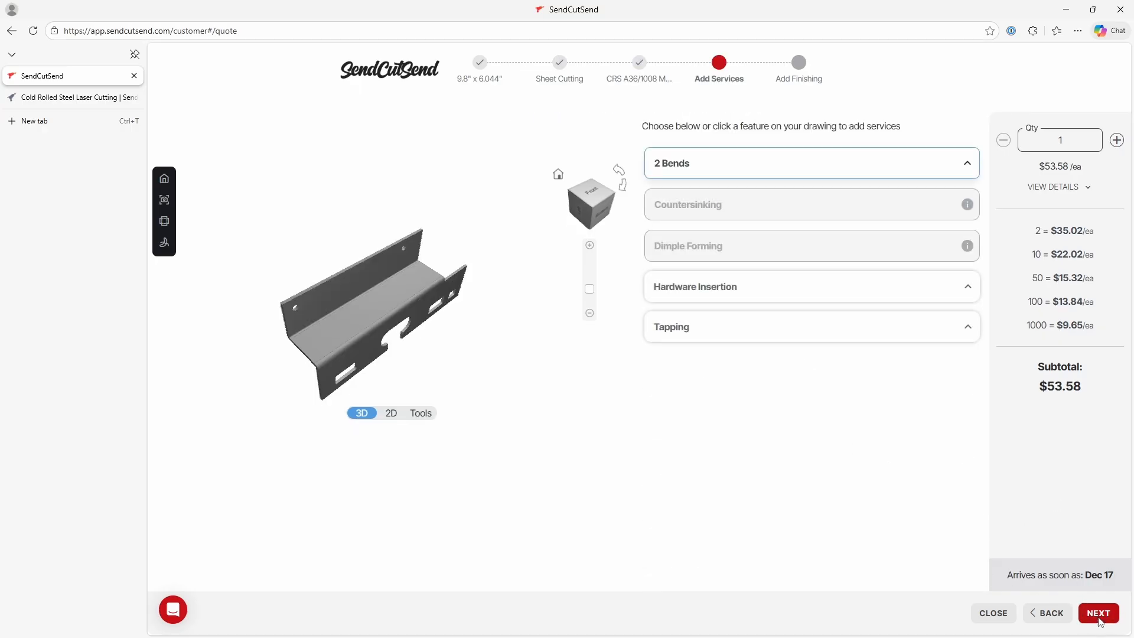
Step: Continue past Add Services, bringing up the Bend Relief Warning for one affected bend
{"action": "left_click", "coordinate": [1098, 613]}
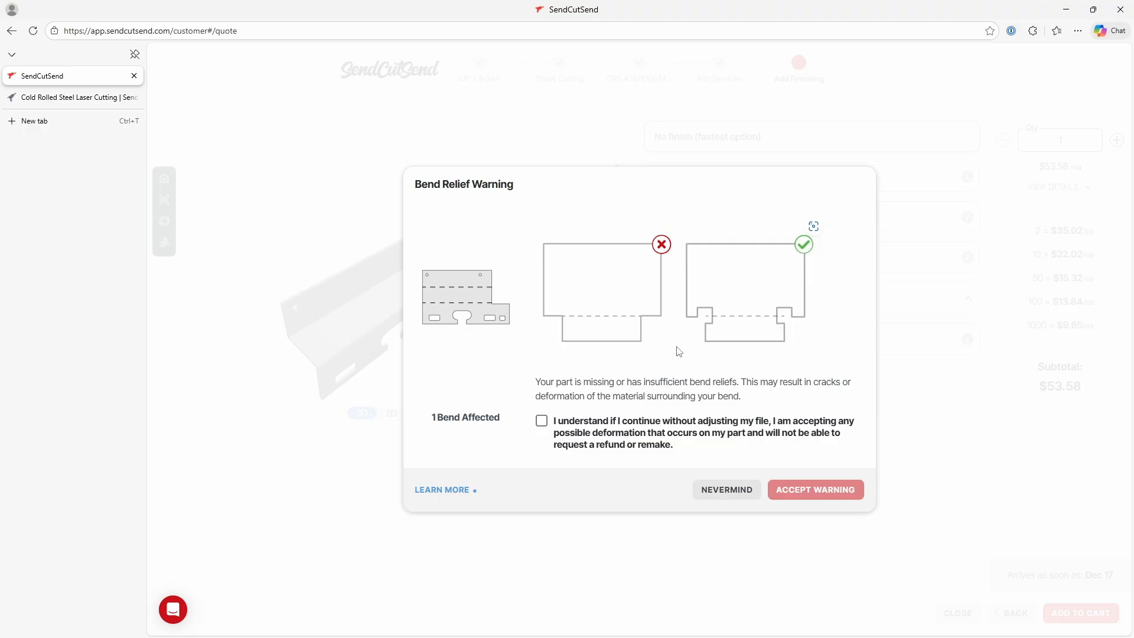
{"action": "mouse_move", "coordinate": [697, 311]}
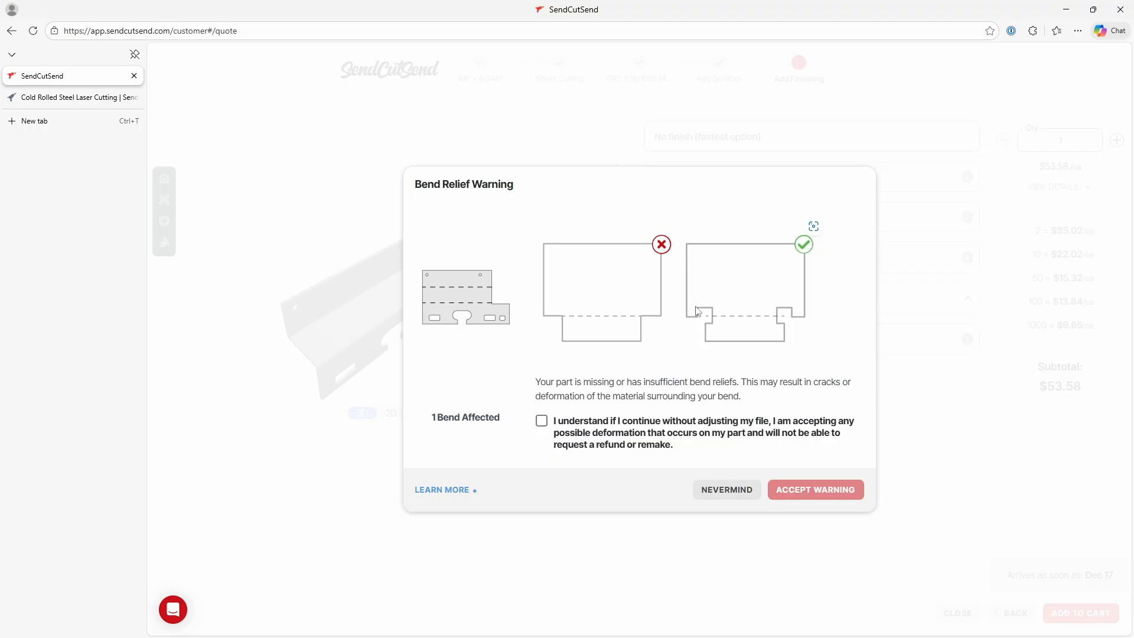
{"action": "mouse_move", "coordinate": [503, 305]}
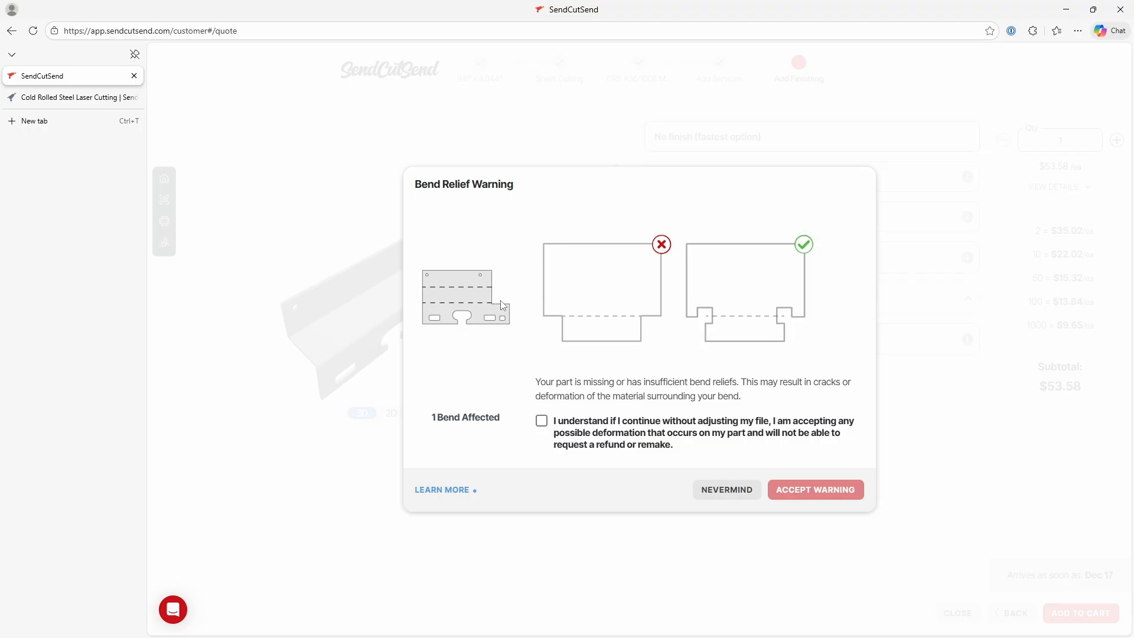
{"action": "mouse_move", "coordinate": [513, 346]}
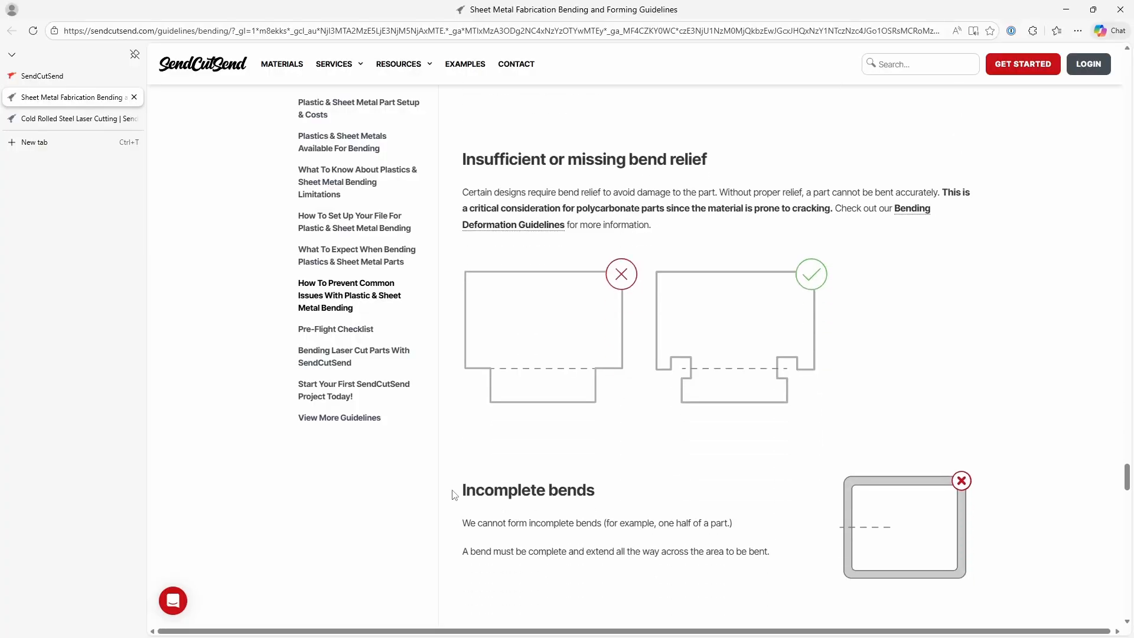
{"action": "mouse_move", "coordinate": [687, 439]}
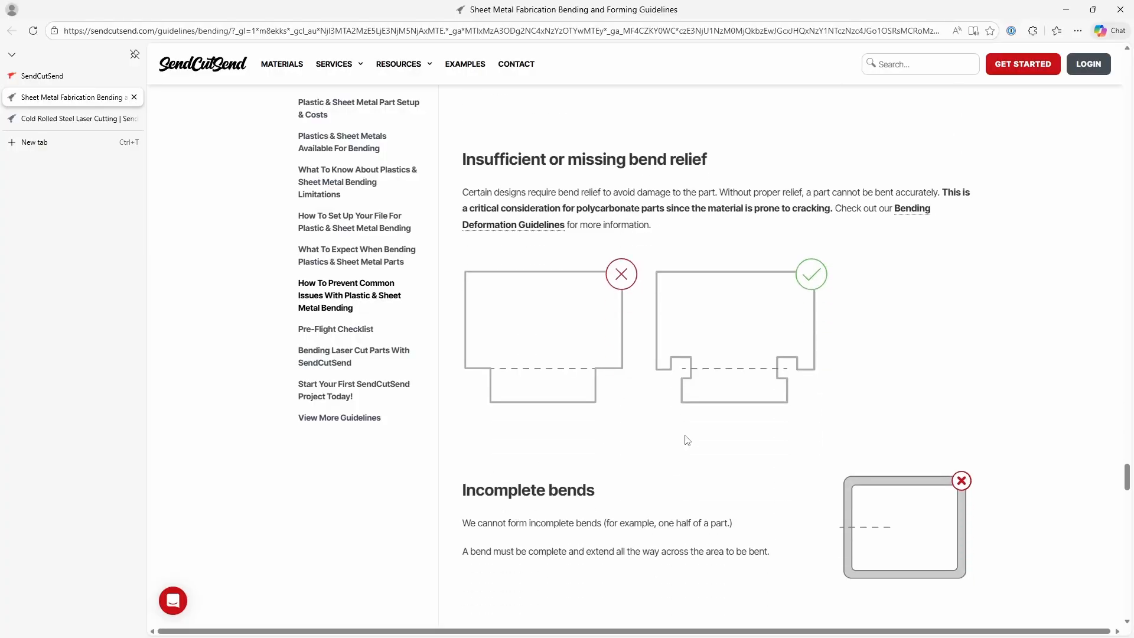
Step: Review the bend relief section and the Bending Deformation Guidelines' tapered flanges, then return to Fusion
{"action": "scroll", "scroll_direction": "down", "scroll_amount": 3}
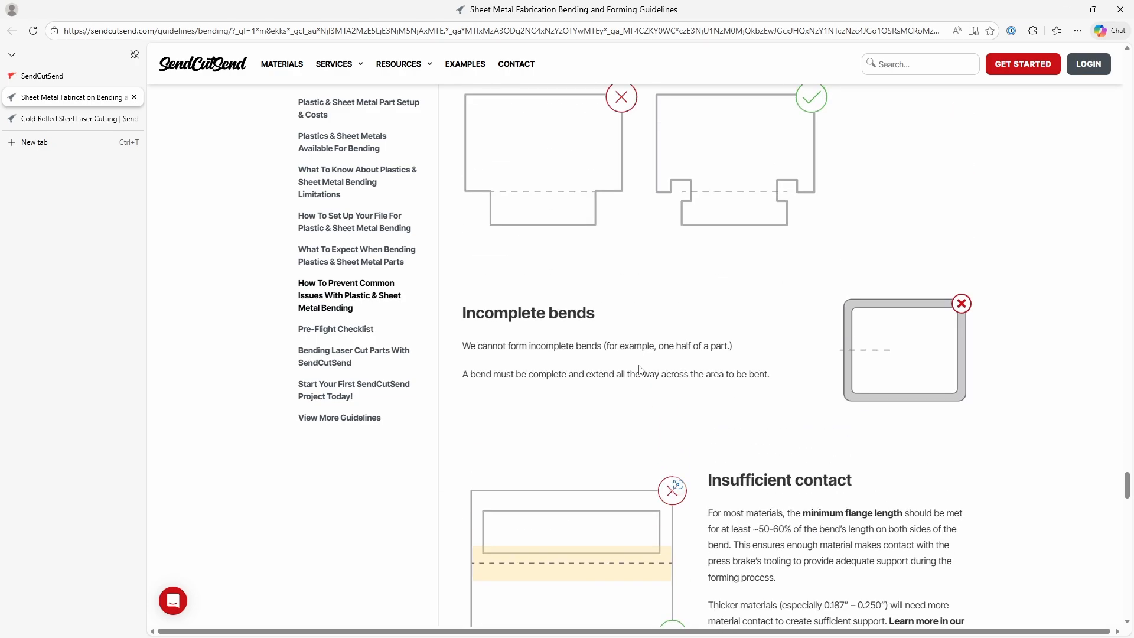
{"action": "scroll", "scroll_direction": "up", "scroll_amount": 3}
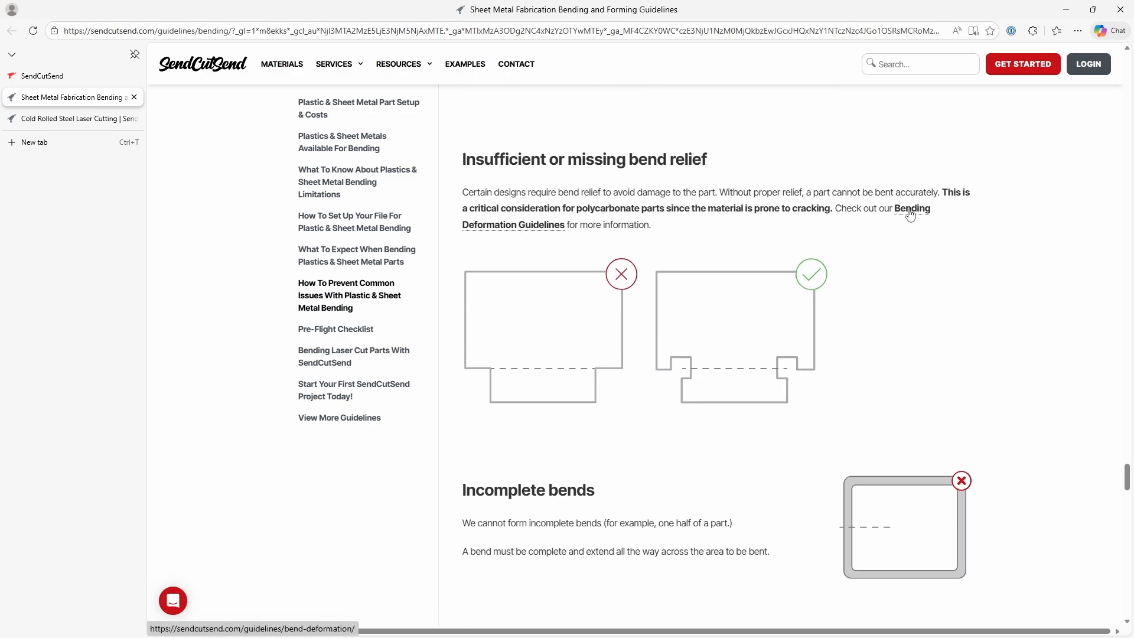
{"action": "left_click", "coordinate": [911, 208]}
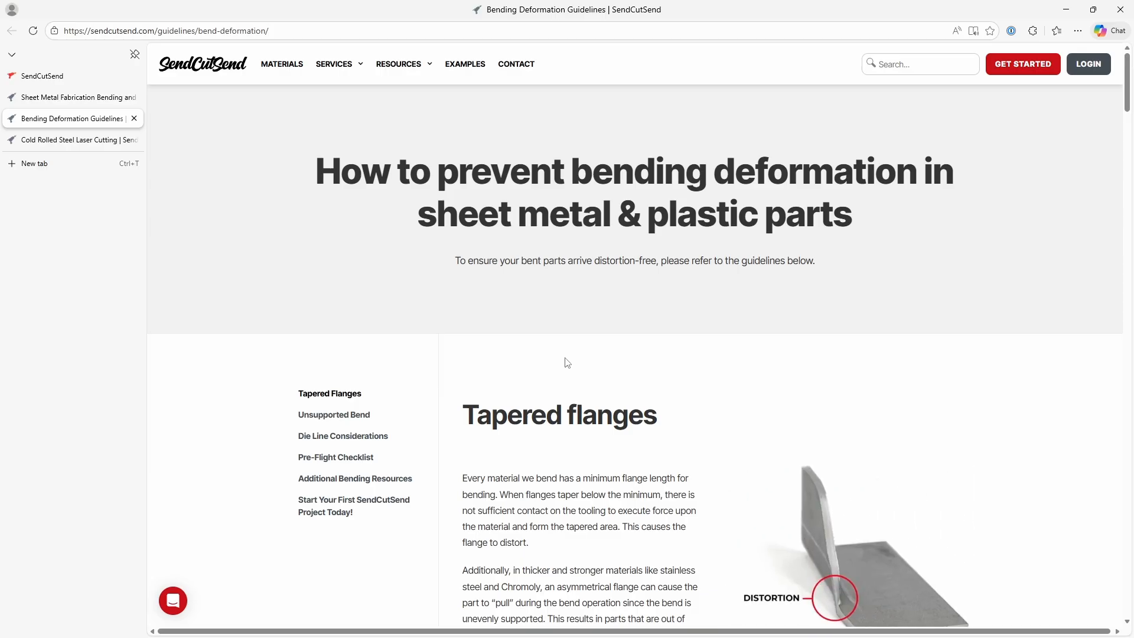
{"action": "scroll", "scroll_direction": "down", "scroll_amount": 3}
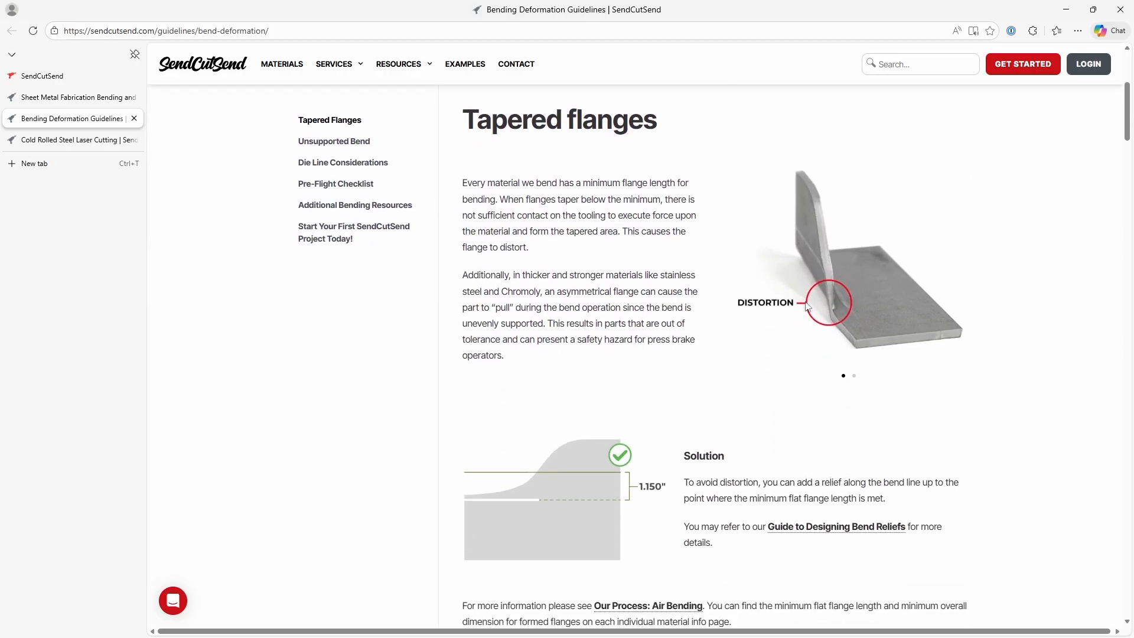
{"action": "mouse_move", "coordinate": [852, 311]}
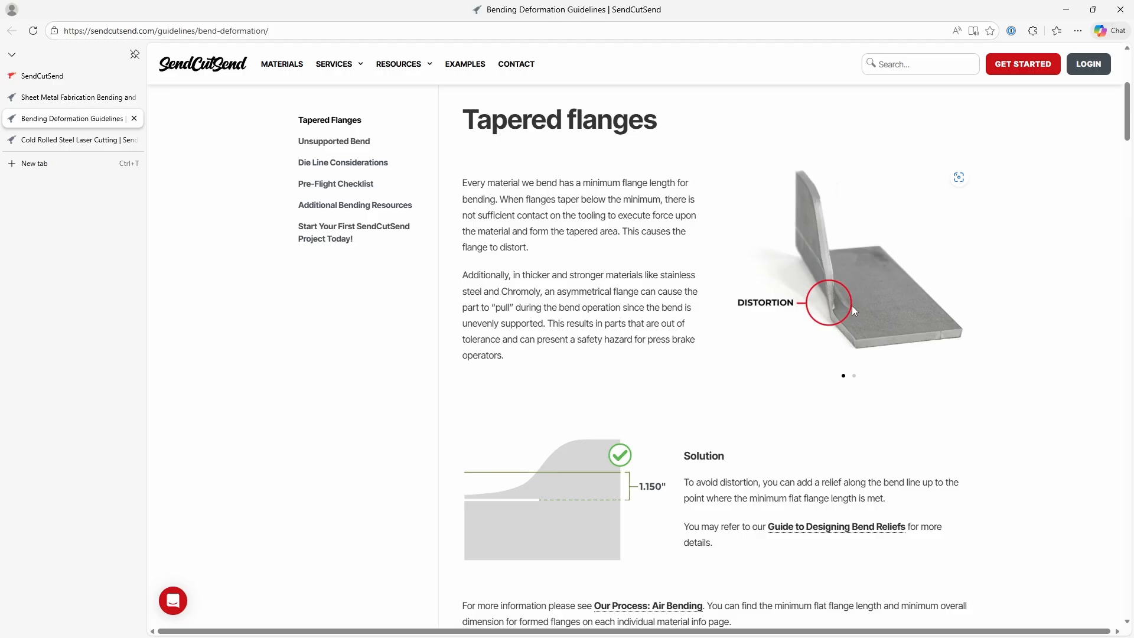
{"action": "mouse_move", "coordinate": [813, 352]}
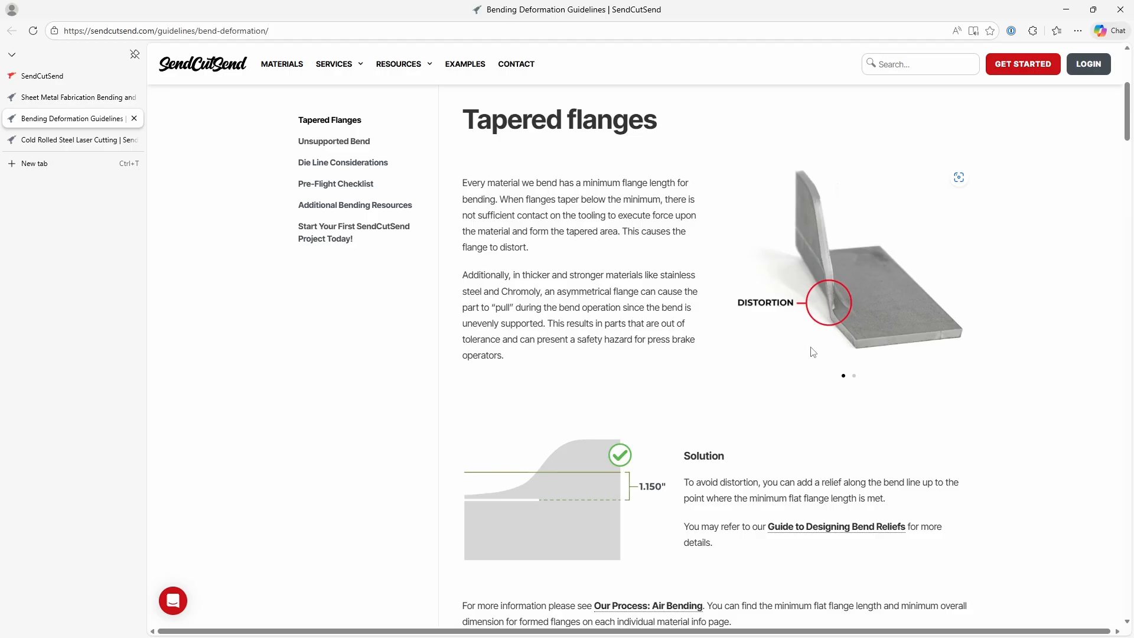
{"action": "mouse_move", "coordinate": [836, 331]}
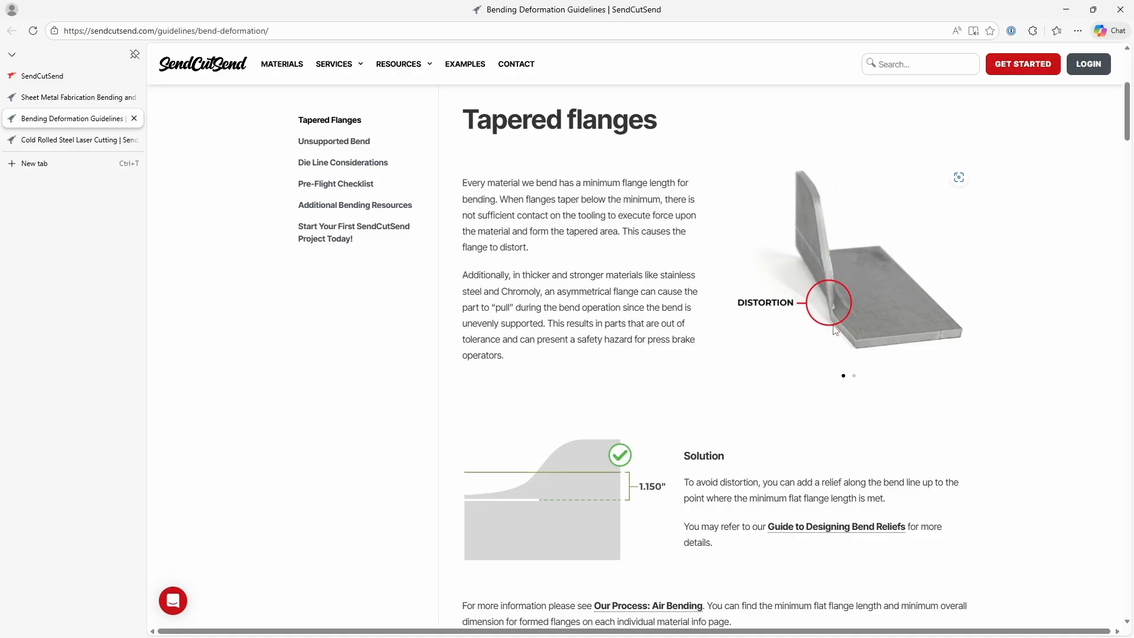
{"action": "mouse_move", "coordinate": [795, 389]}
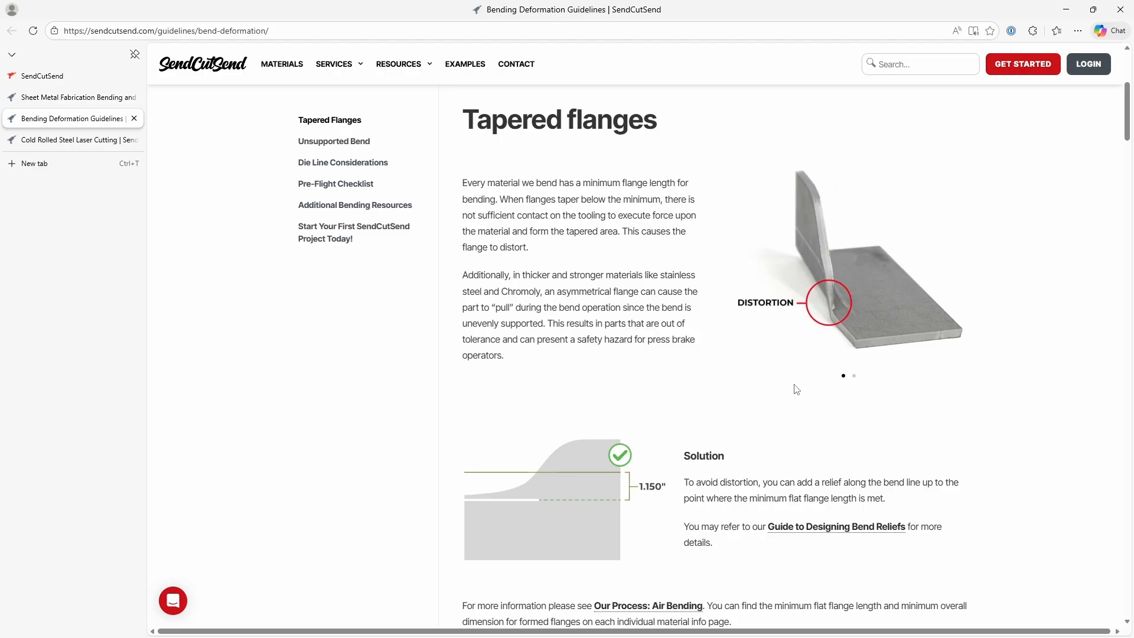
{"action": "left_click", "coordinate": [646, 623]}
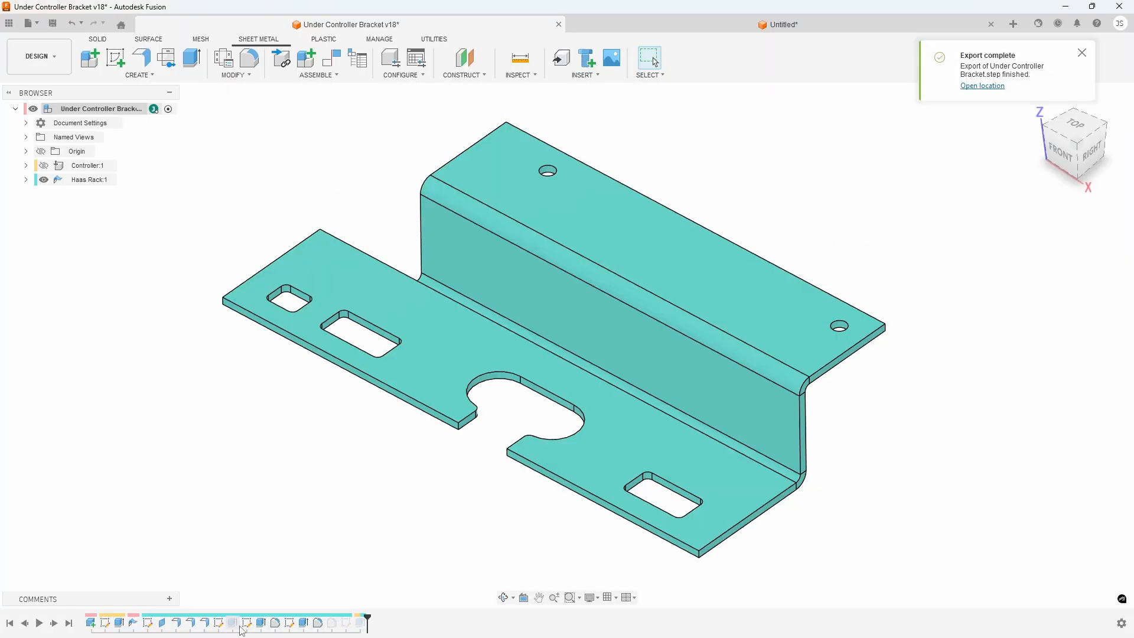
Step: Unsuppress the relief cut feature in the timeline, restoring the notch beside the bend
{"action": "right_click", "coordinate": [232, 621]}
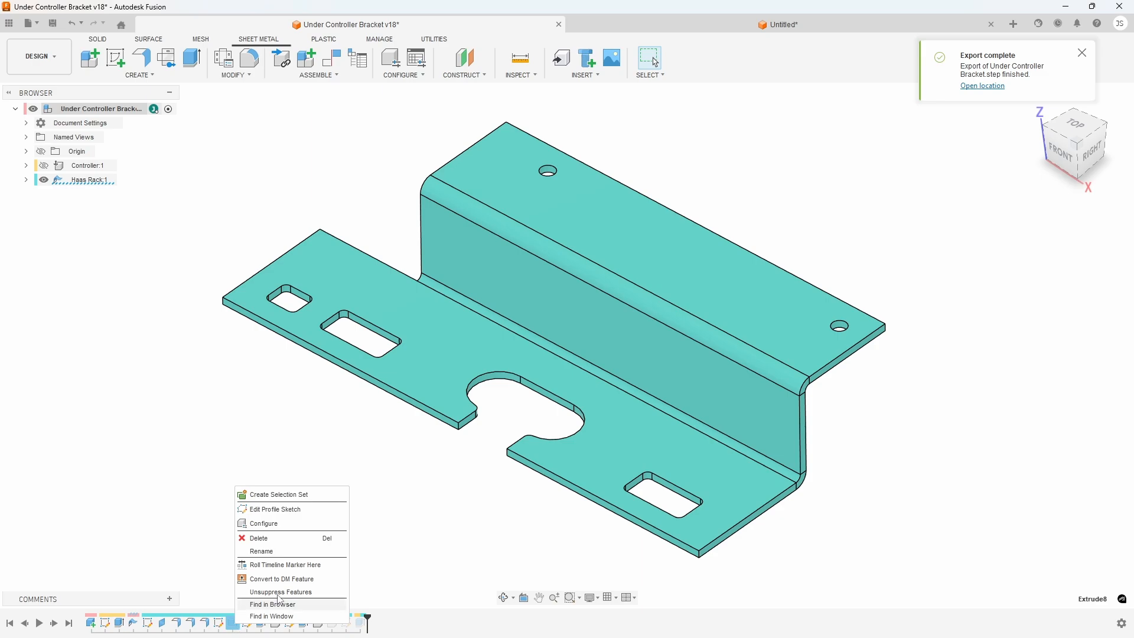
{"action": "left_click", "coordinate": [283, 594]}
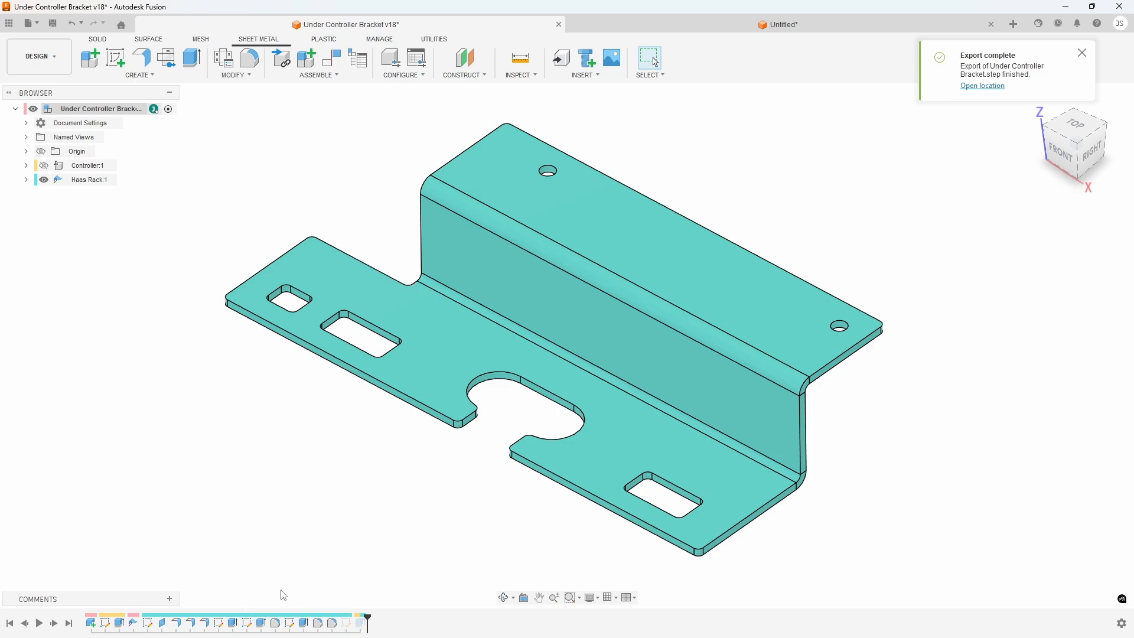
{"action": "mouse_move", "coordinate": [1111, 65]}
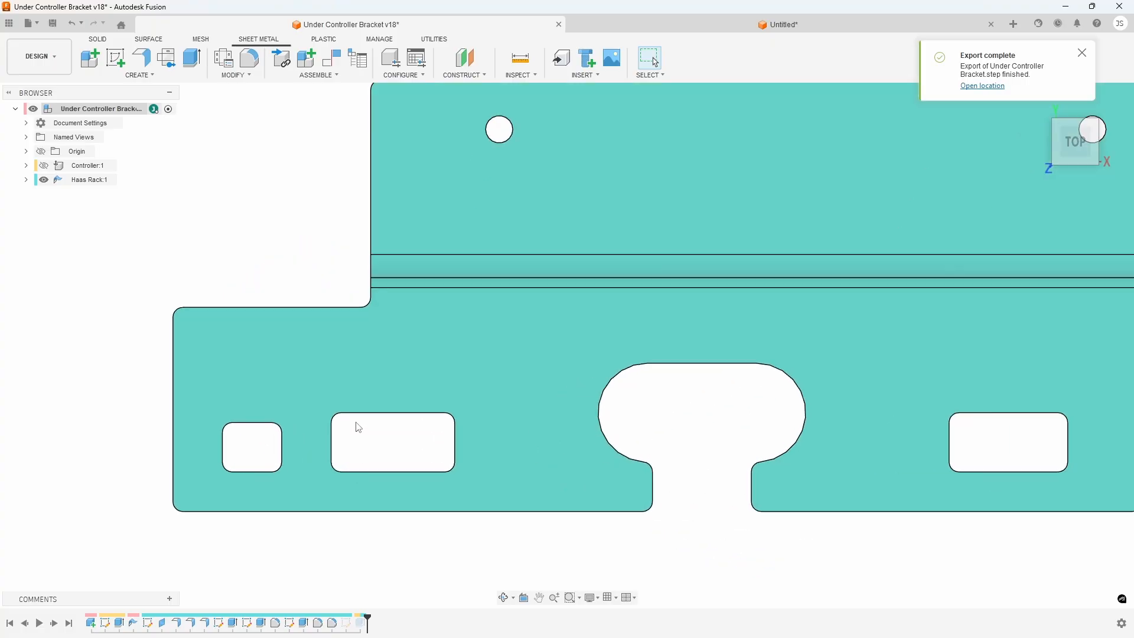
{"action": "mouse_move", "coordinate": [343, 301]}
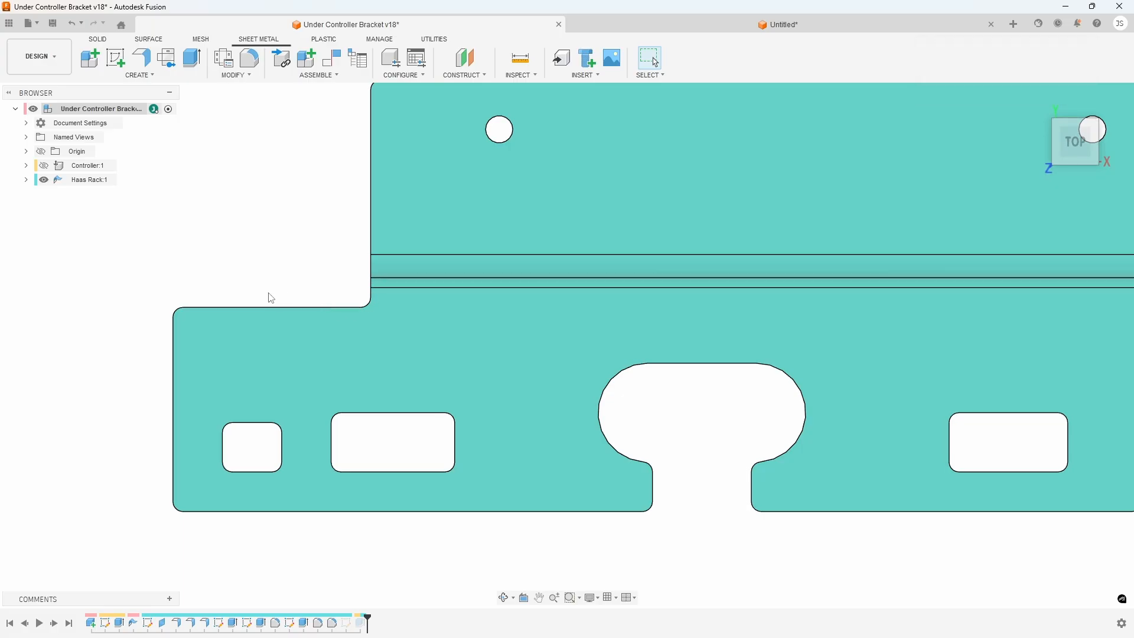
{"action": "mouse_move", "coordinate": [1107, 96]}
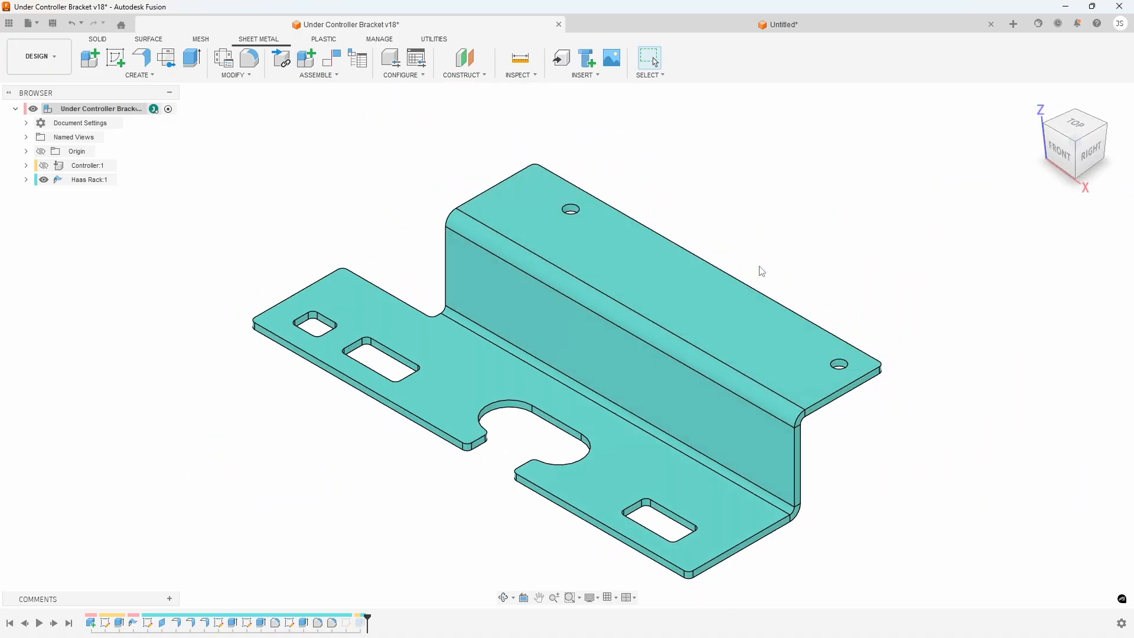
{"action": "mouse_move", "coordinate": [765, 269]}
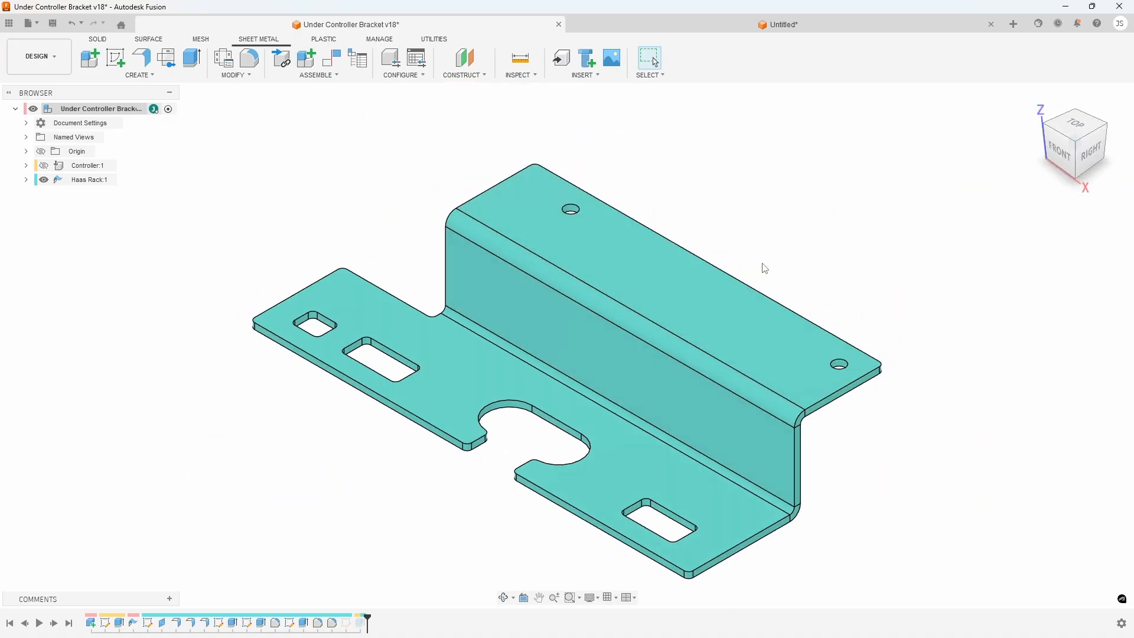